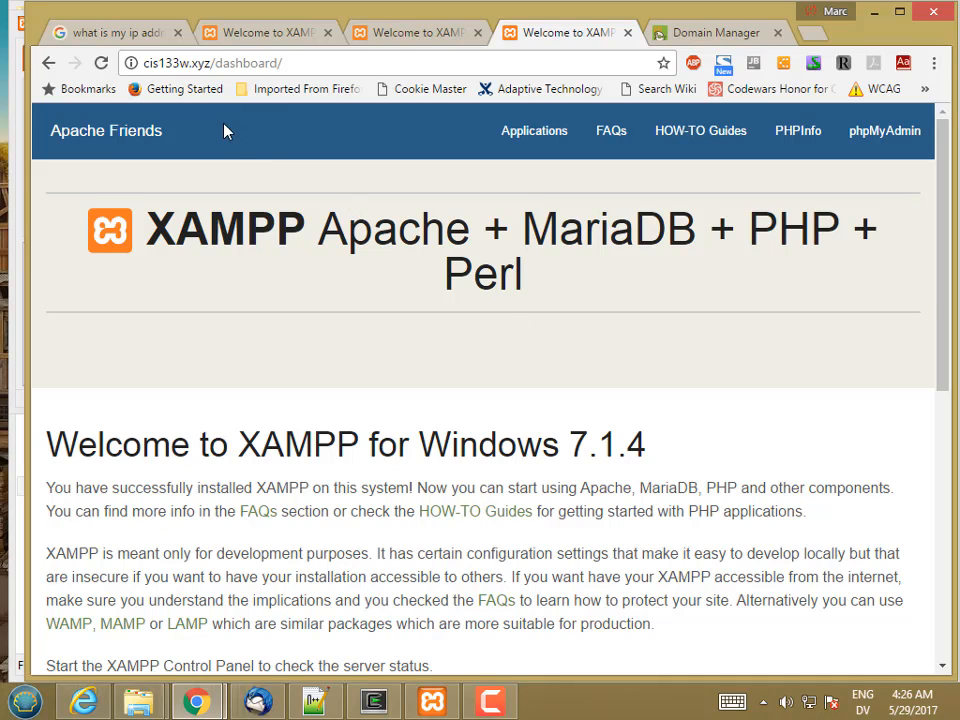
Select the cis133w.xyz/dashboard/ address and move to its start to rewrite it as HTTPS
{"action": "left_click", "coordinate": [210, 62]}
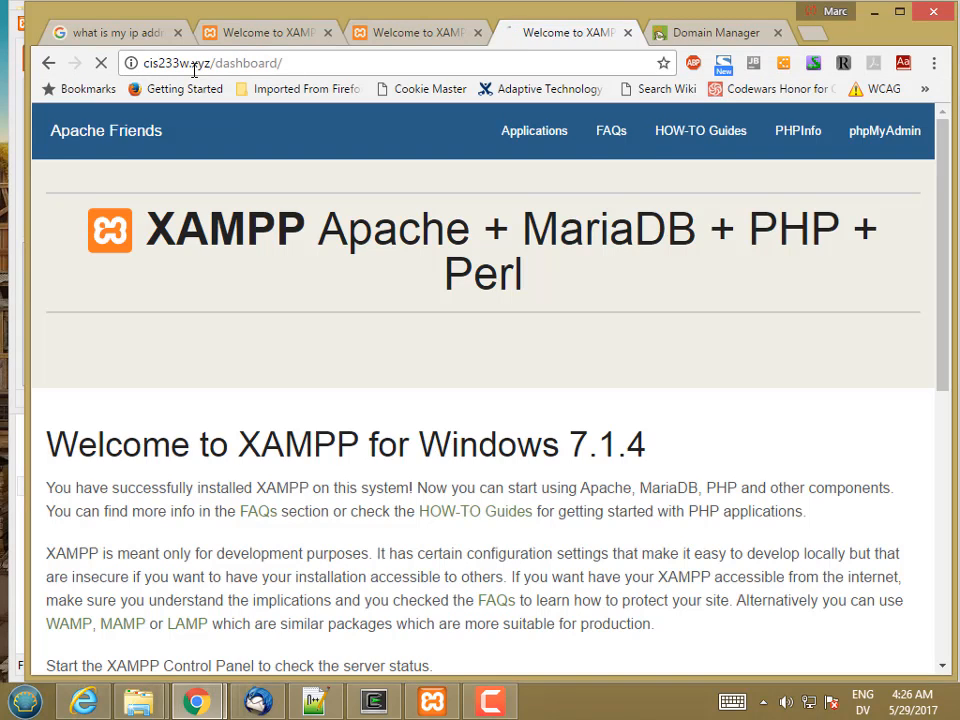
{"action": "left_click", "coordinate": [210, 62]}
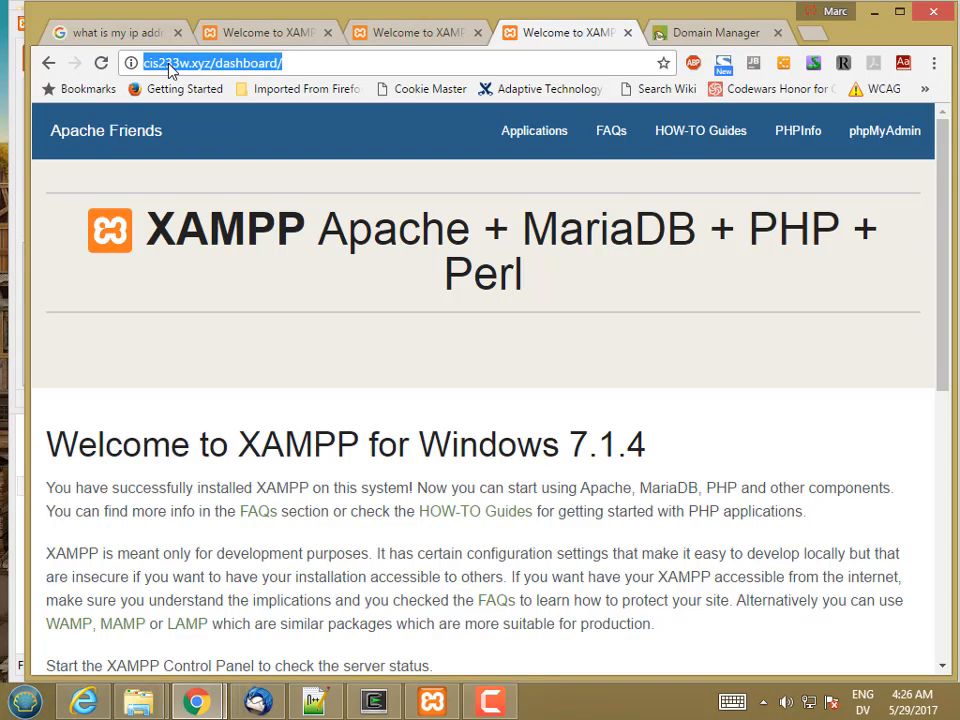
{"action": "key", "text": "Return"}
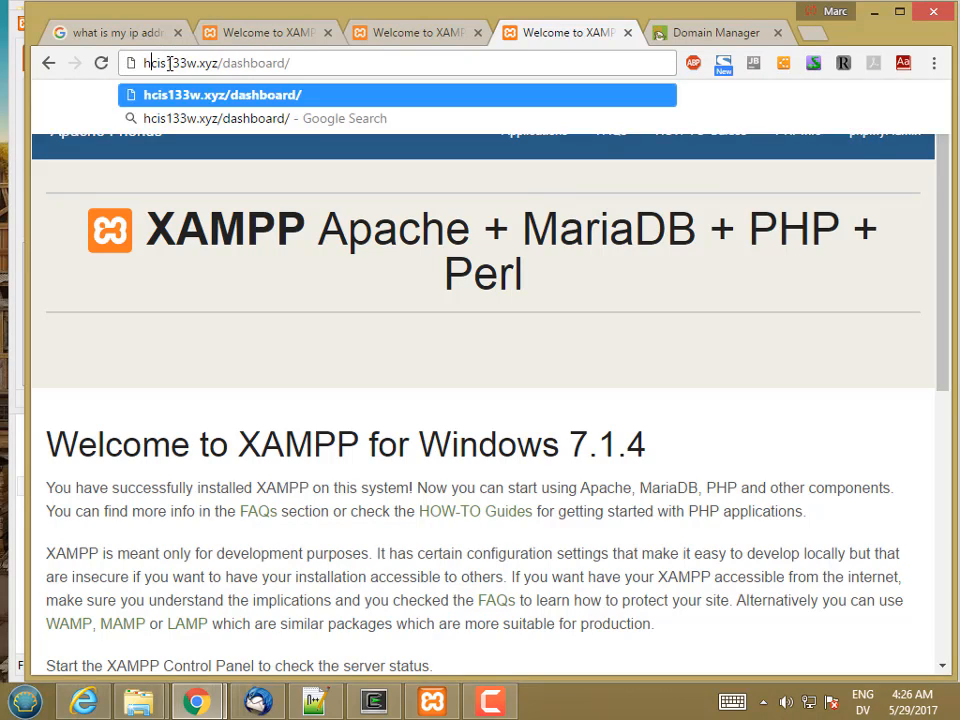
{"action": "type", "text": "https://cis133w.xyz/dashboard/"}
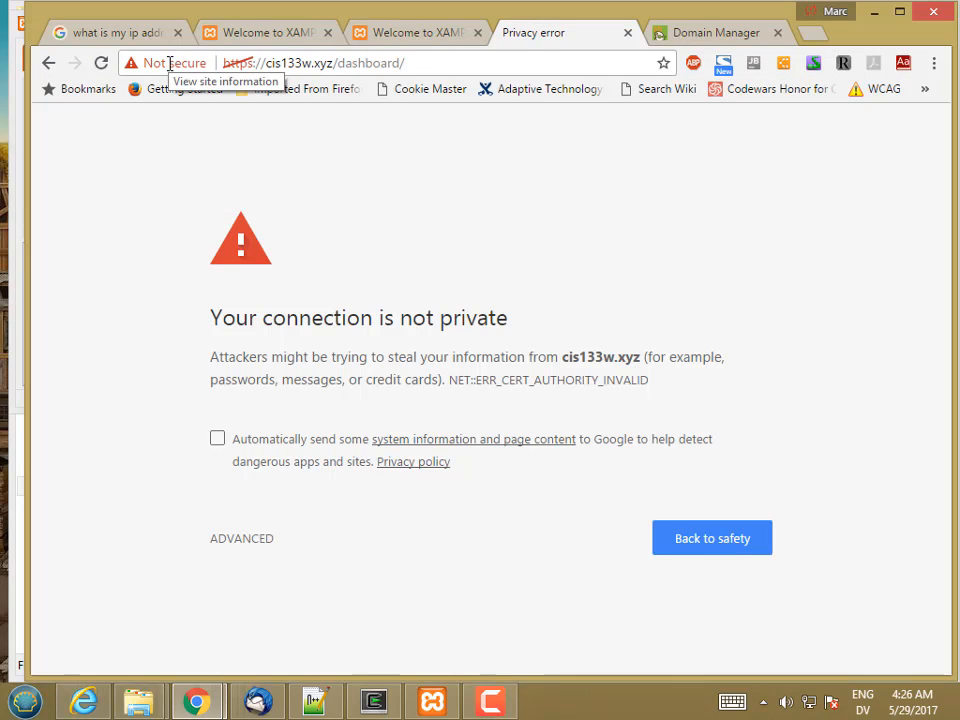
{"action": "mouse_move", "coordinate": [308, 118]}
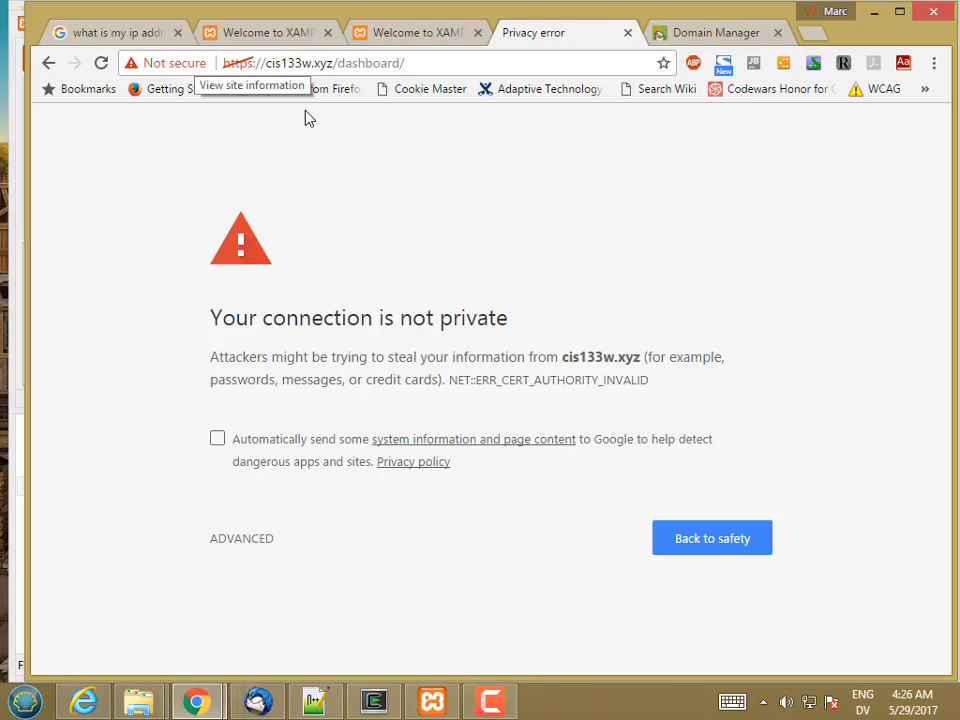
{"action": "mouse_move", "coordinate": [444, 202]}
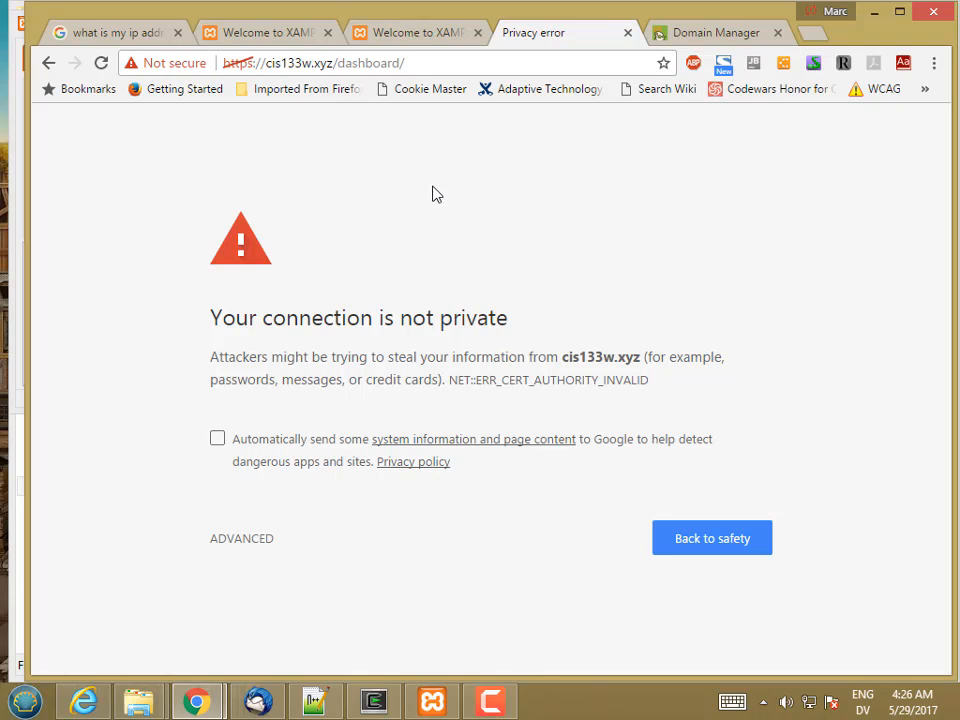
{"action": "mouse_move", "coordinate": [472, 188]}
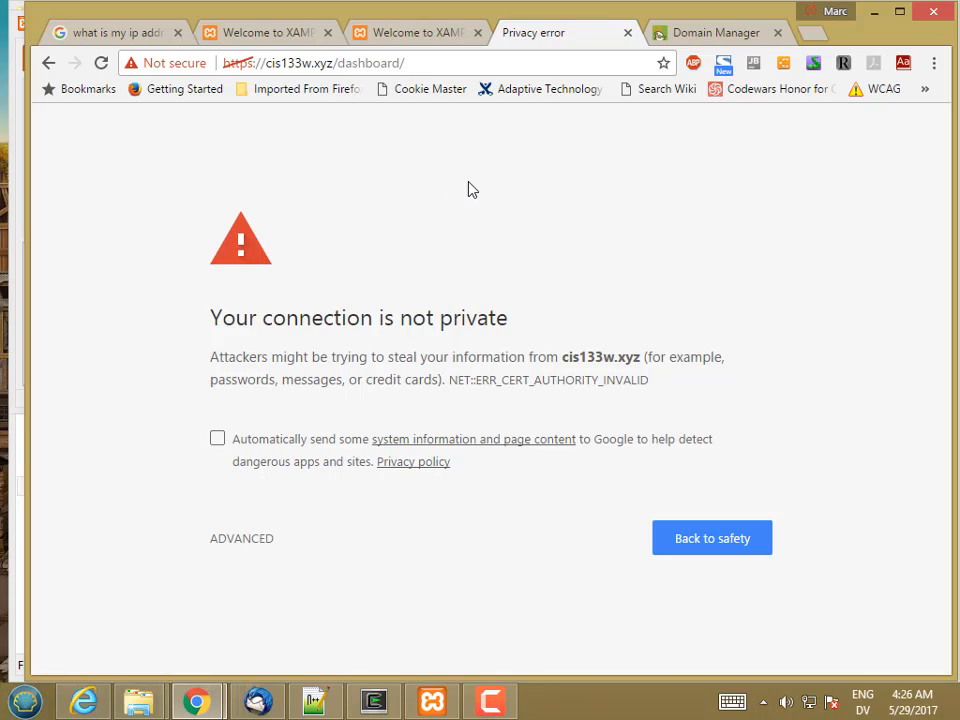
{"action": "mouse_move", "coordinate": [576, 180]}
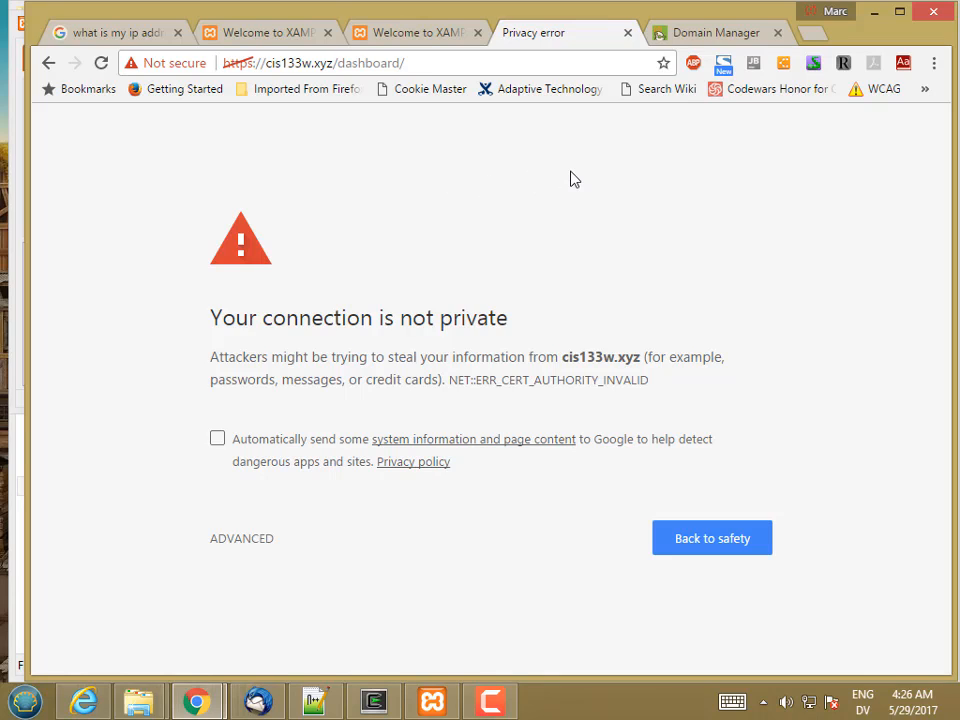
{"action": "mouse_move", "coordinate": [598, 156]}
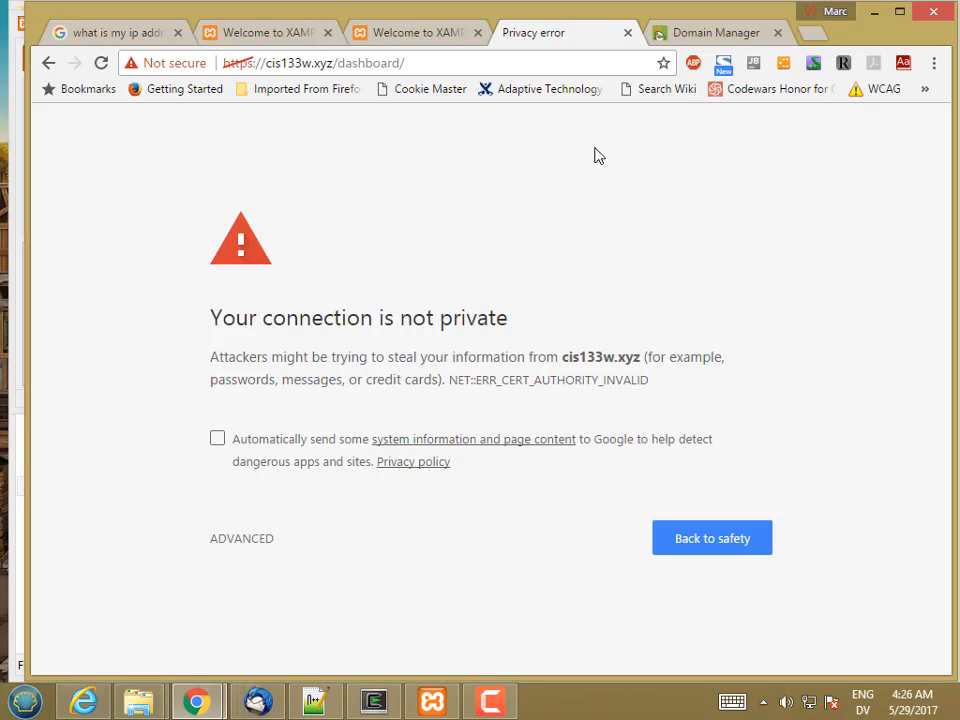
{"action": "mouse_move", "coordinate": [660, 88]}
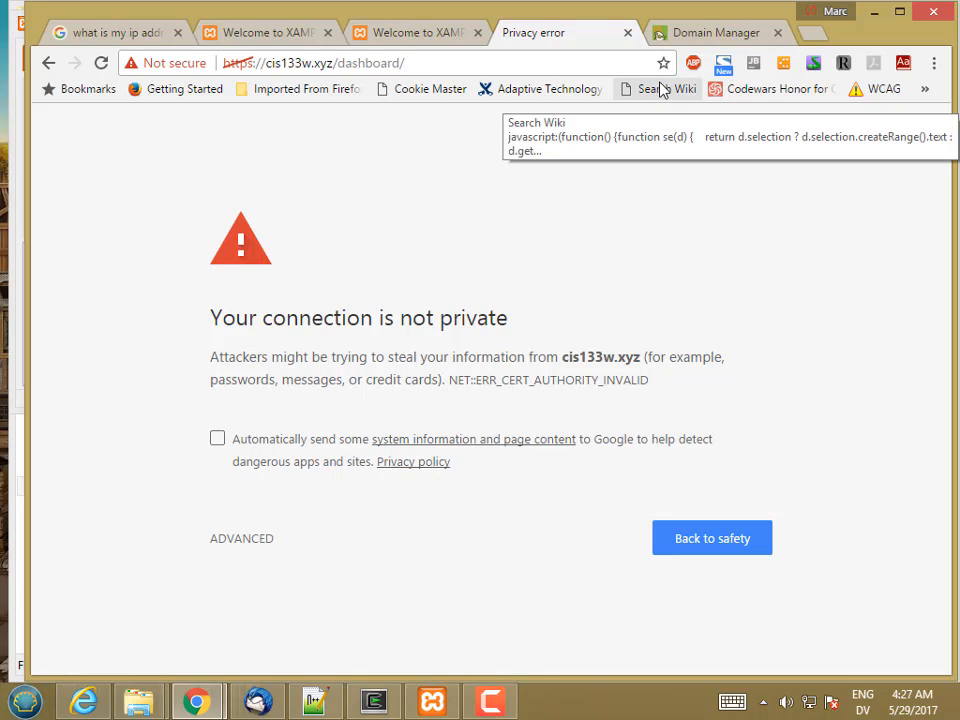
{"action": "mouse_move", "coordinate": [640, 170]}
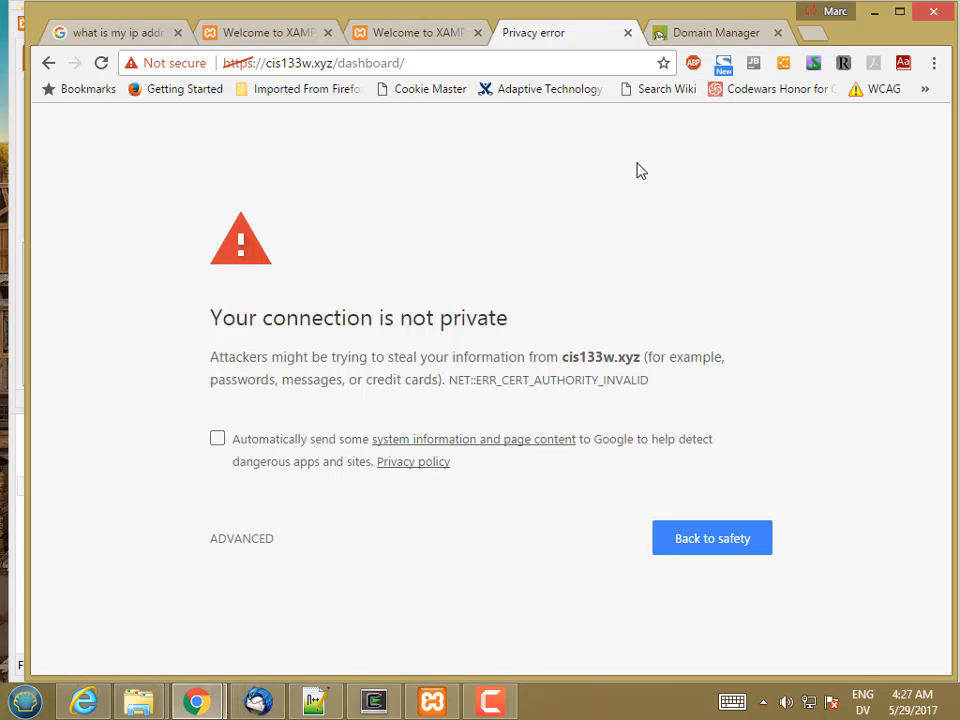
{"action": "left_click", "coordinate": [716, 32]}
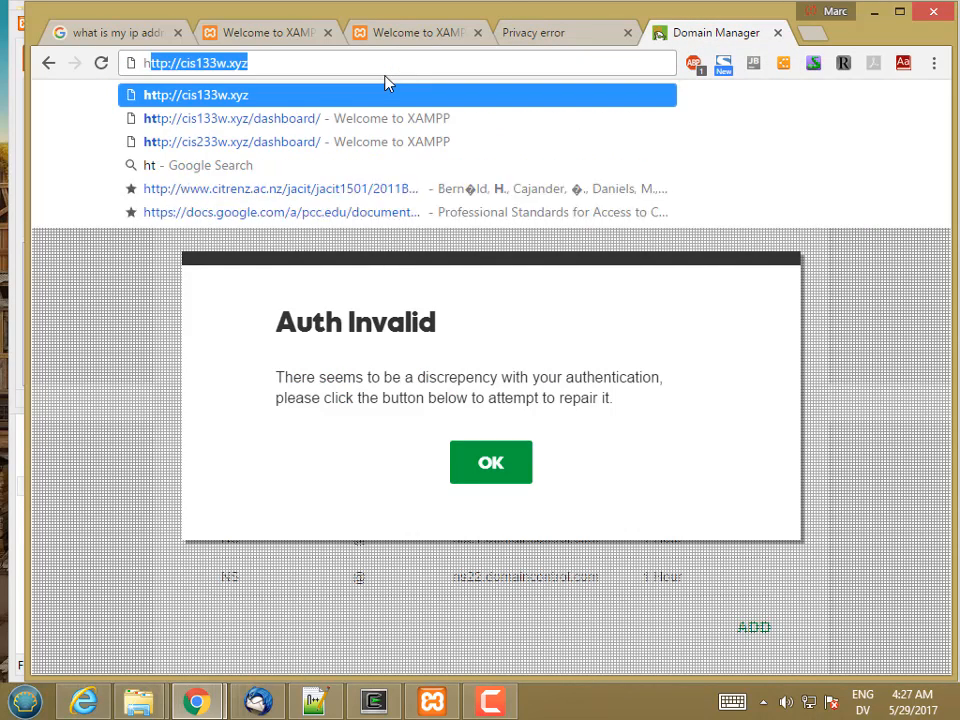
Go to zerossl.com and jump to the Free SSL Certificate Wizard section
{"action": "type", "text": "https"}
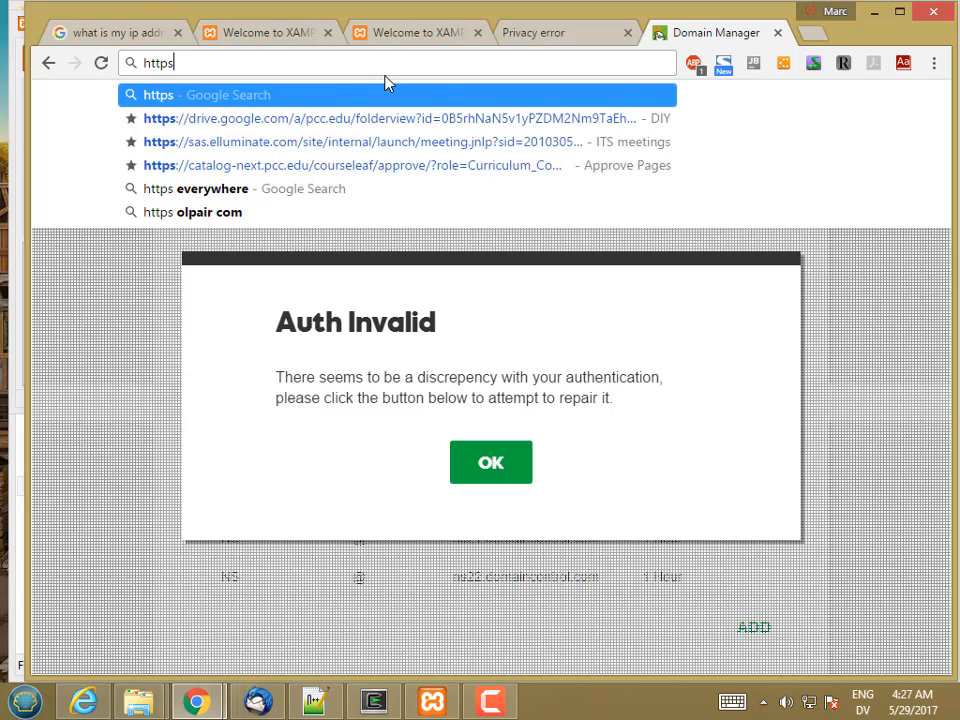
{"action": "type", "text": "://zerossl.com"}
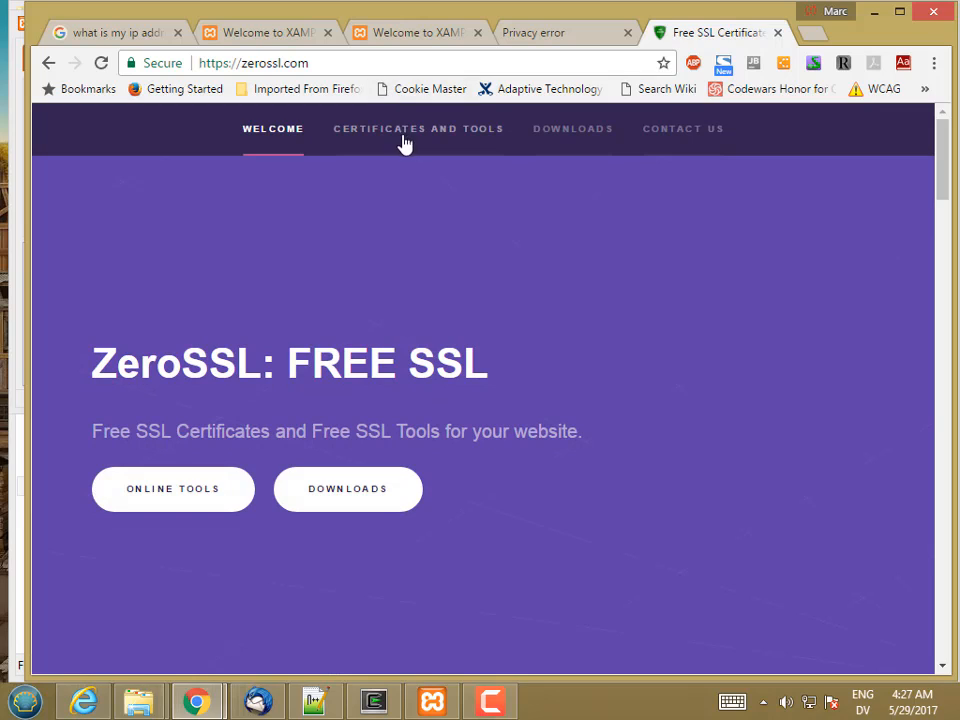
{"action": "mouse_move", "coordinate": [474, 220]}
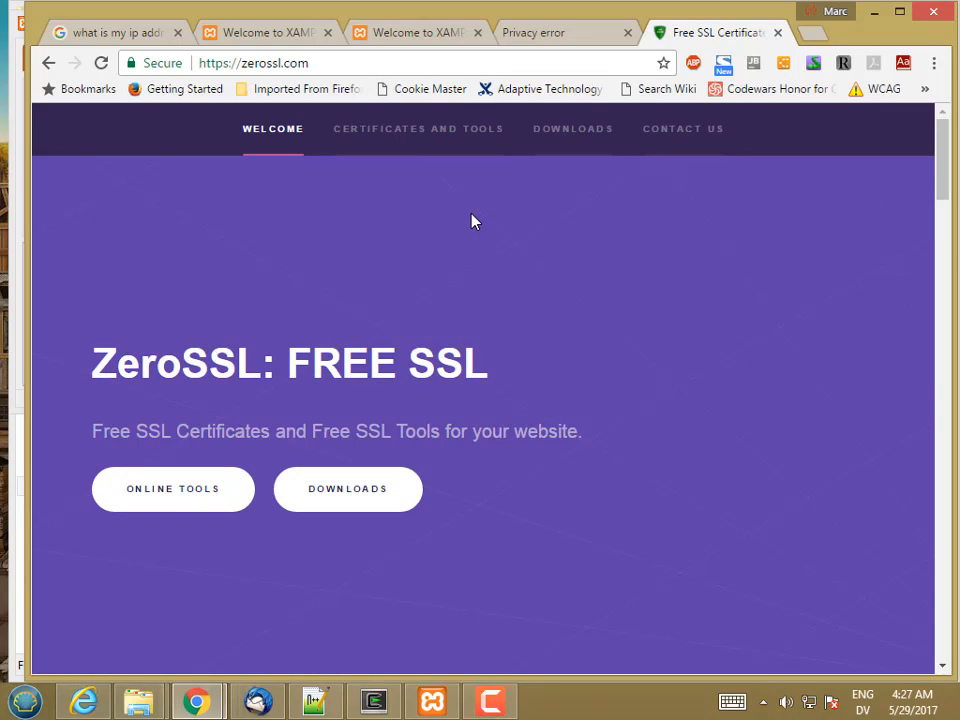
{"action": "mouse_move", "coordinate": [380, 198]}
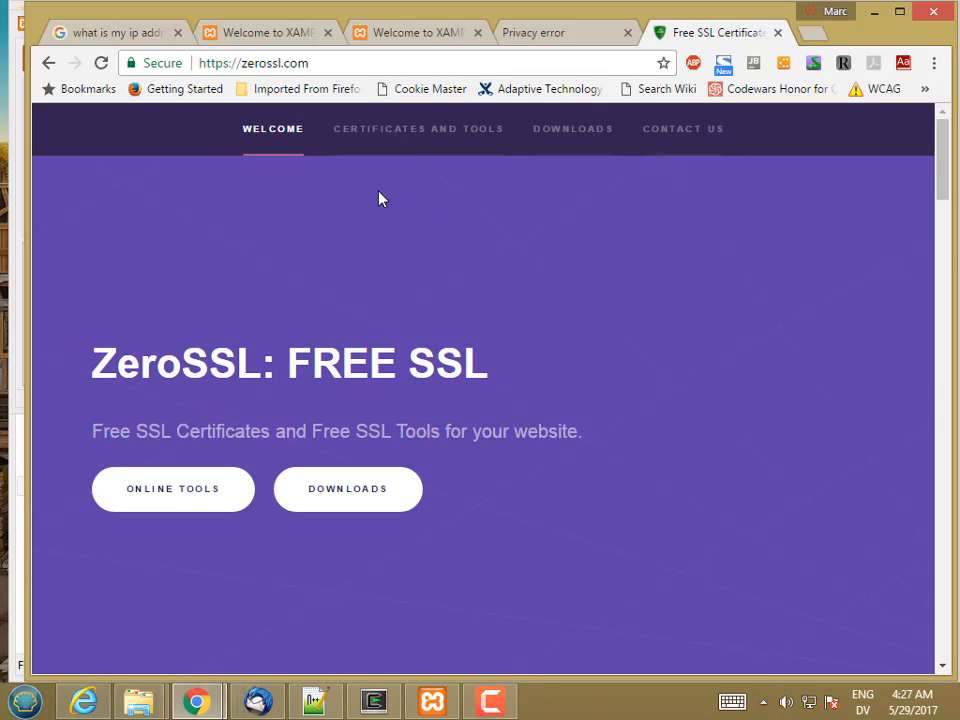
{"action": "mouse_move", "coordinate": [404, 222]}
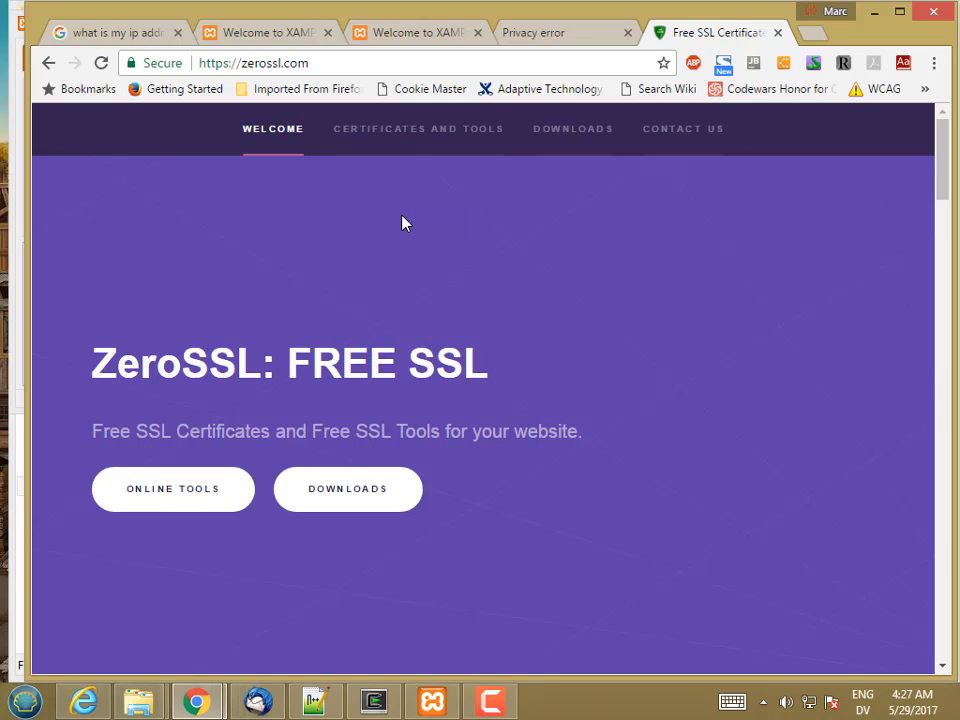
{"action": "mouse_move", "coordinate": [396, 230]}
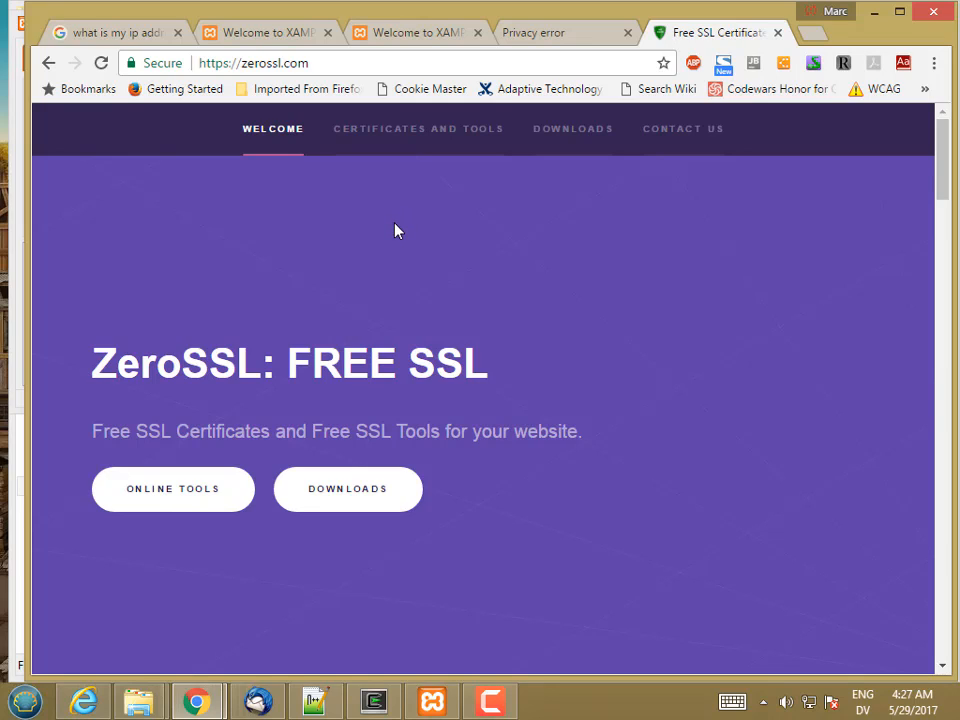
{"action": "mouse_move", "coordinate": [356, 308]}
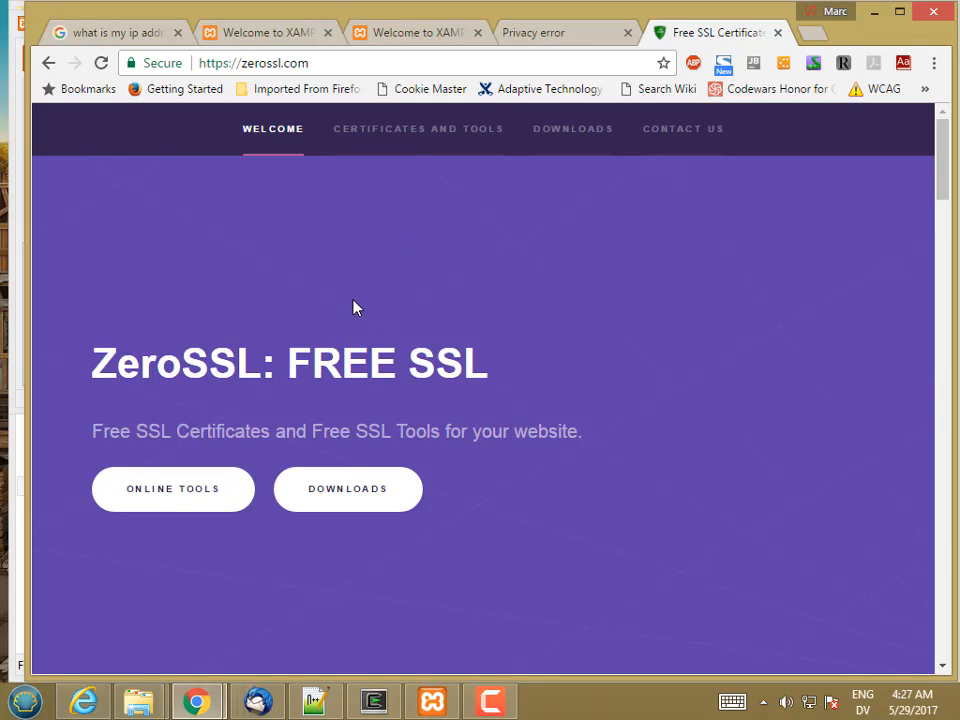
{"action": "mouse_move", "coordinate": [344, 276]}
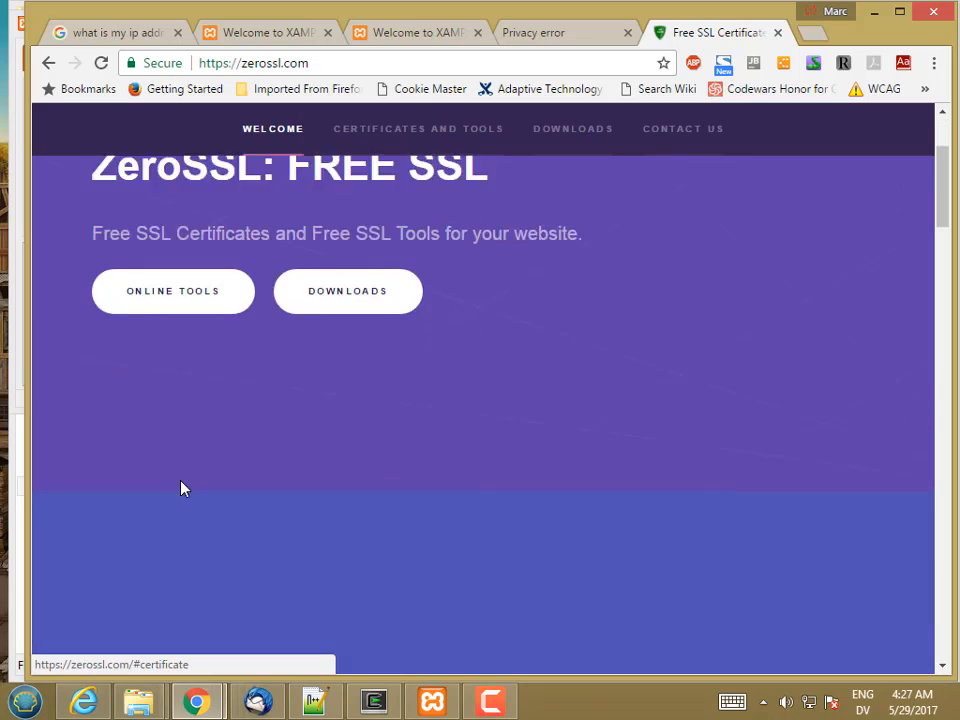
{"action": "left_click", "coordinate": [418, 128]}
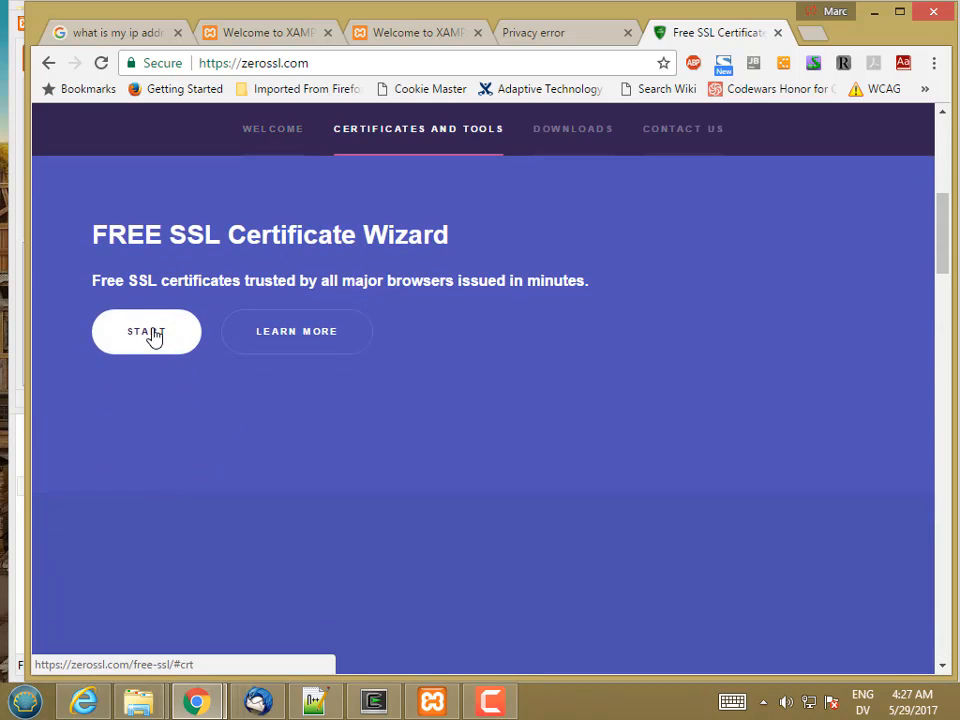
{"action": "left_click", "coordinate": [146, 332]}
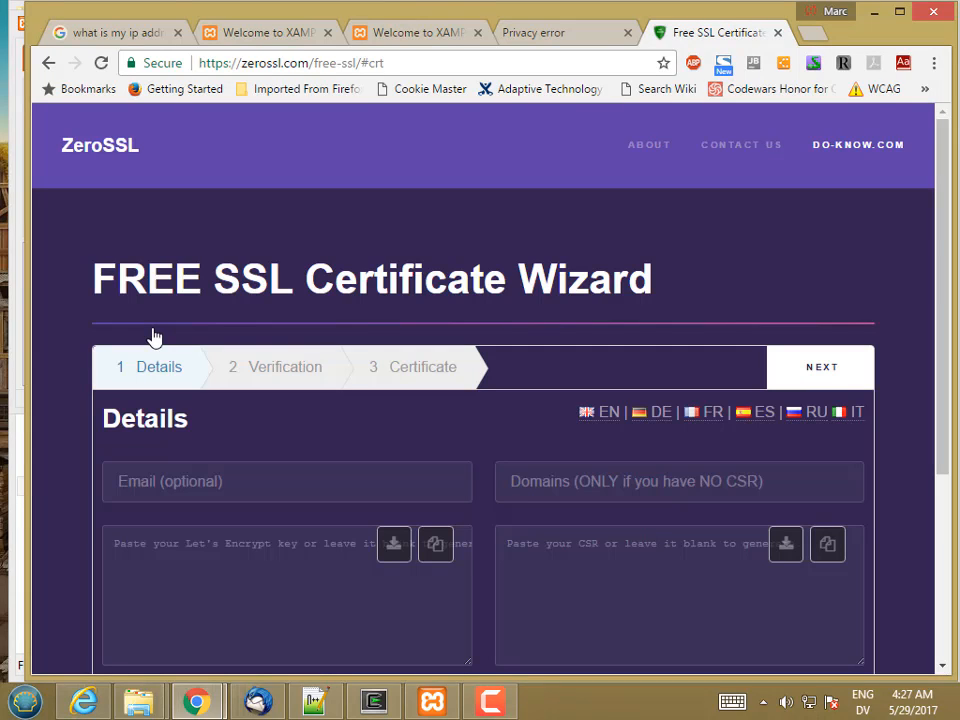
{"action": "mouse_move", "coordinate": [944, 210]}
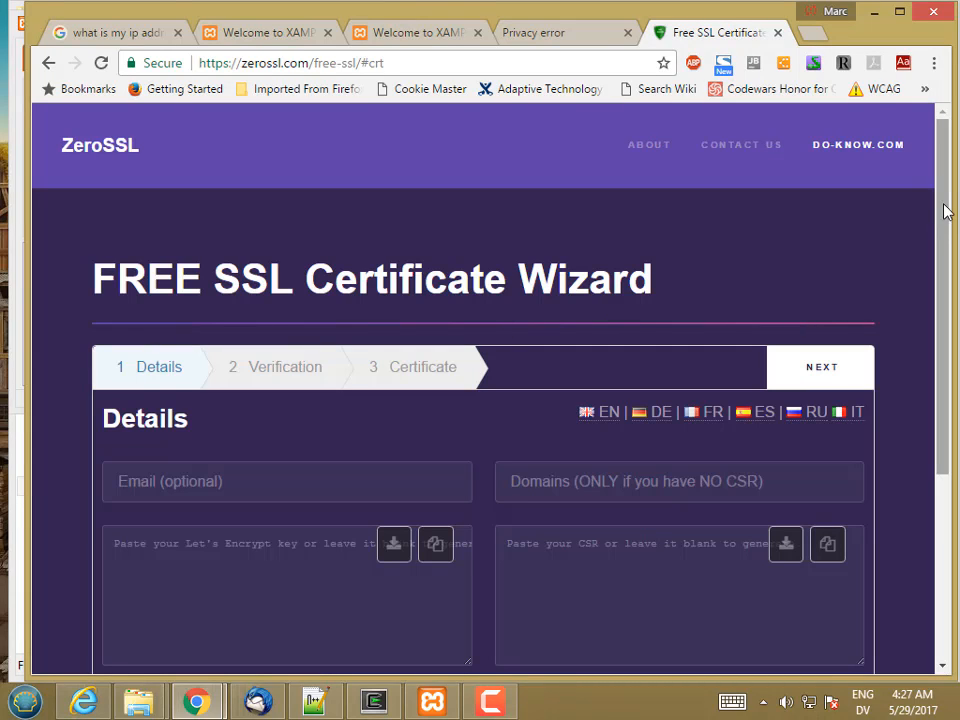
{"action": "scroll", "scroll_direction": "down", "scroll_amount": 3}
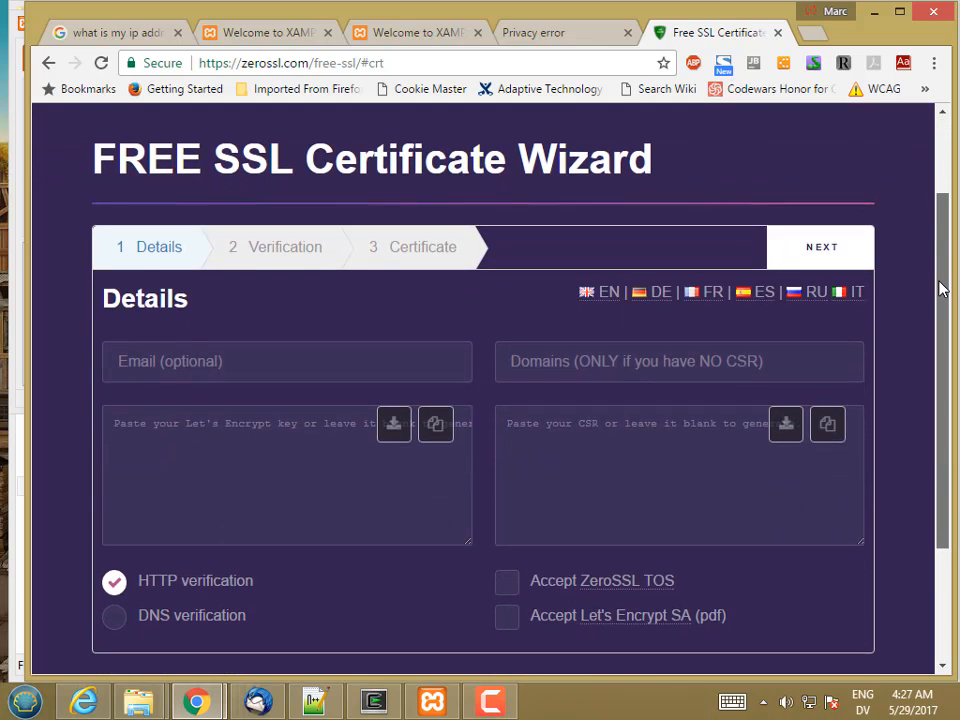
{"action": "scroll", "scroll_direction": "up", "scroll_amount": 3}
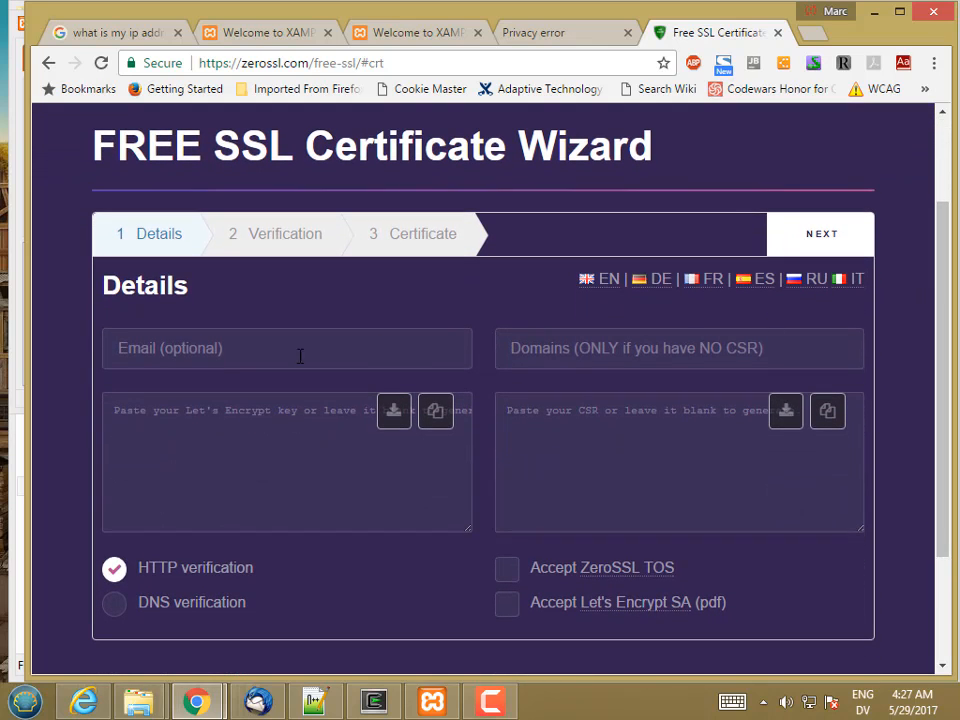
{"action": "left_click", "coordinate": [288, 348]}
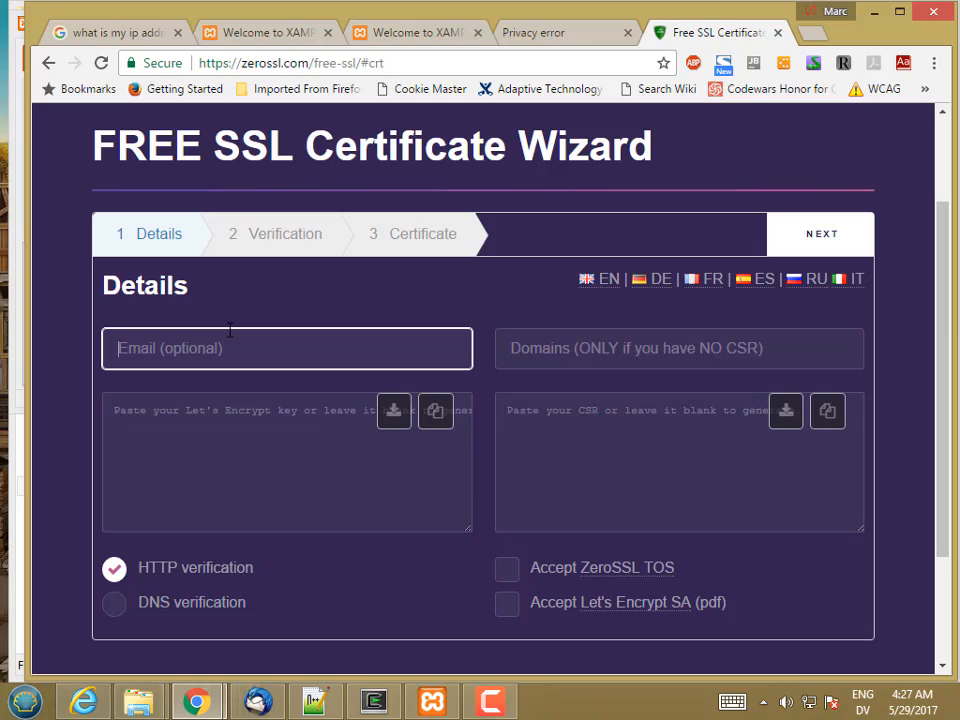
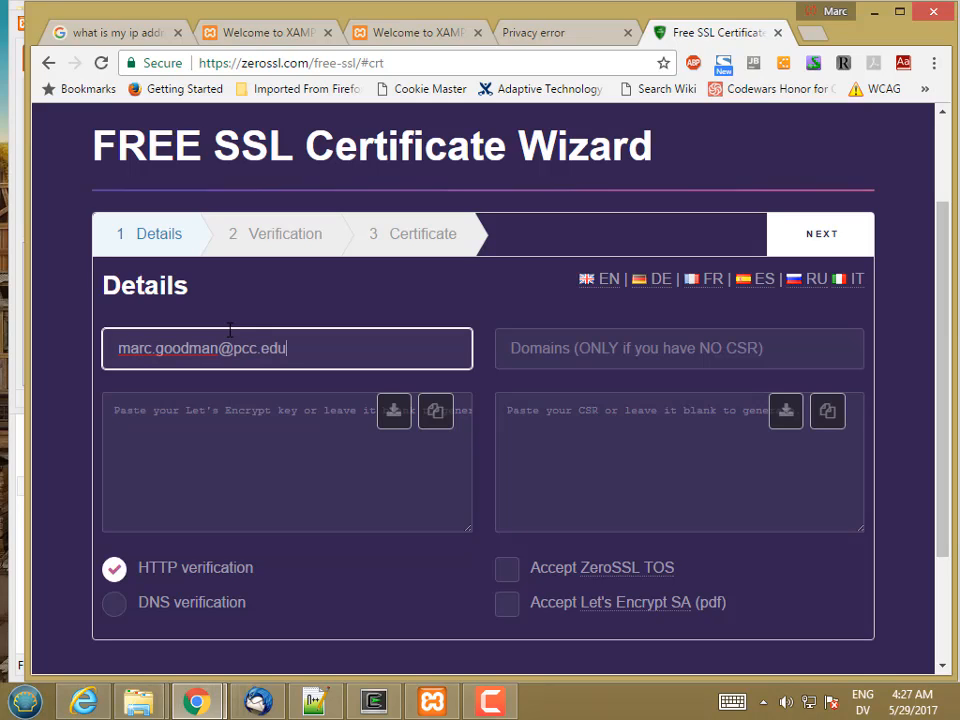
{"action": "mouse_move", "coordinate": [658, 316]}
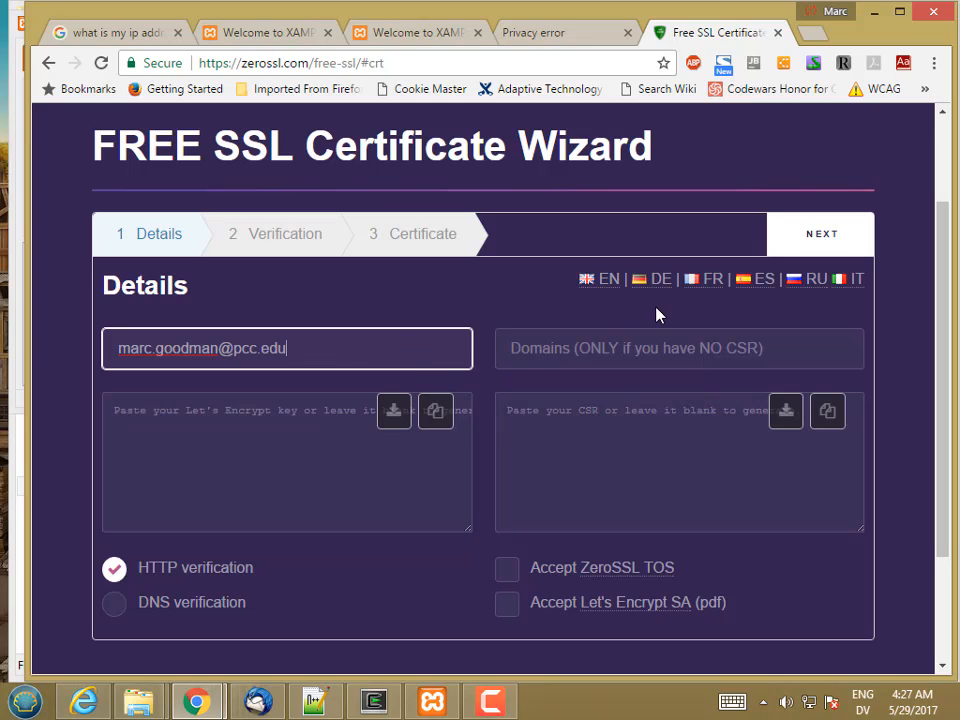
Enter domain cis133w.xyz and accept the ZeroSSL TOS and Let's Encrypt SA
{"action": "left_click", "coordinate": [680, 348]}
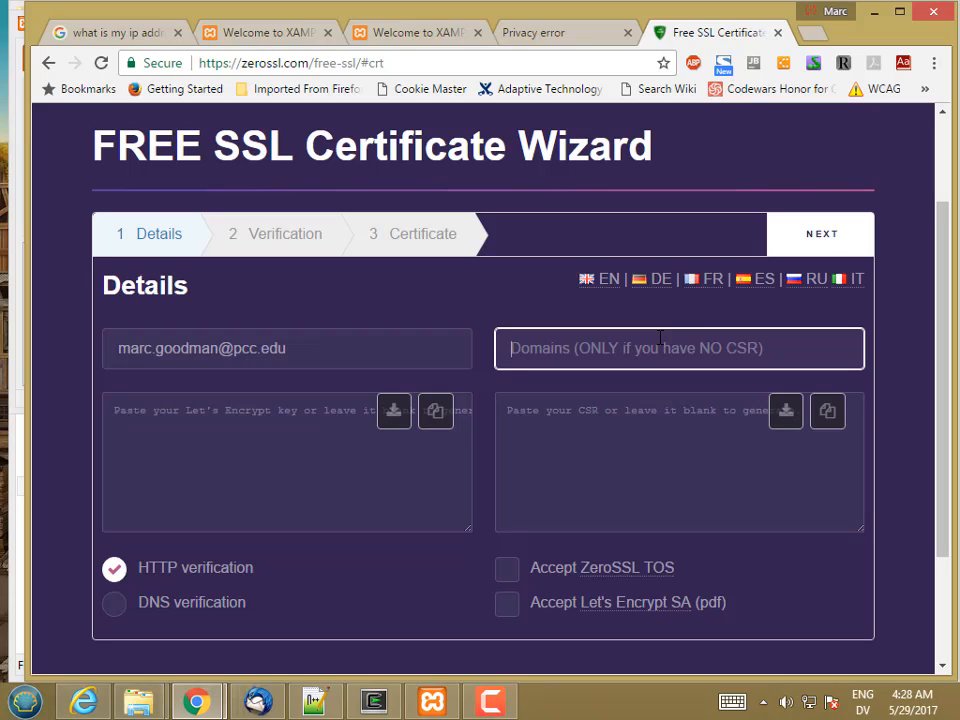
{"action": "type", "text": "cis133w."}
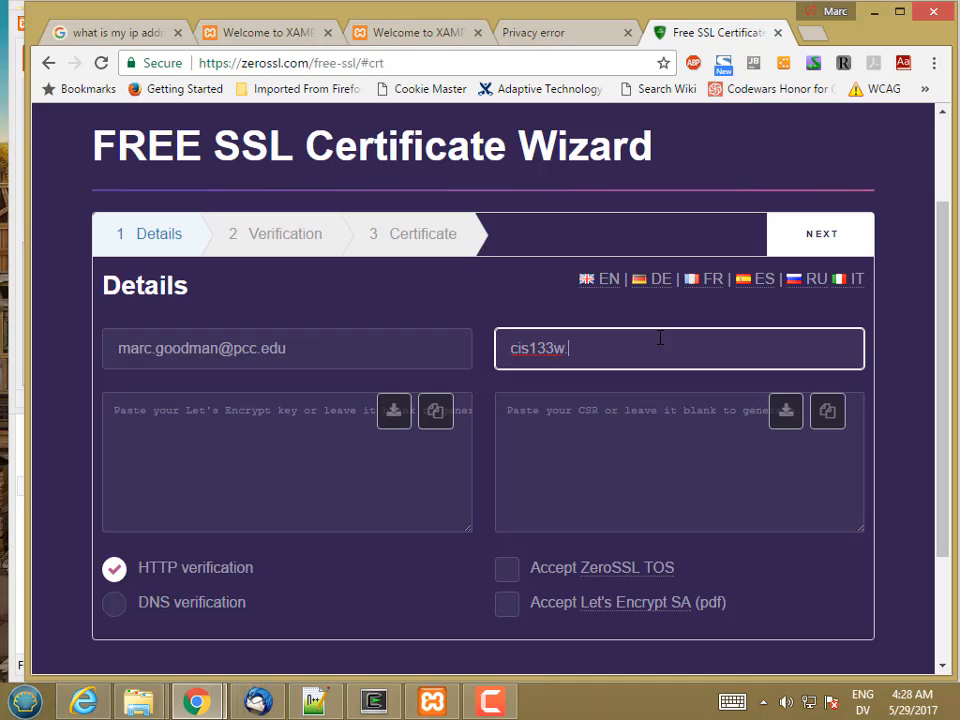
{"action": "type", "text": "xyz"}
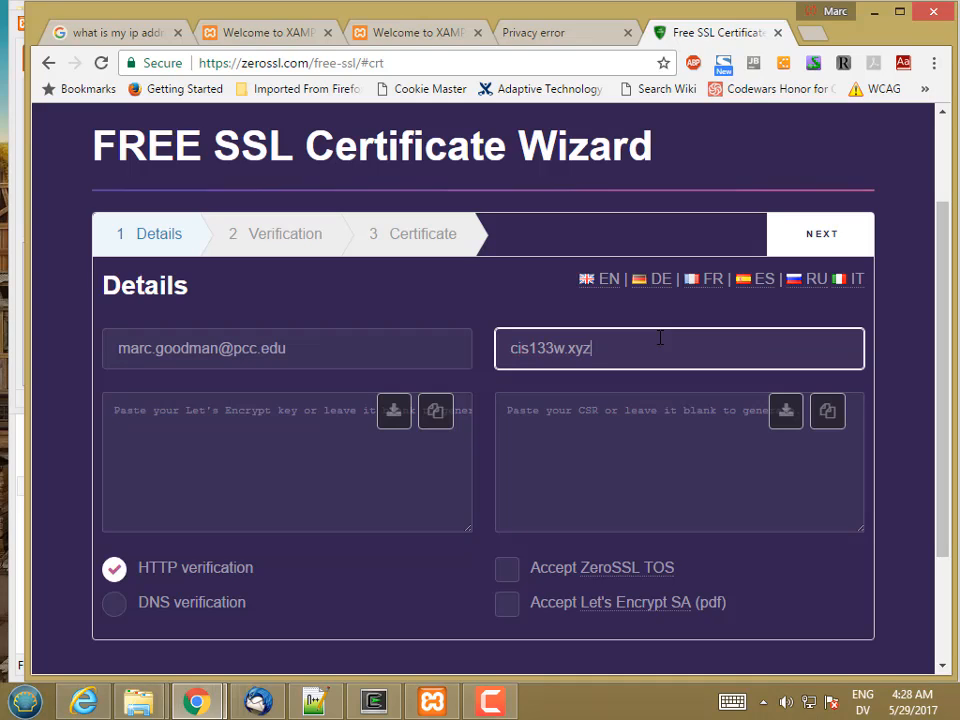
{"action": "mouse_move", "coordinate": [292, 484]}
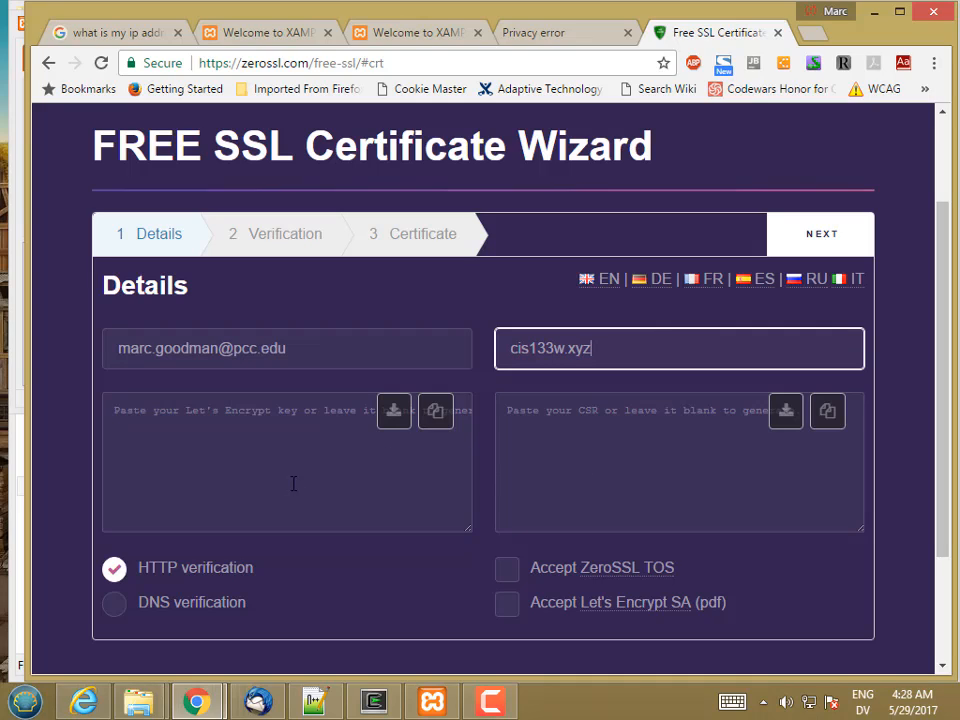
{"action": "mouse_move", "coordinate": [804, 292]}
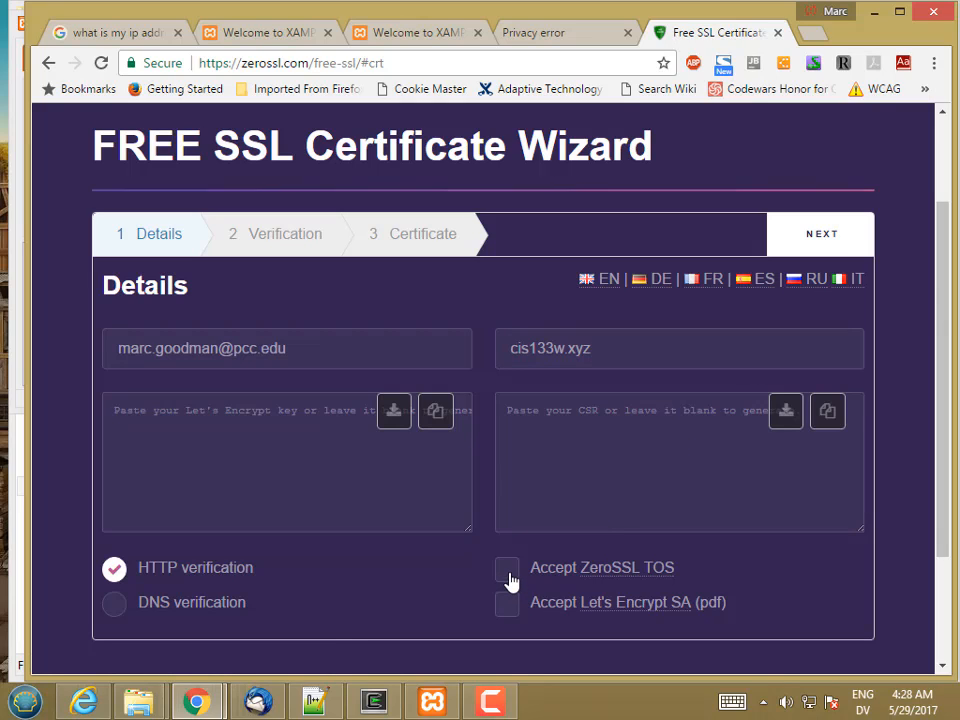
{"action": "left_click", "coordinate": [506, 568]}
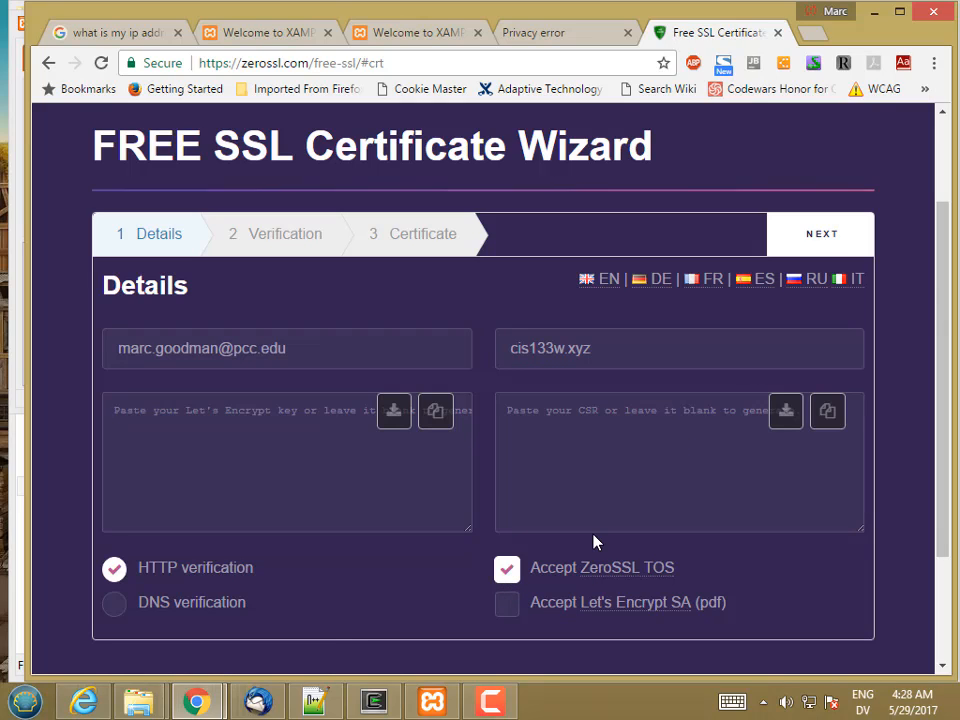
{"action": "mouse_move", "coordinate": [512, 612]}
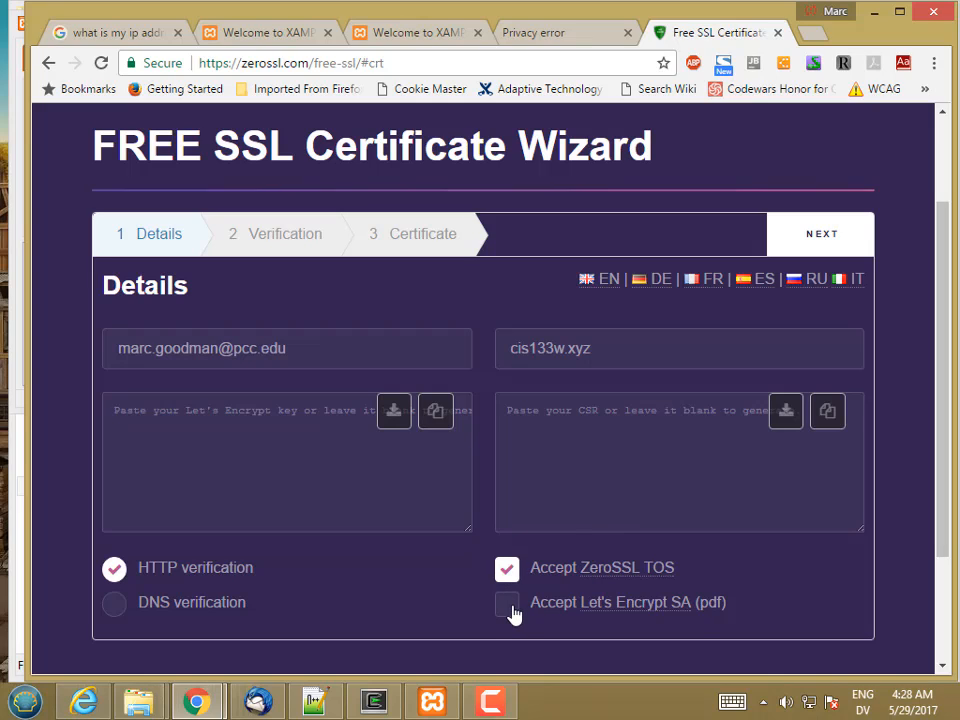
{"action": "left_click", "coordinate": [506, 602]}
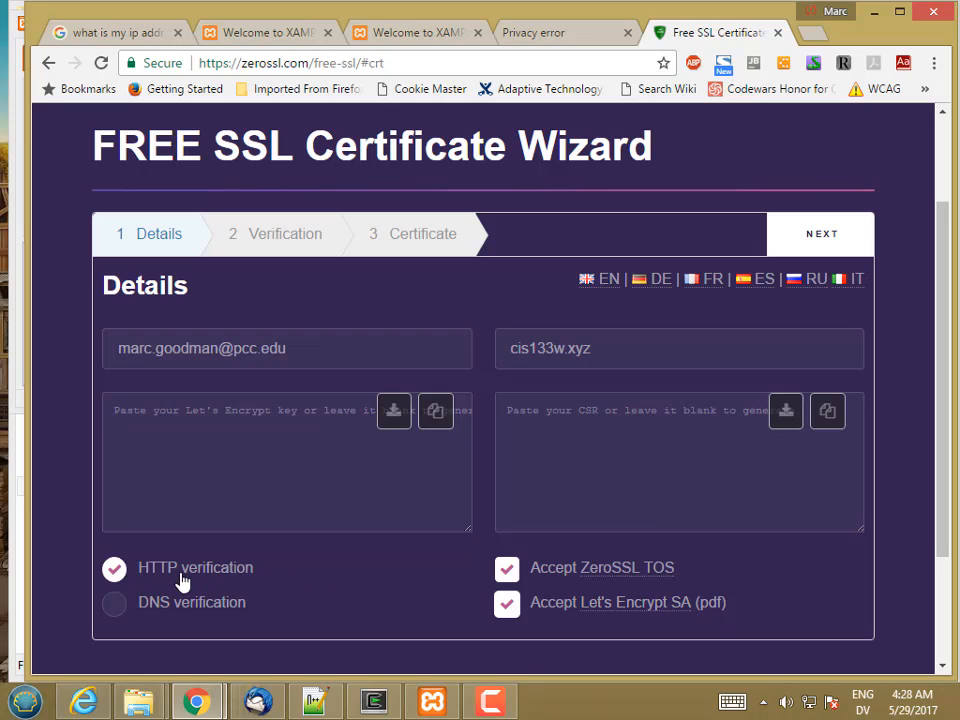
{"action": "mouse_move", "coordinate": [776, 278]}
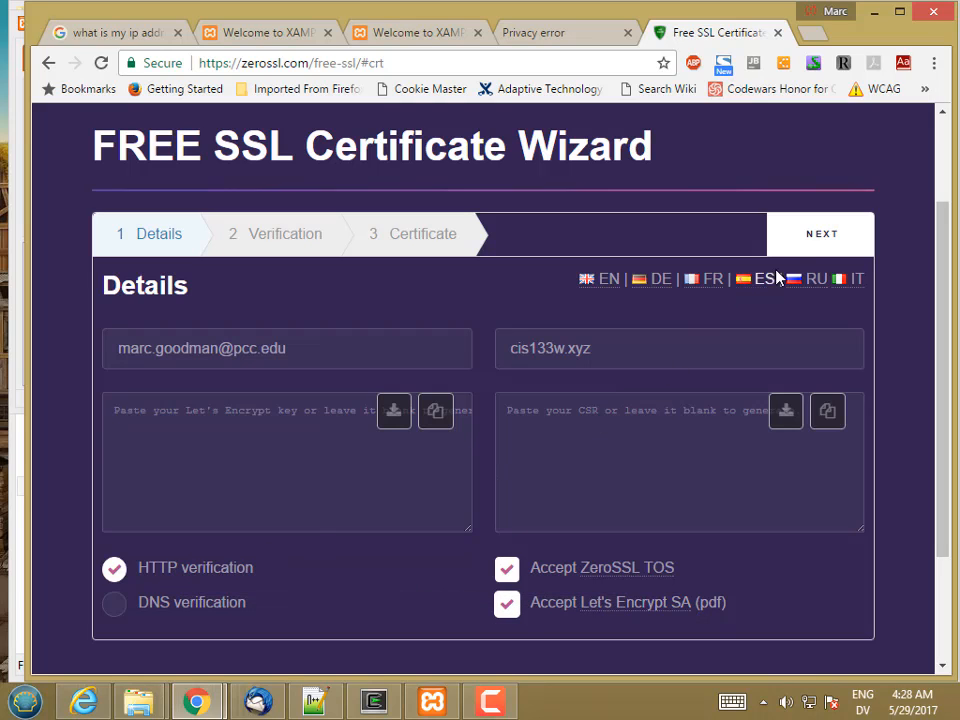
{"action": "left_click", "coordinate": [820, 232]}
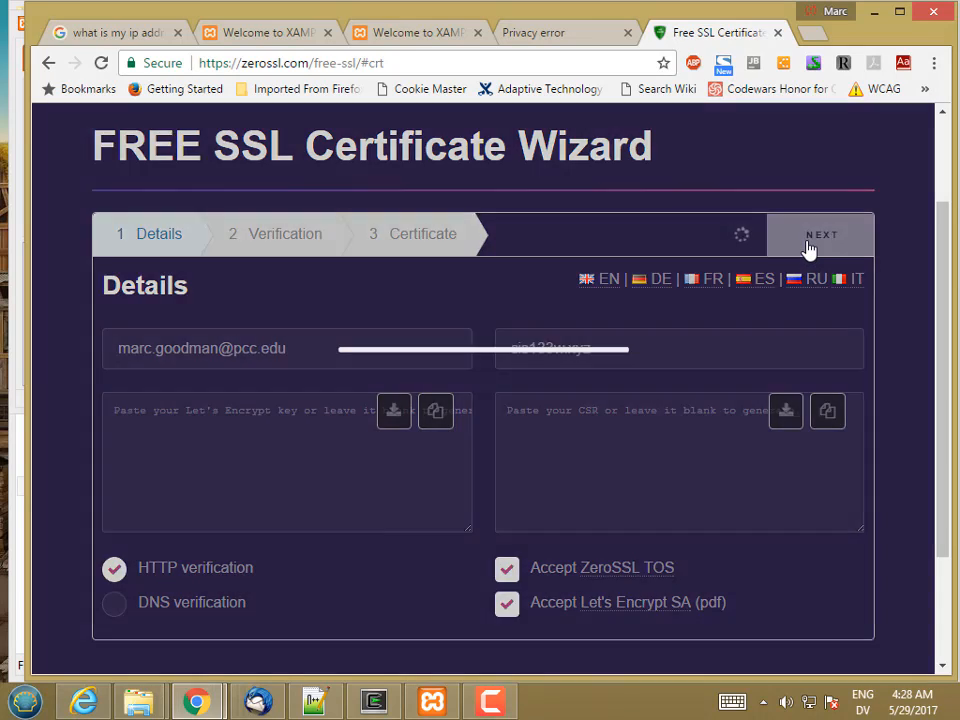
{"action": "left_click", "coordinate": [820, 234]}
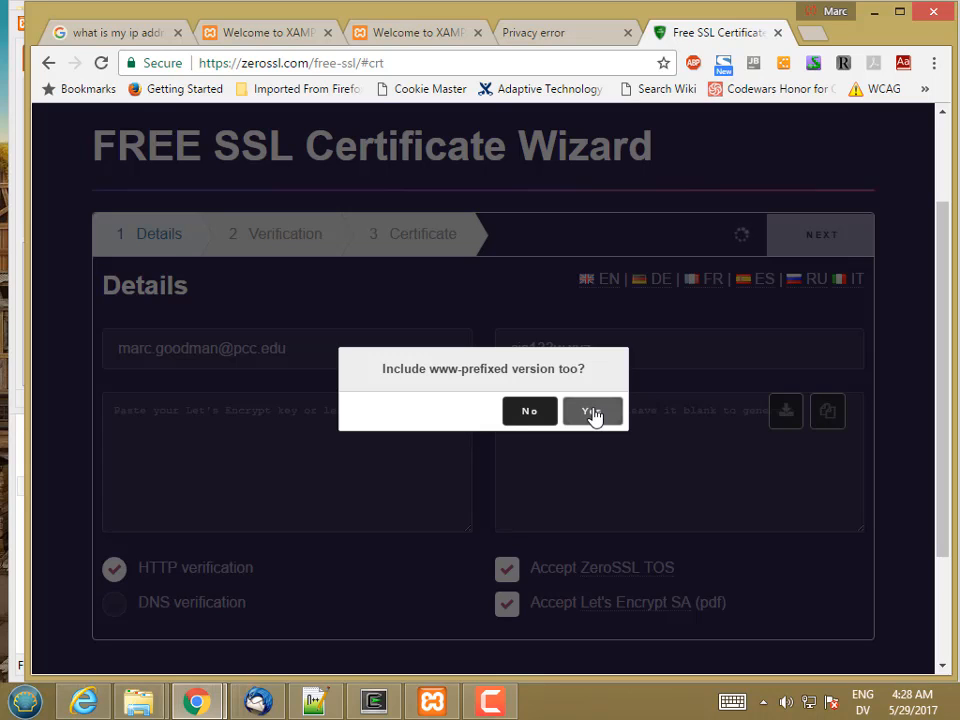
{"action": "left_click", "coordinate": [592, 412]}
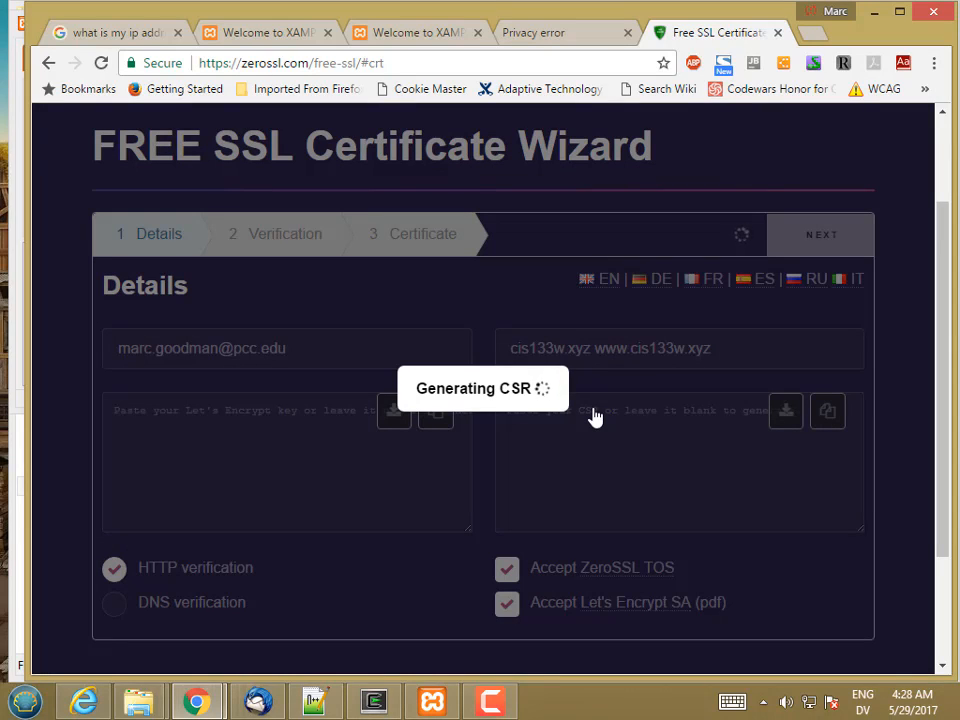
{"action": "mouse_move", "coordinate": [538, 418]}
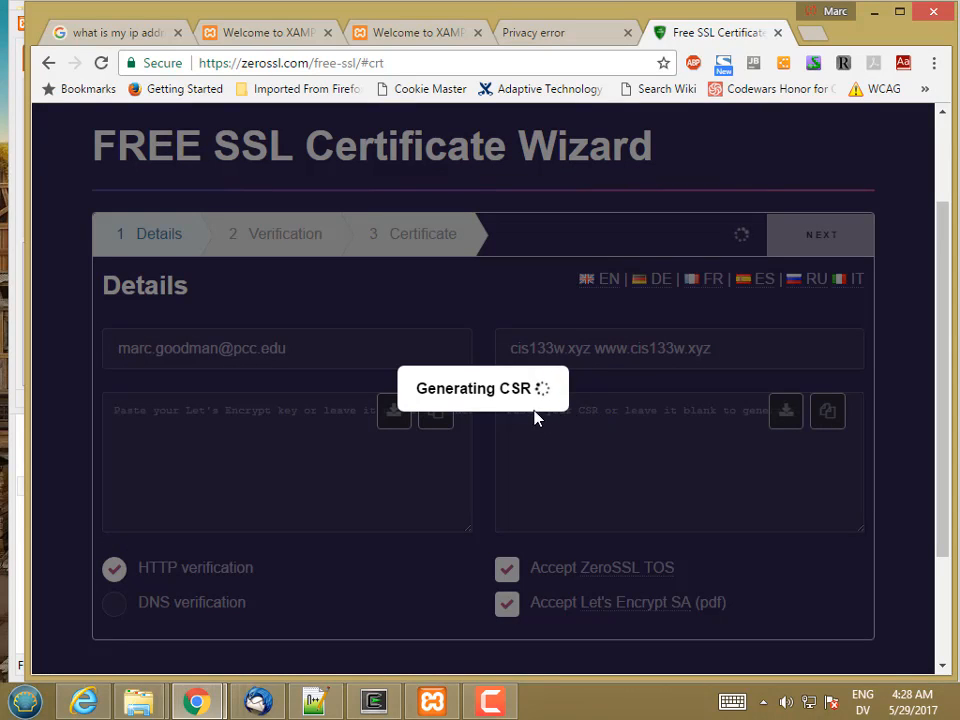
{"action": "mouse_move", "coordinate": [560, 418]}
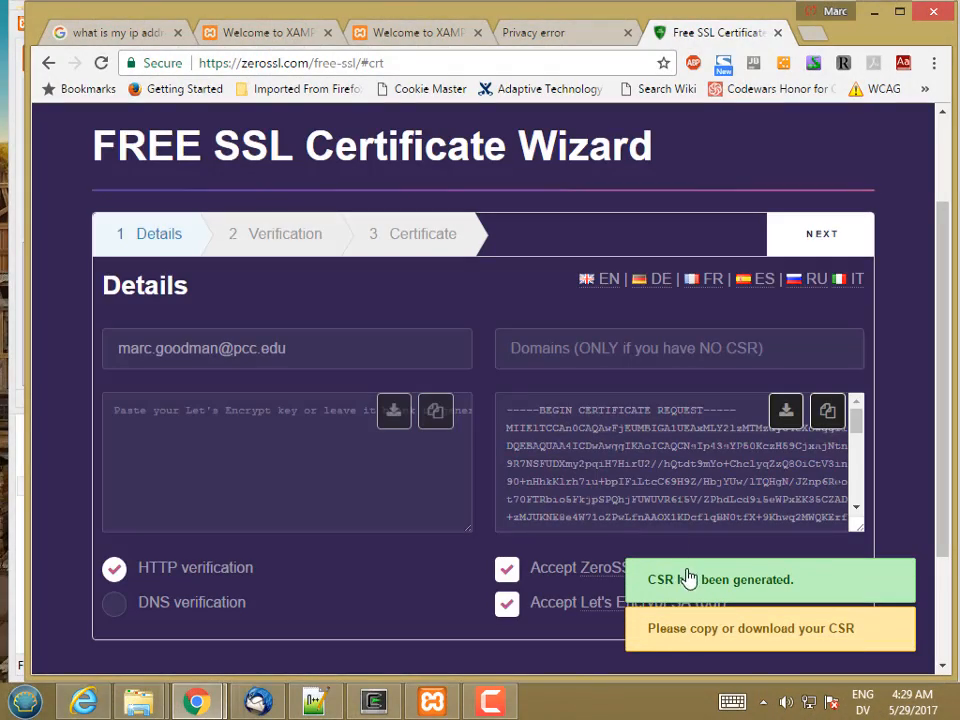
{"action": "mouse_move", "coordinate": [684, 628]}
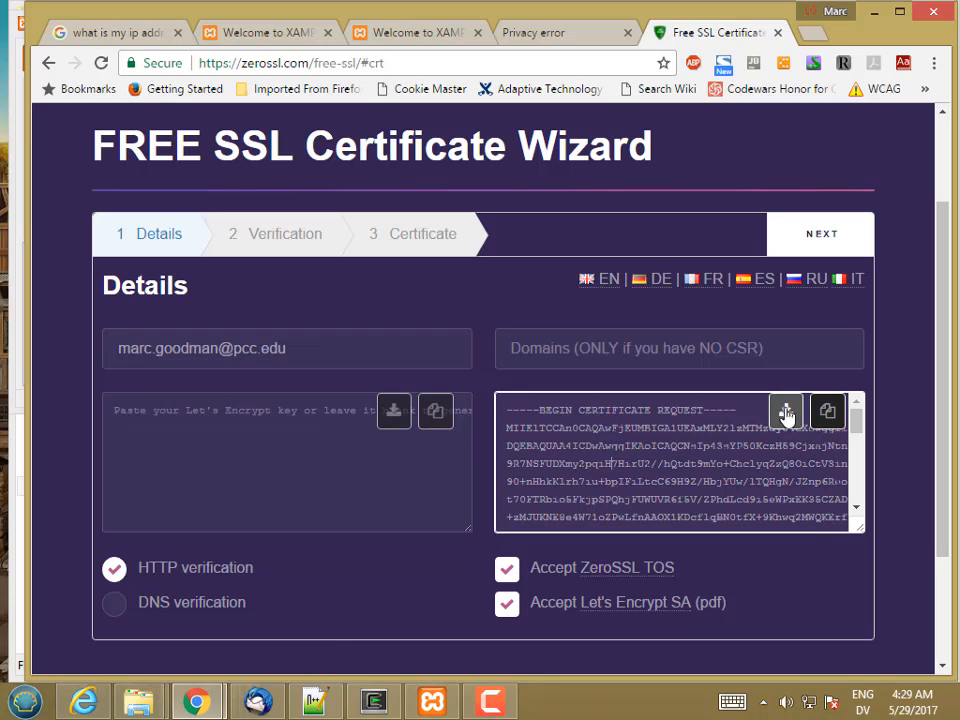
Download the generated CSR as domain-csr.txt
{"action": "left_click", "coordinate": [786, 412]}
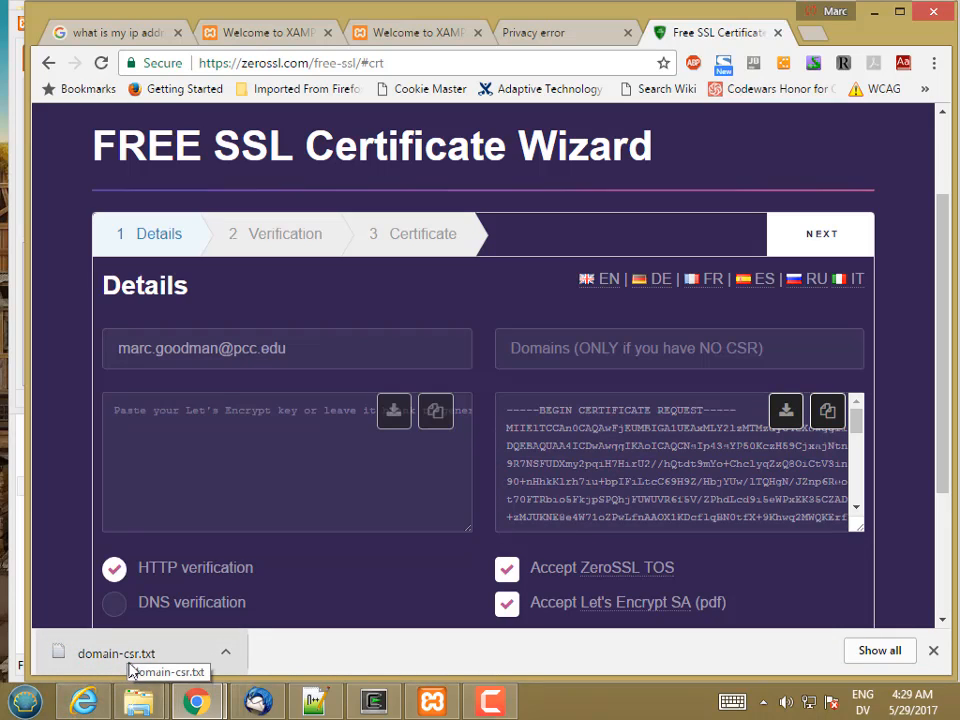
{"action": "mouse_move", "coordinate": [268, 640]}
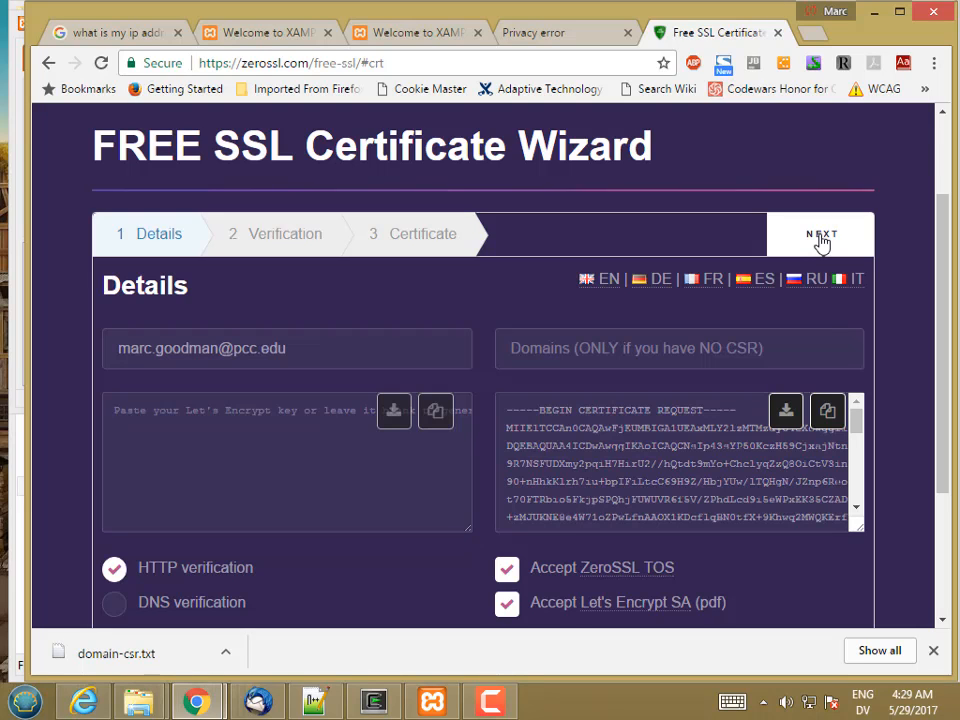
Generate the account key, download it as account-key.txt, and continue to verification
{"action": "left_click", "coordinate": [820, 234]}
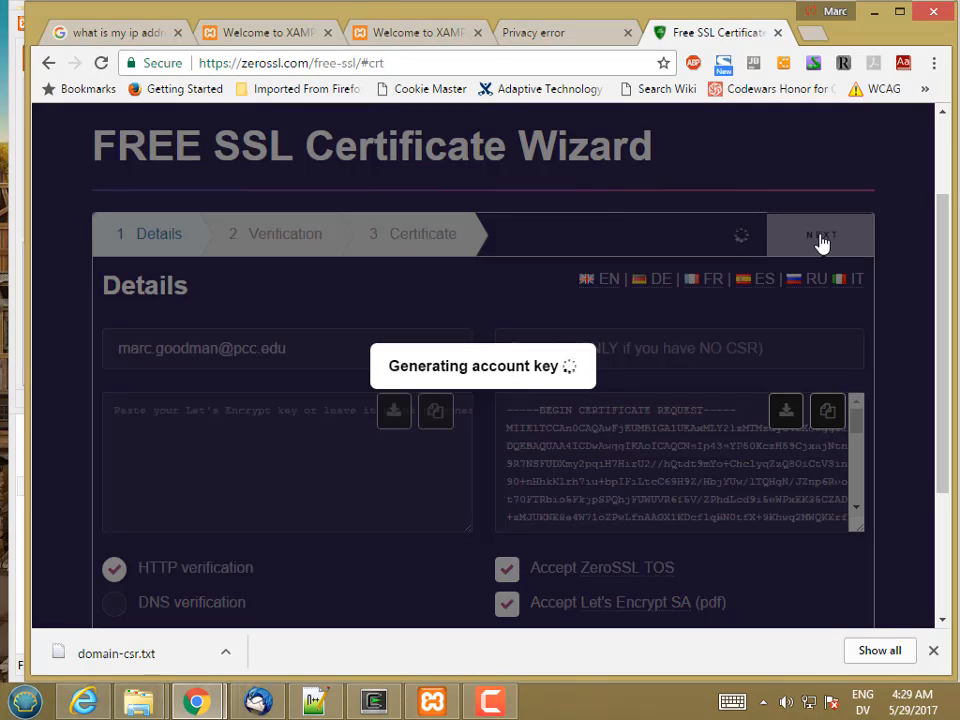
{"action": "mouse_move", "coordinate": [796, 300]}
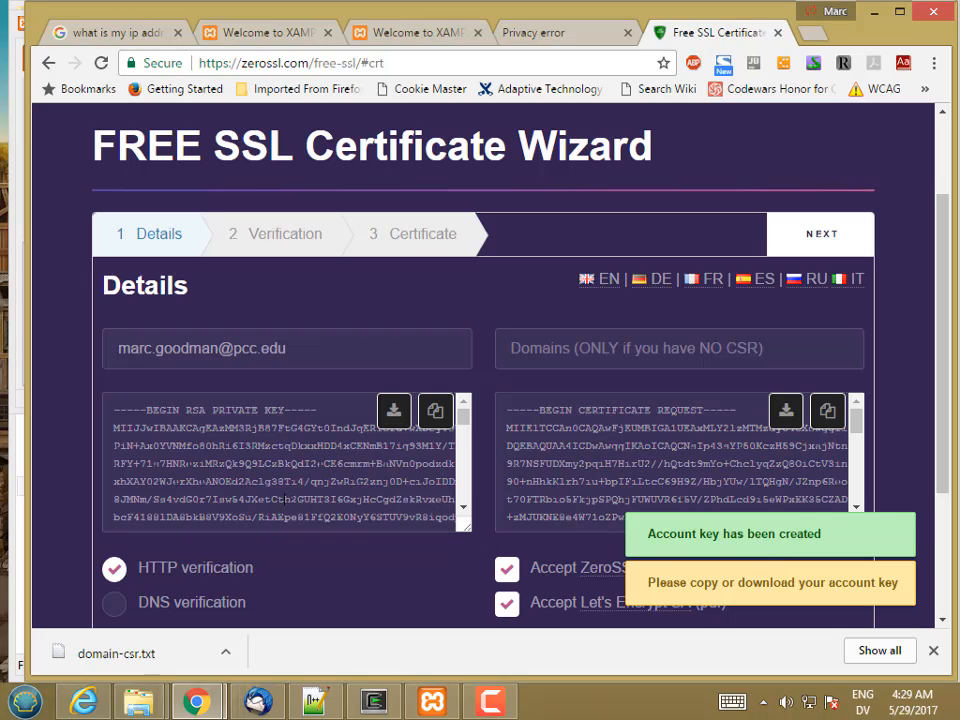
{"action": "mouse_move", "coordinate": [392, 412]}
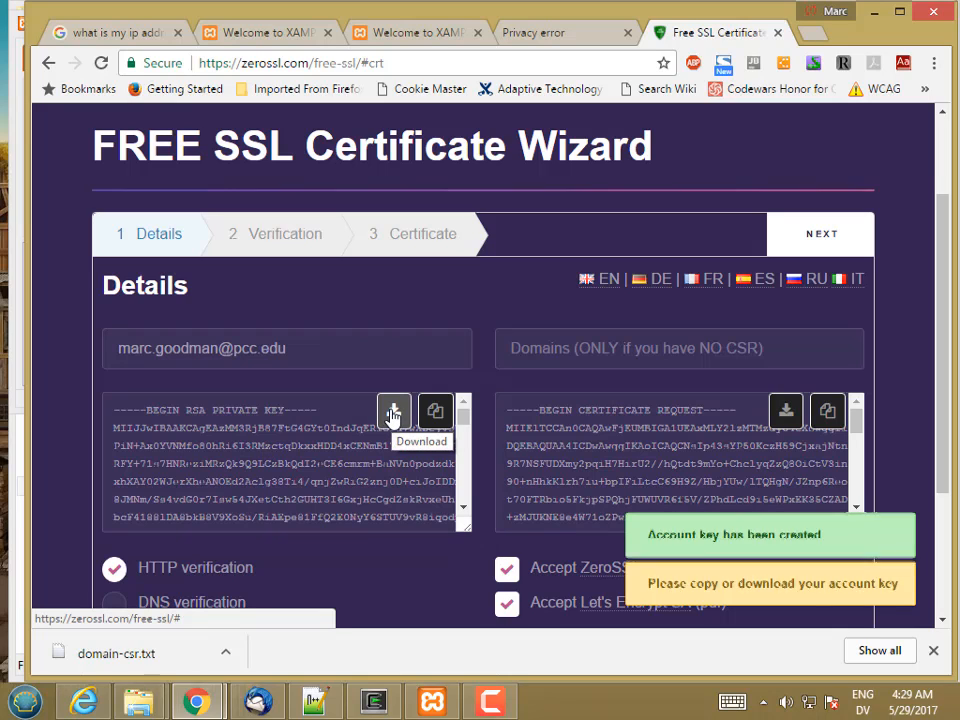
{"action": "left_click", "coordinate": [392, 412]}
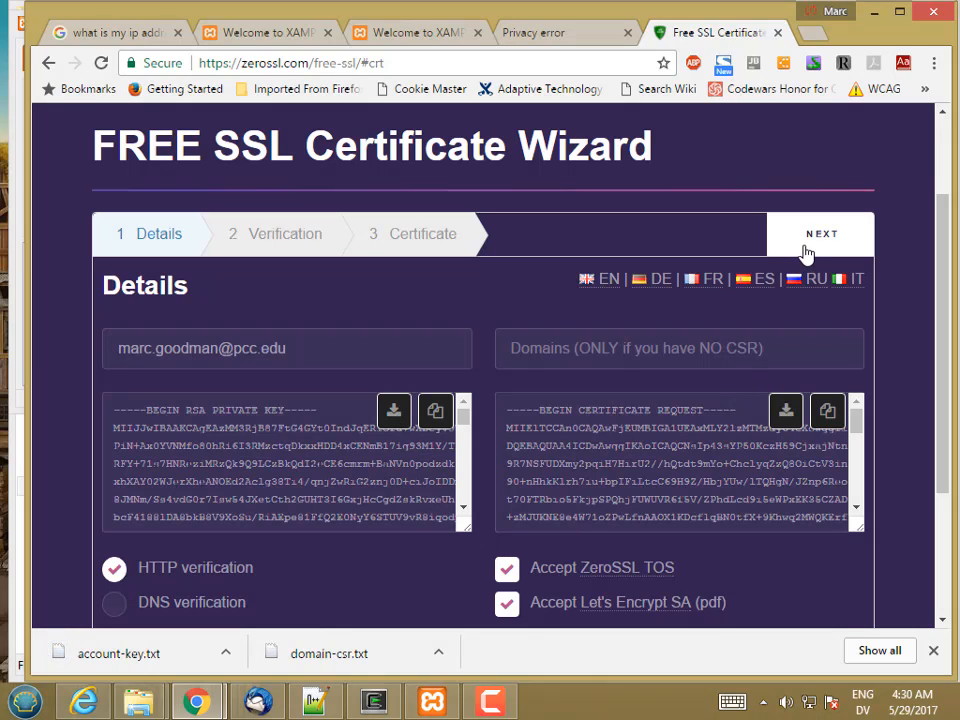
{"action": "left_click", "coordinate": [820, 232]}
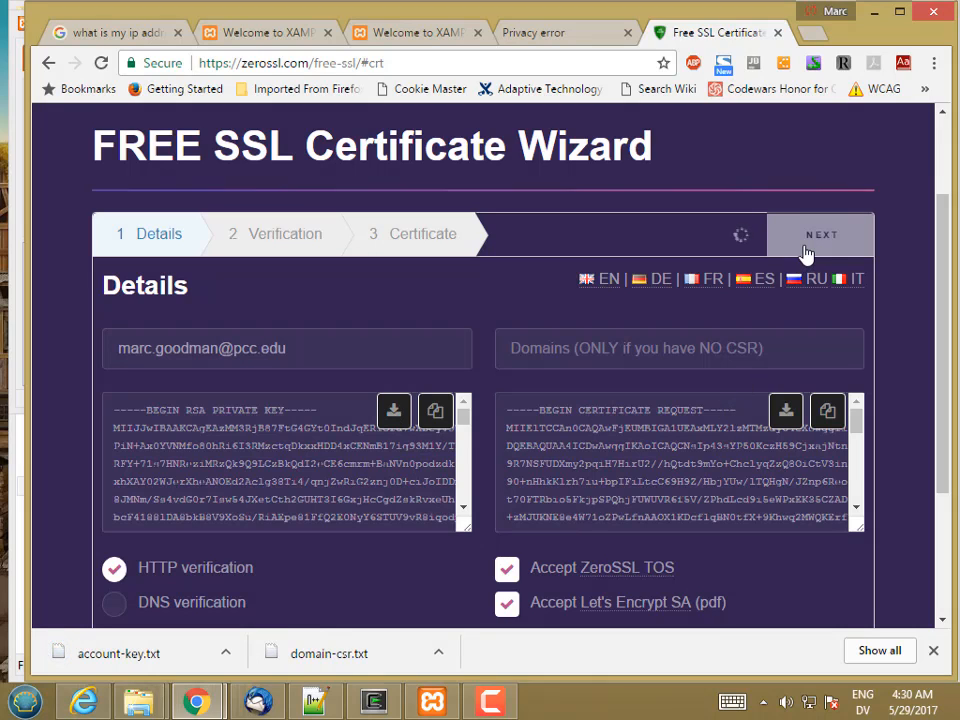
{"action": "left_click", "coordinate": [820, 234]}
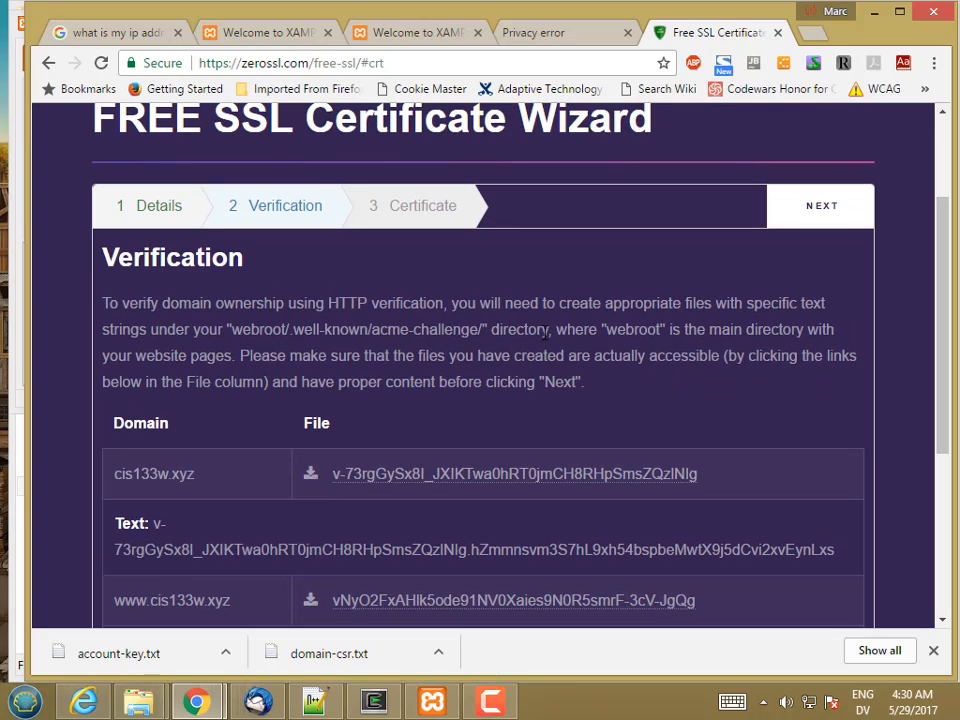
{"action": "mouse_move", "coordinate": [324, 350]}
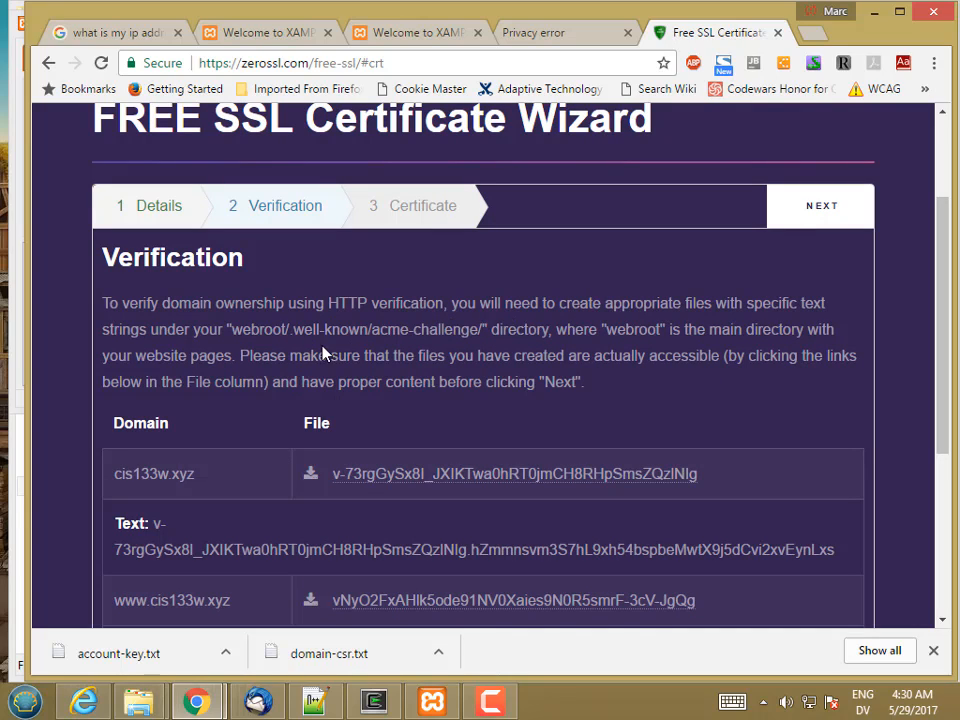
{"action": "mouse_move", "coordinate": [270, 330]}
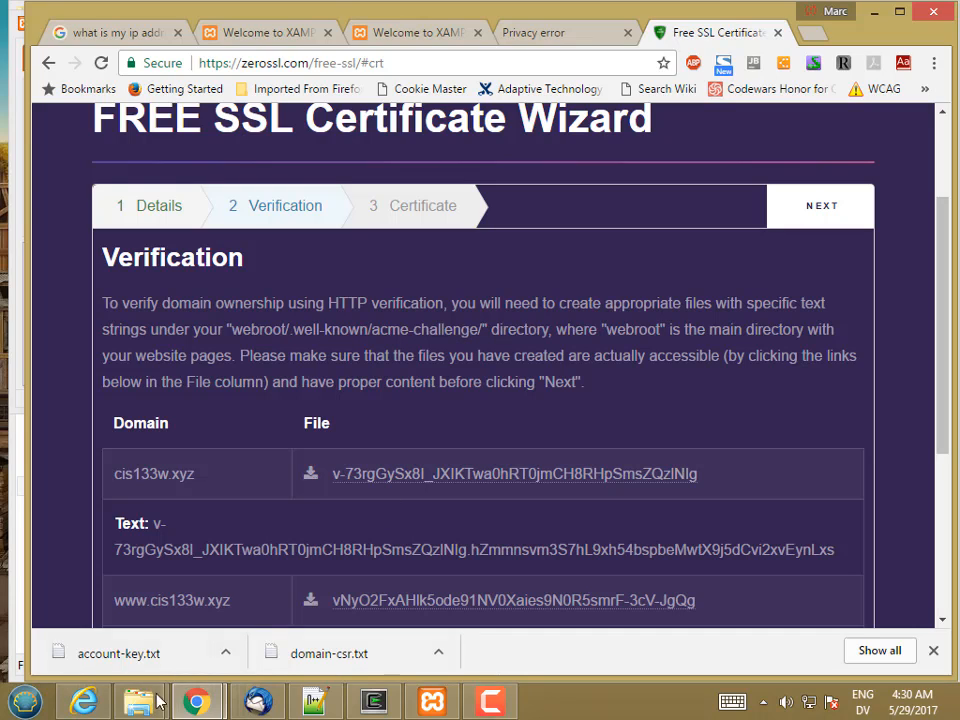
Bring the xampp folder window beside the wizard and create a new folder in htdocs
{"action": "left_click", "coordinate": [140, 700]}
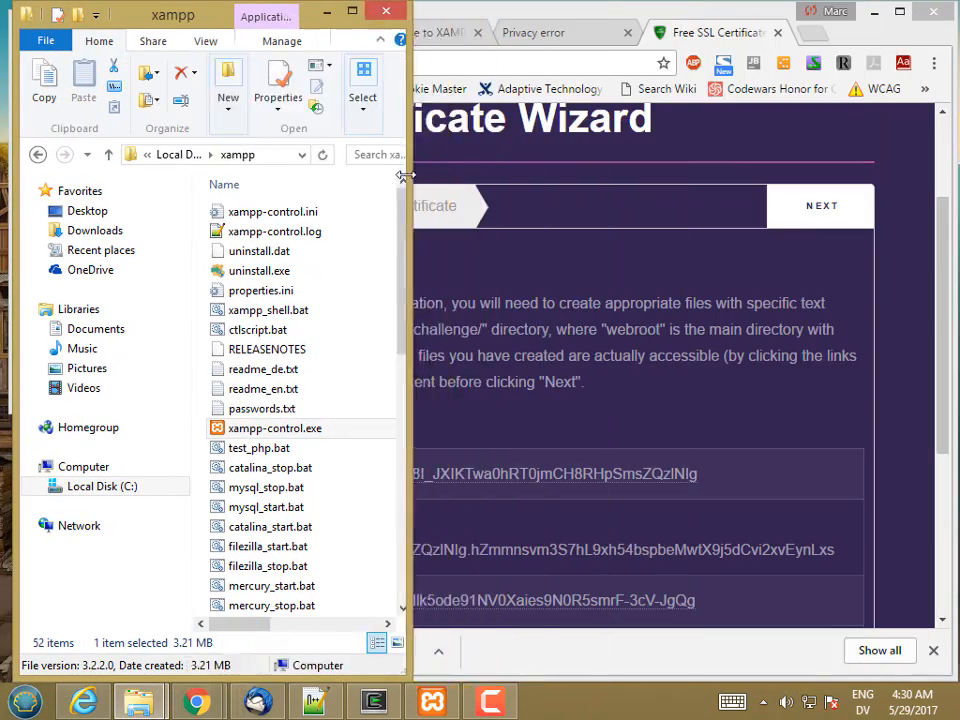
{"action": "left_click_drag", "start_coordinate": [404, 176], "coordinate": [450, 176]}
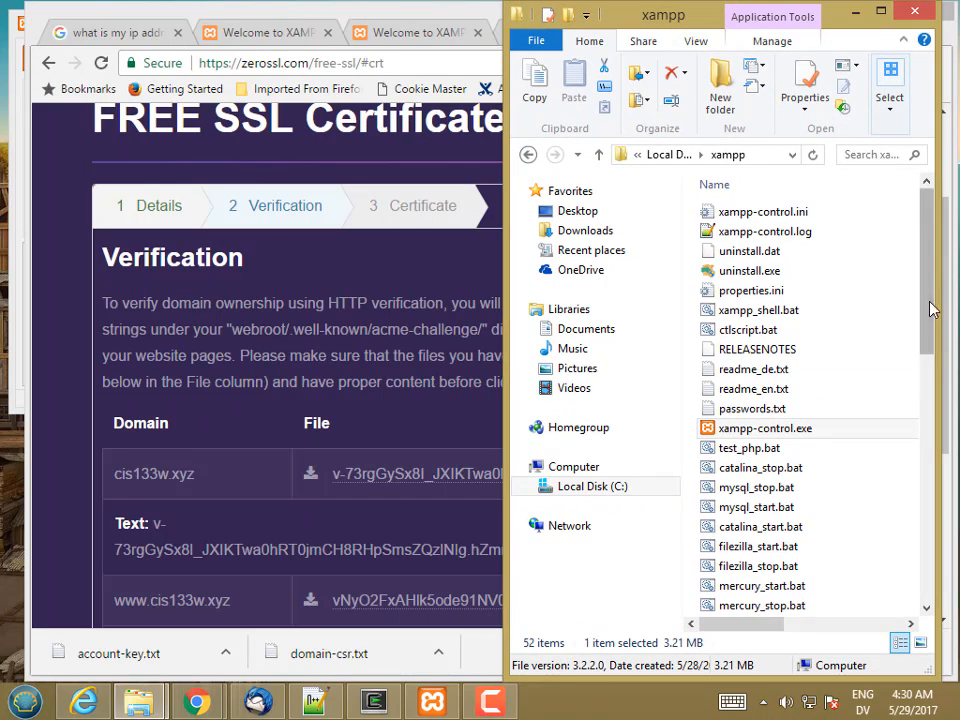
{"action": "scroll", "scroll_direction": "down", "scroll_amount": 3}
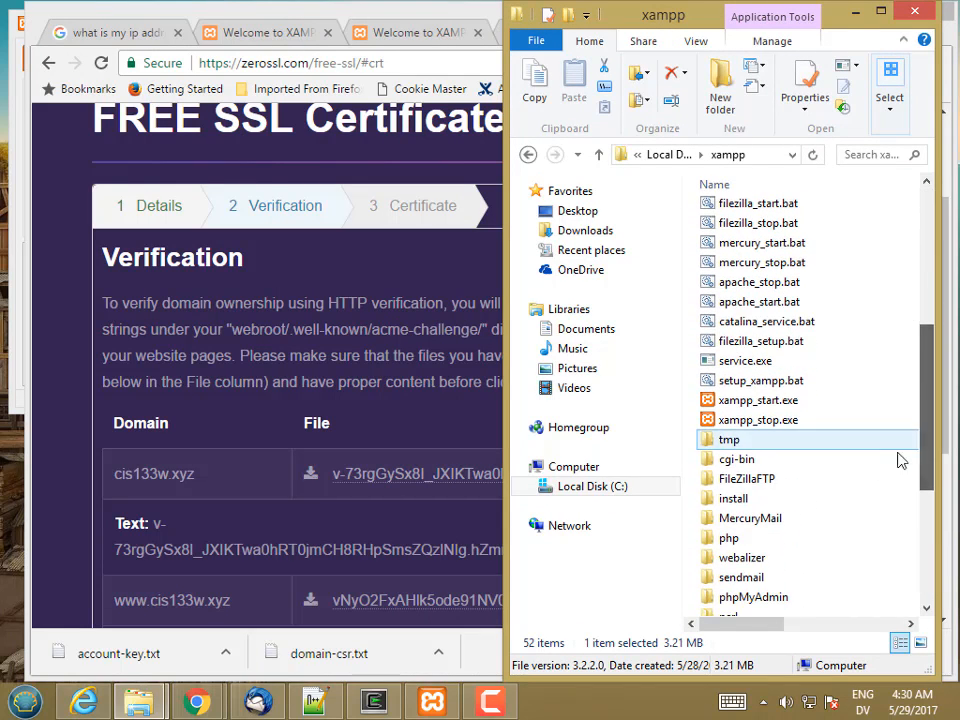
{"action": "scroll", "scroll_direction": "down", "scroll_amount": 3}
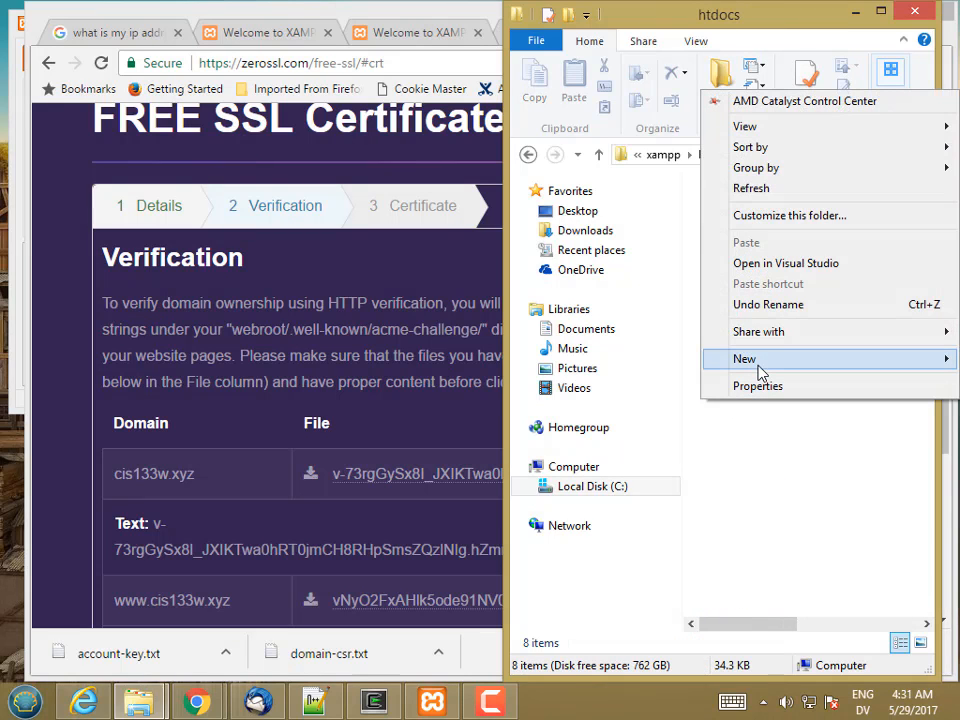
{"action": "left_click", "coordinate": [744, 358]}
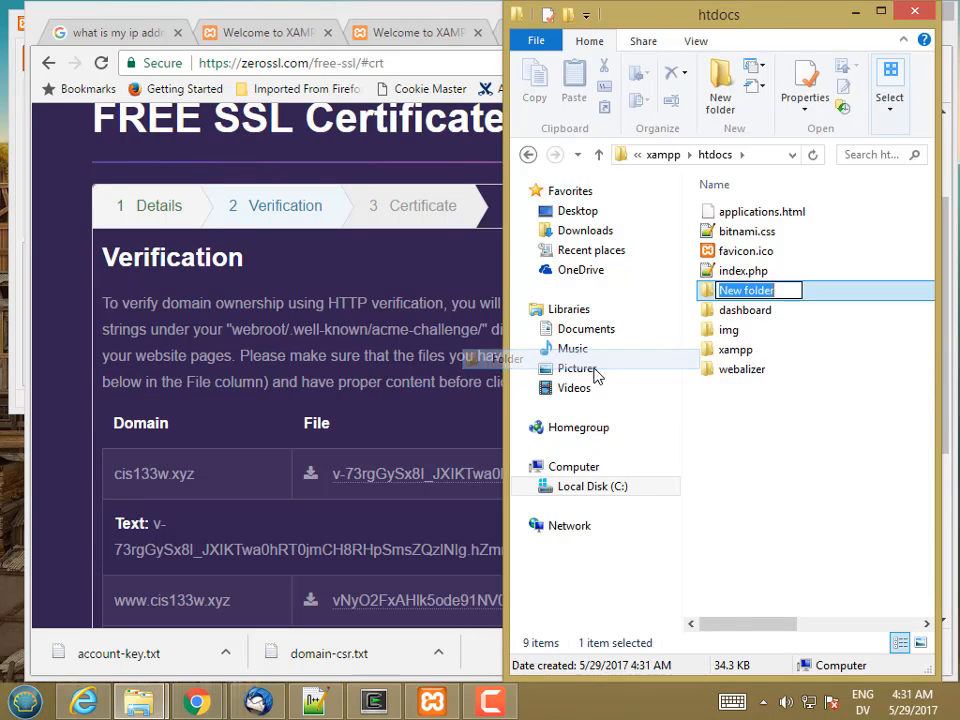
{"action": "mouse_move", "coordinate": [796, 348]}
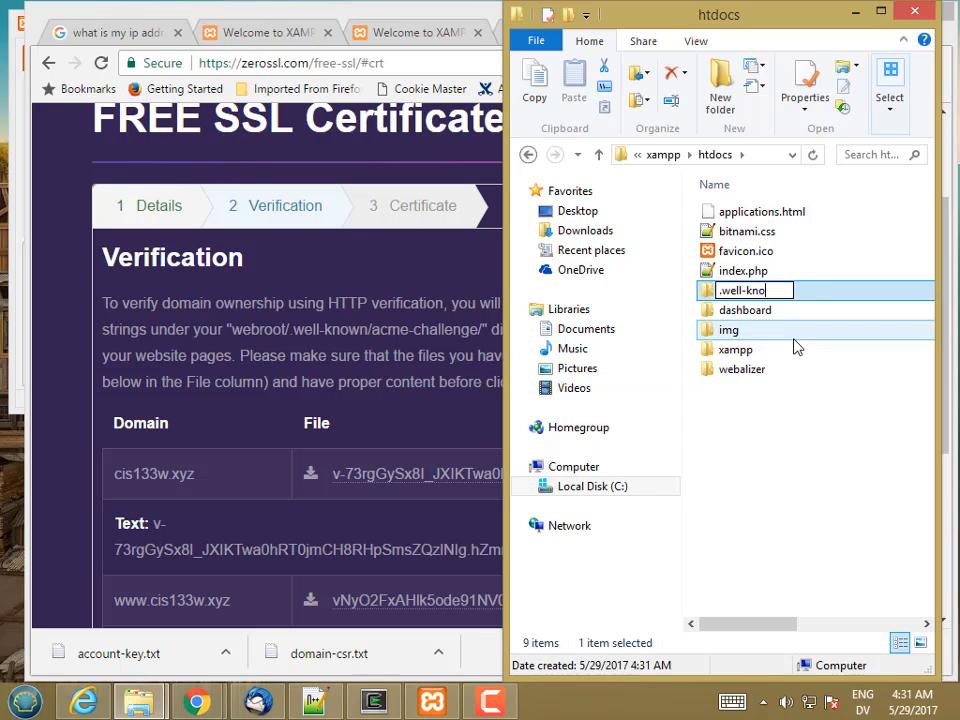
{"action": "key", "text": "Return"}
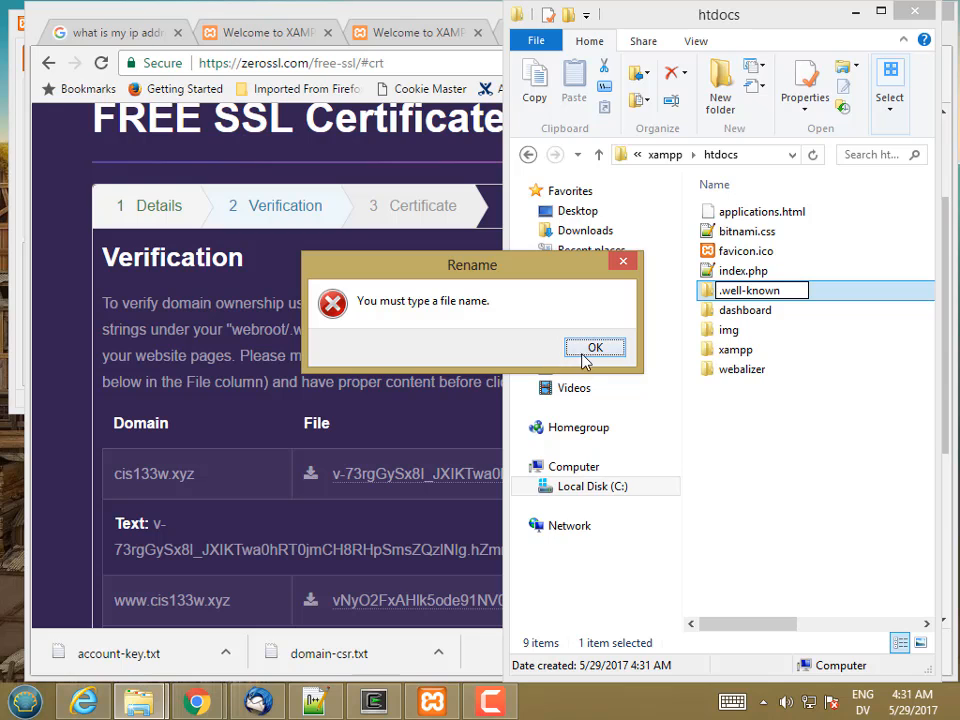
Try renaming the folder to .well-known and dismiss the invalid file name warning
{"action": "left_click", "coordinate": [596, 348]}
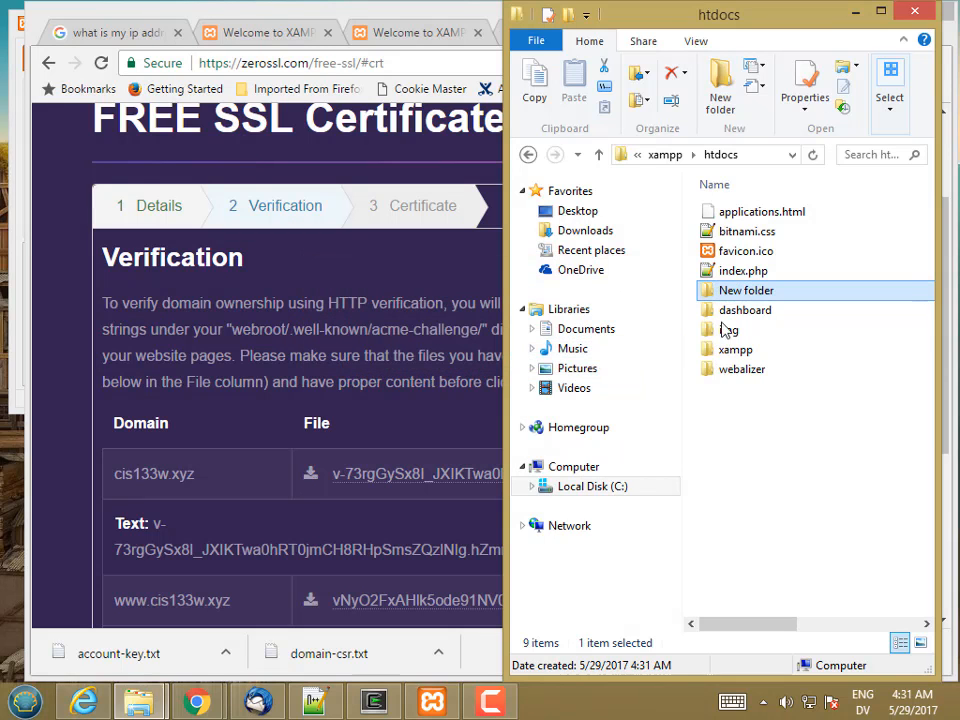
{"action": "right_click", "coordinate": [744, 290]}
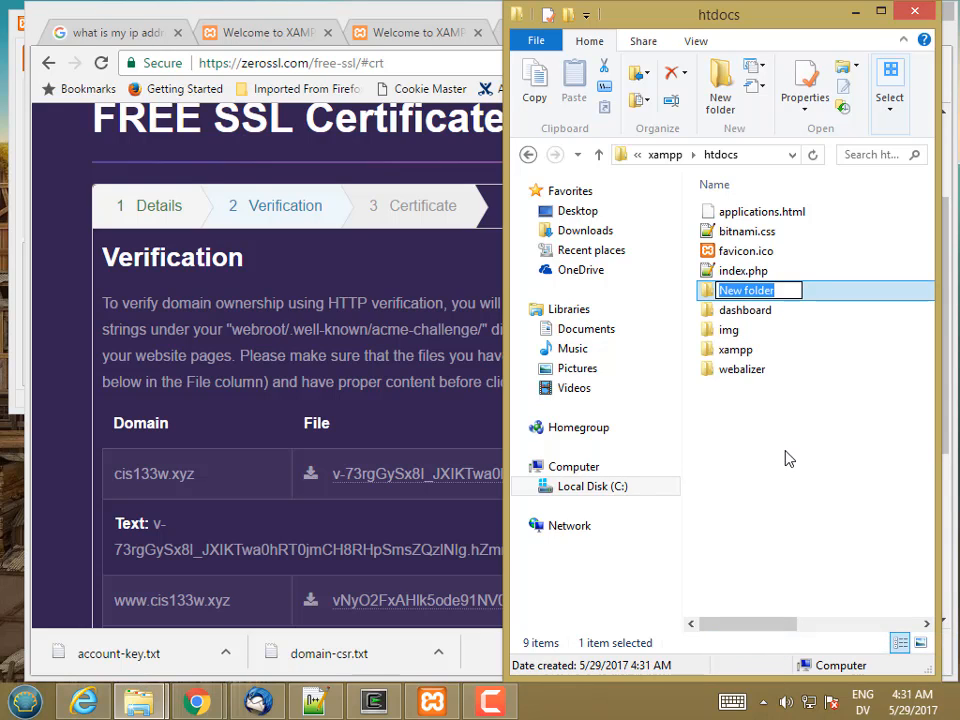
{"action": "type", "text": ".well-known"}
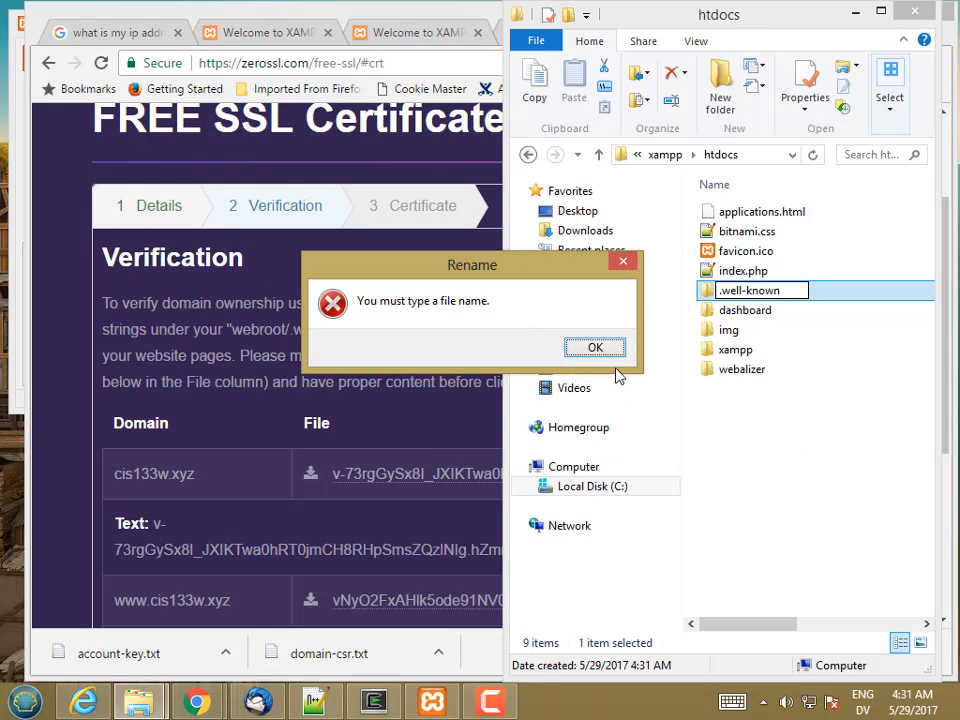
{"action": "left_click", "coordinate": [596, 348]}
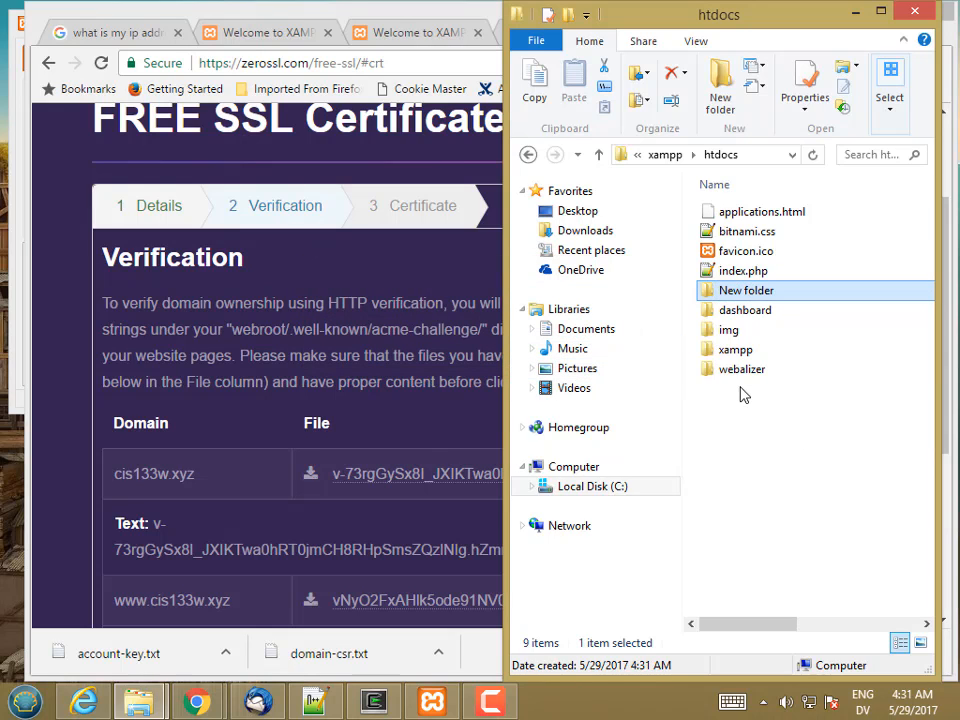
{"action": "mouse_move", "coordinate": [736, 348]}
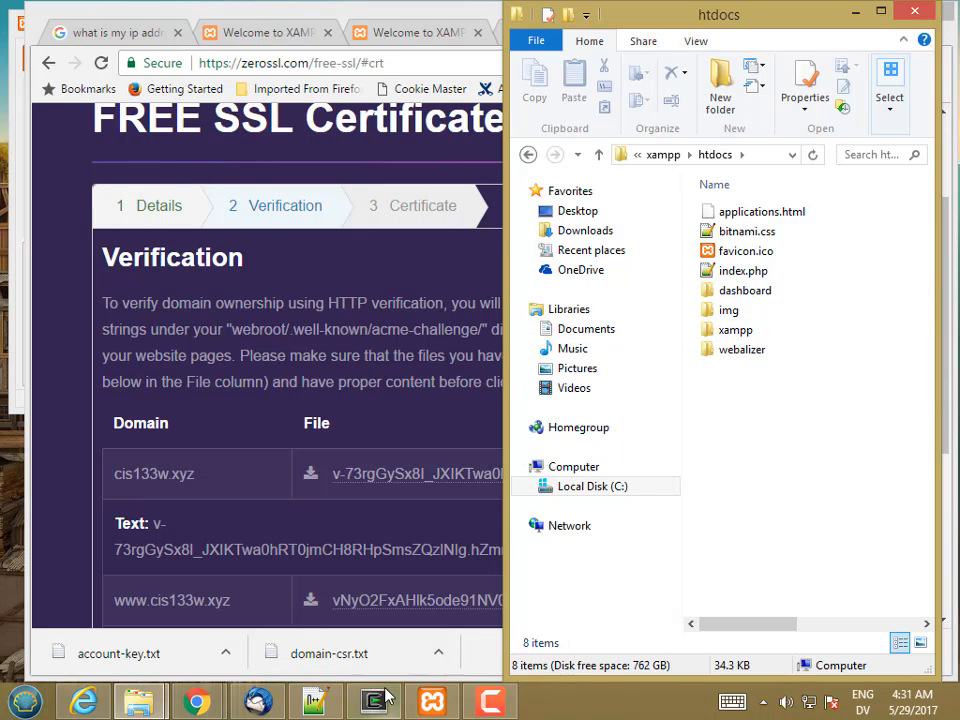
Launch Command Prompt from Start search and change to c:\xampp\htdocs
{"action": "left_click", "coordinate": [24, 700]}
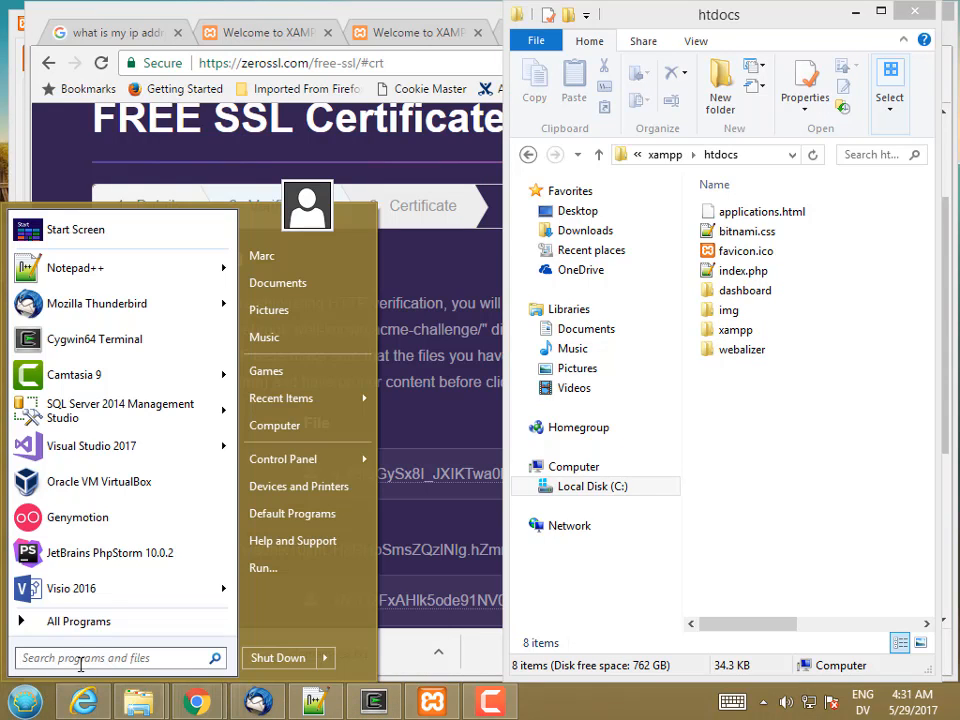
{"action": "type", "text": "cmd"}
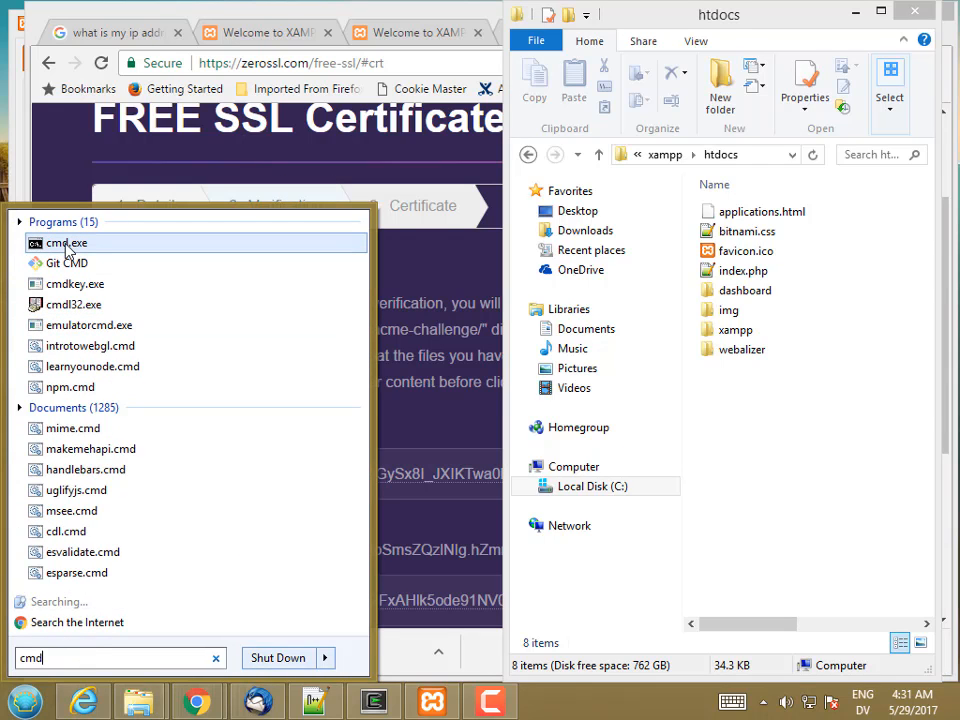
{"action": "left_click", "coordinate": [66, 244]}
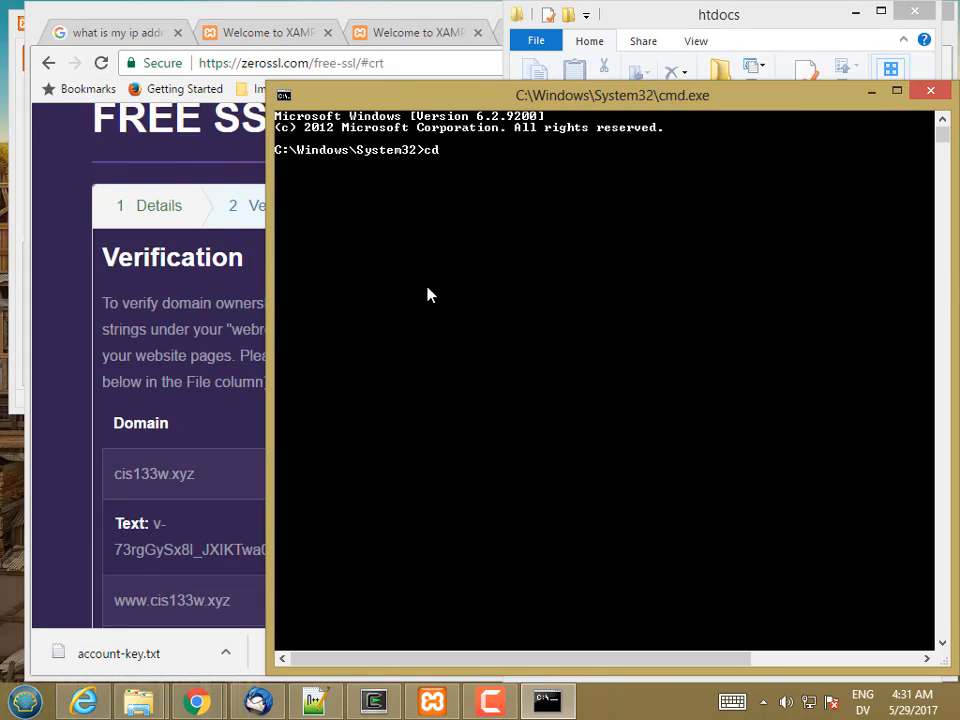
{"action": "type", "text": "c:\\xampp\\htdocs\\"}
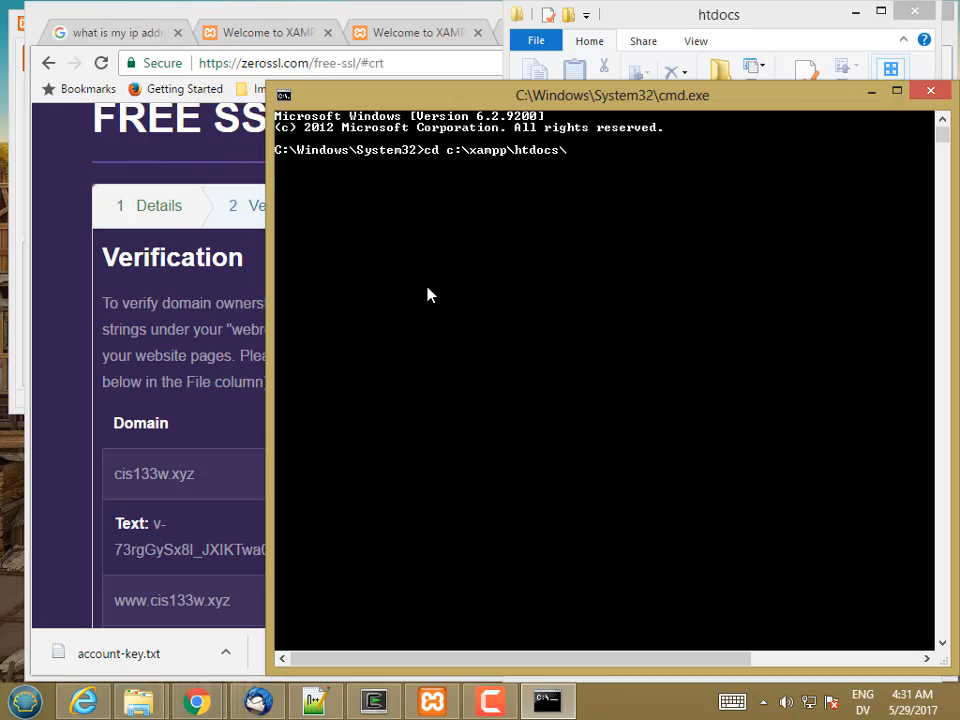
Make the ".well-known" folder with mkdir and list htdocs with dir to confirm it
{"action": "type", "text": "mkd"}
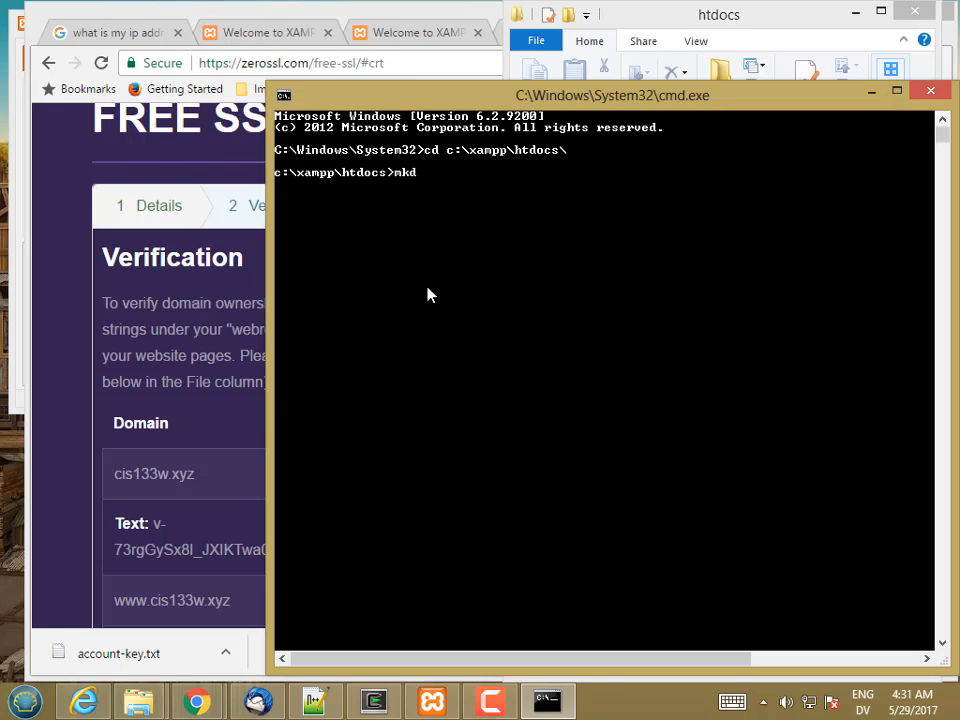
{"action": "type", "text": "ir"}
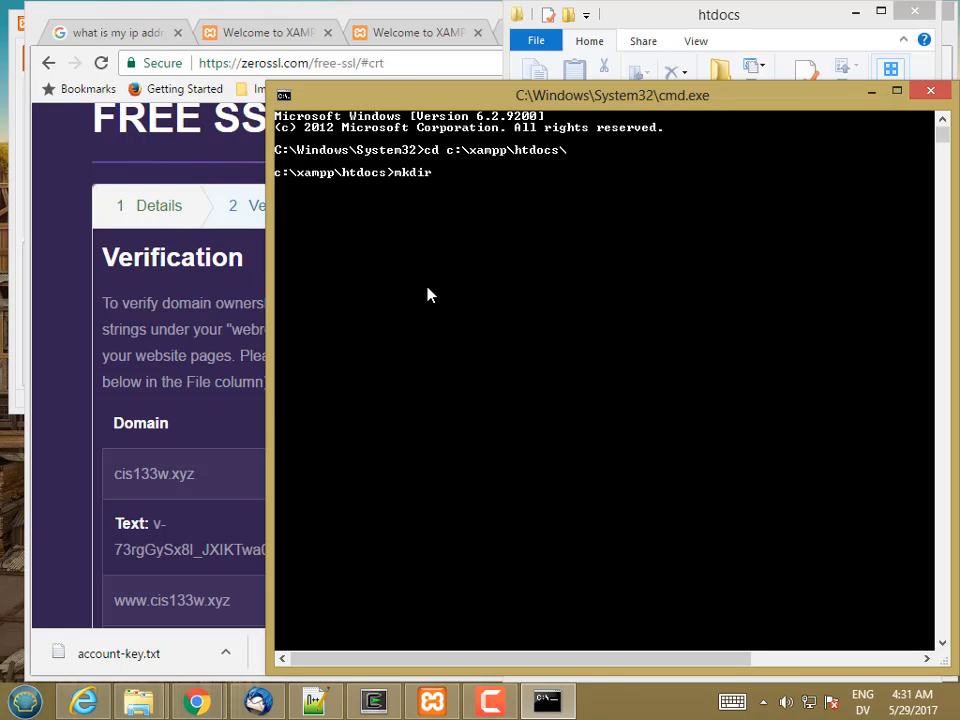
{"action": "type", "text": "\".well-known"}
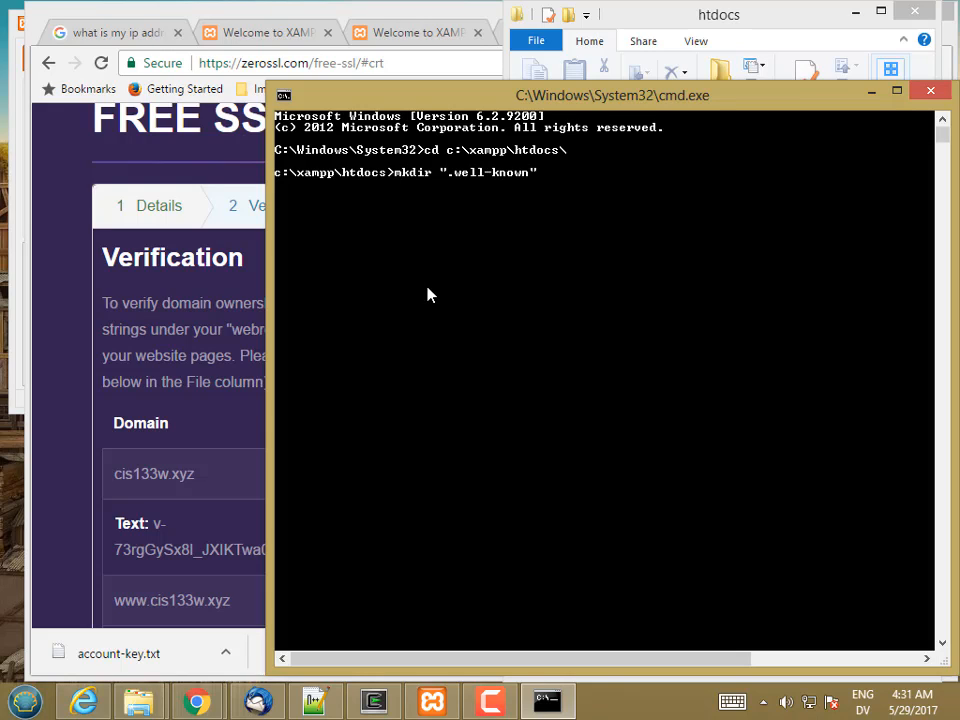
{"action": "type", "text": "dir"}
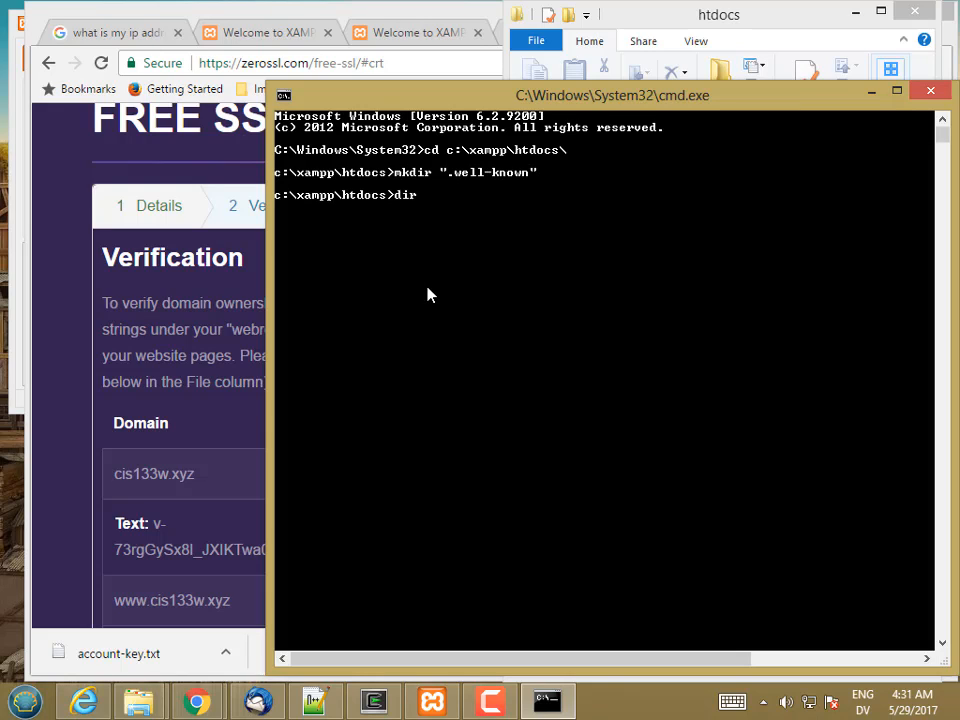
{"action": "key", "text": "Return"}
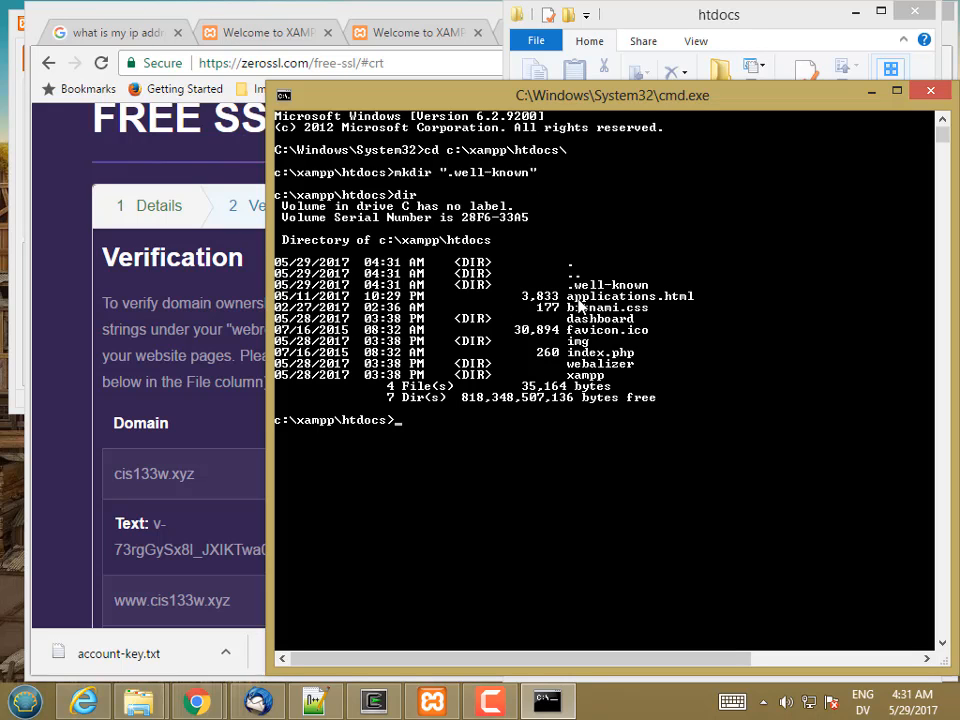
Change into .well-known and make the acme-challenge folder inside it
{"action": "type", "text": "cd .w"}
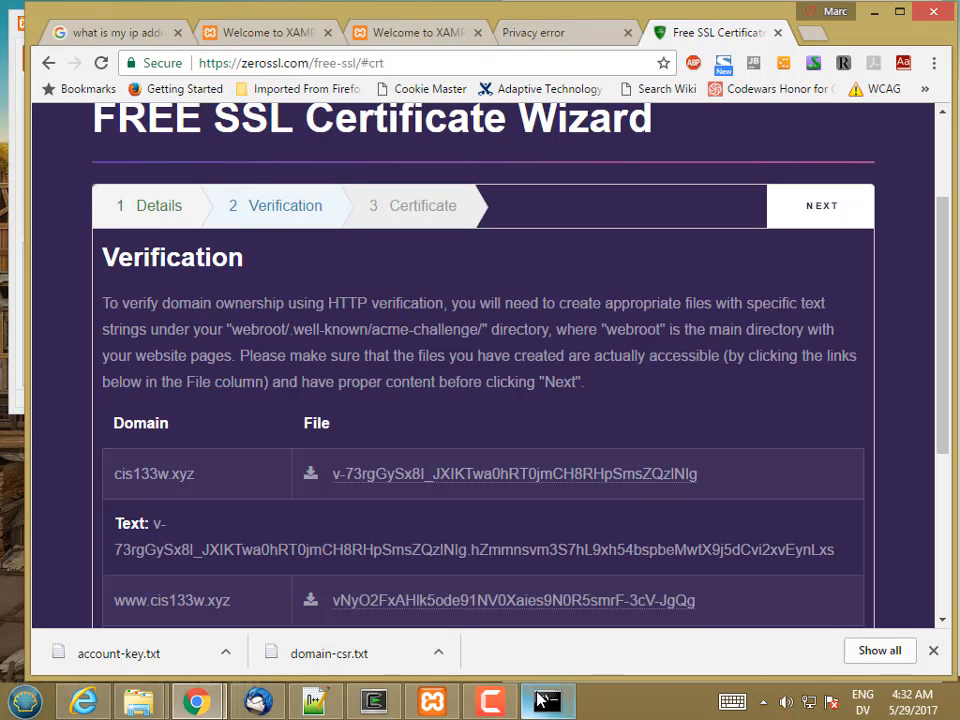
{"action": "left_click", "coordinate": [548, 700]}
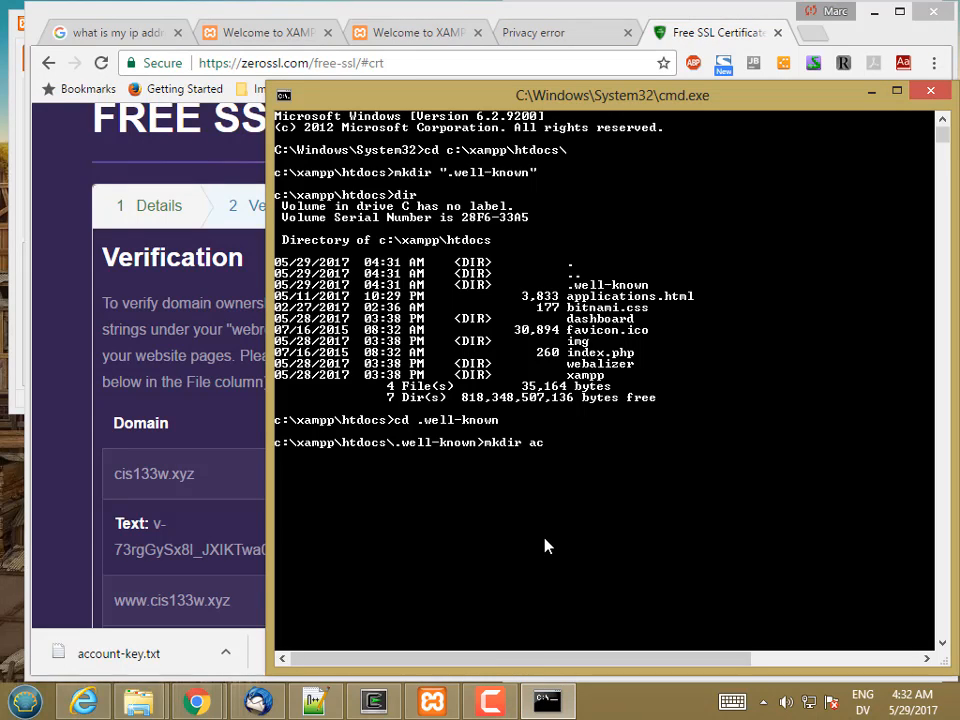
{"action": "type", "text": "me-challenge"}
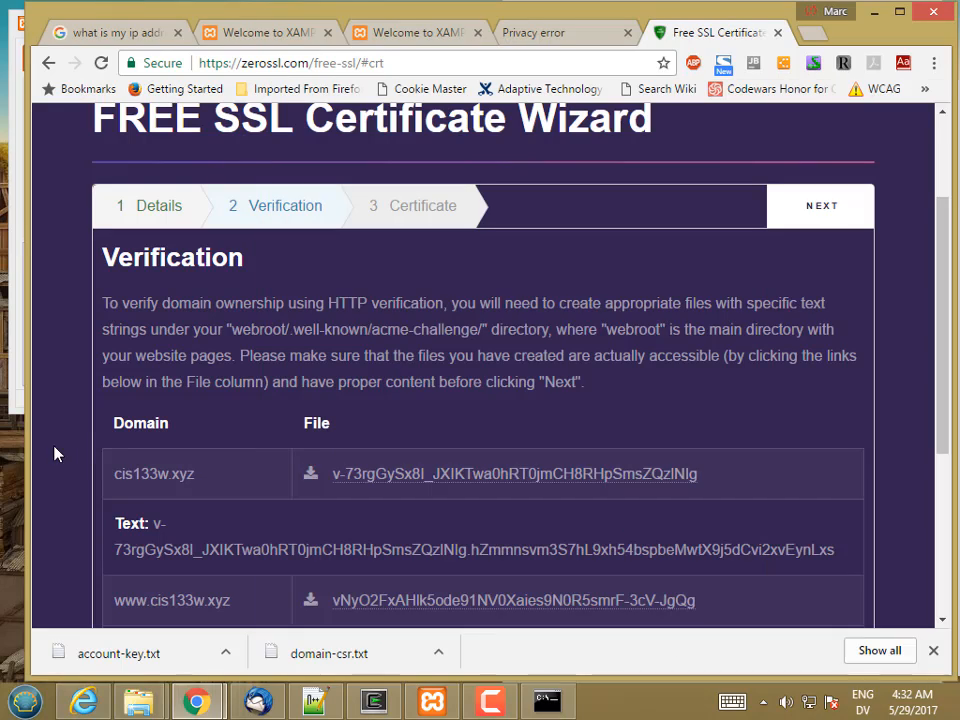
{"action": "mouse_move", "coordinate": [222, 442]}
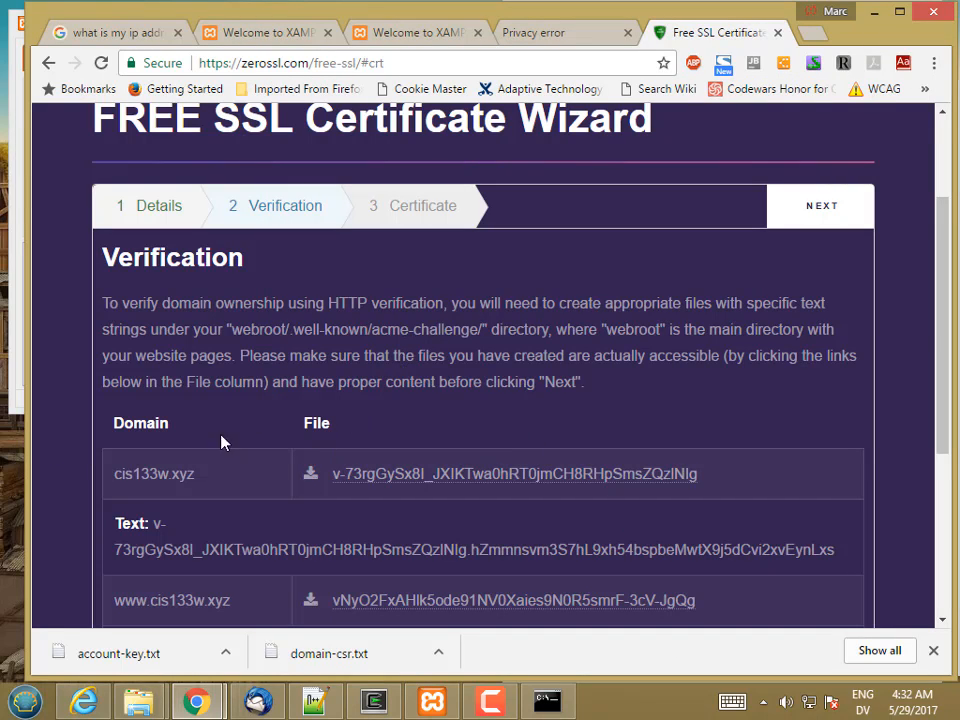
{"action": "mouse_move", "coordinate": [230, 480]}
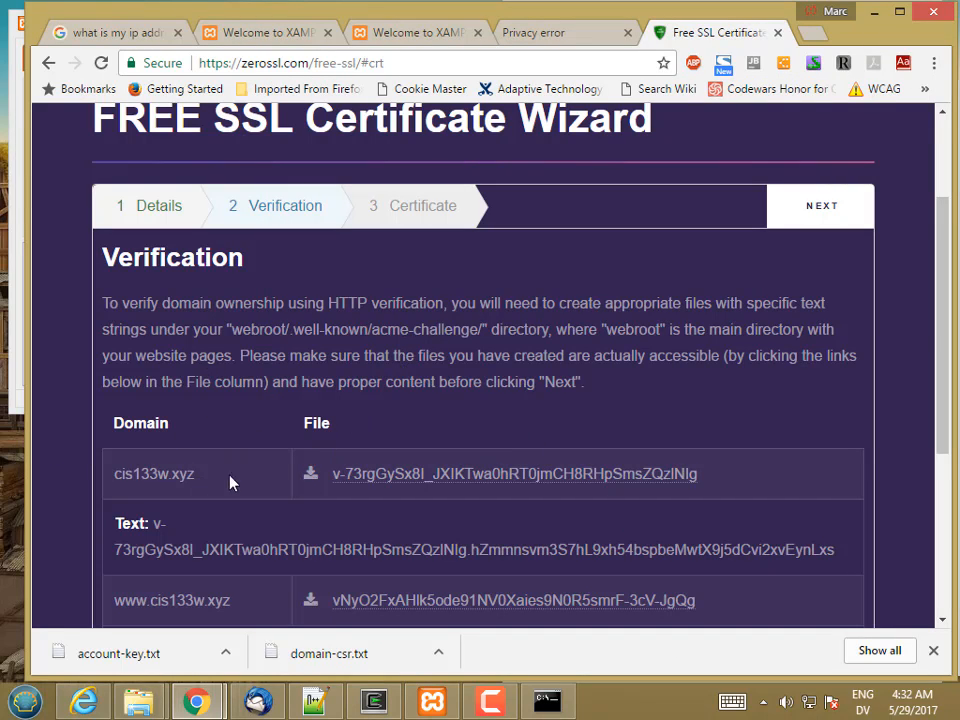
{"action": "mouse_move", "coordinate": [620, 474]}
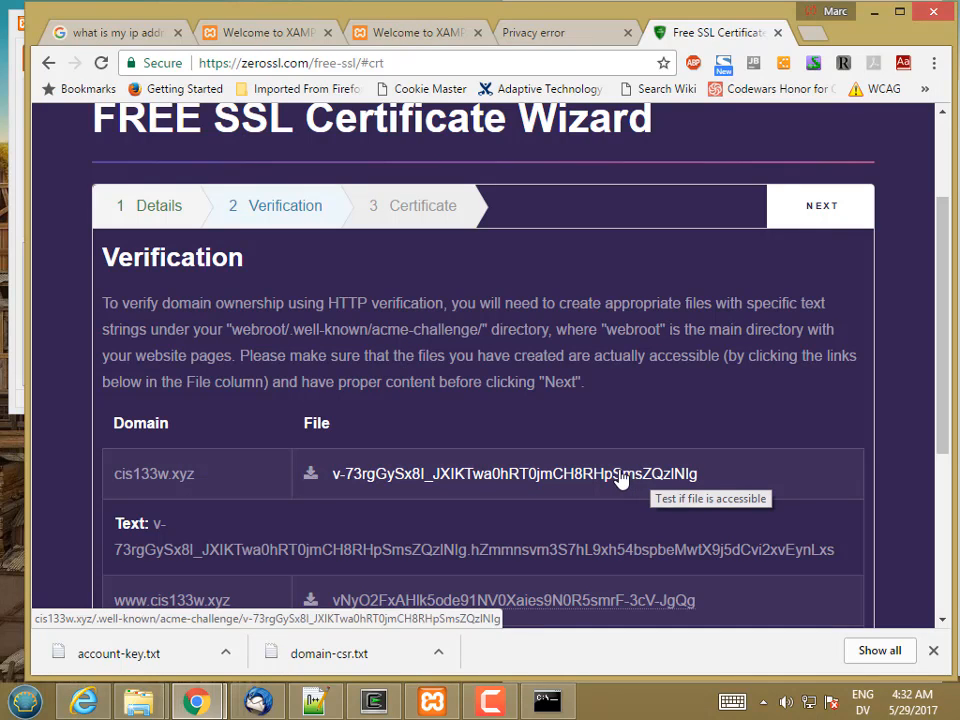
Download the cis133w.xyz verification file and reveal it in its Downloads folder
{"action": "left_click", "coordinate": [514, 472]}
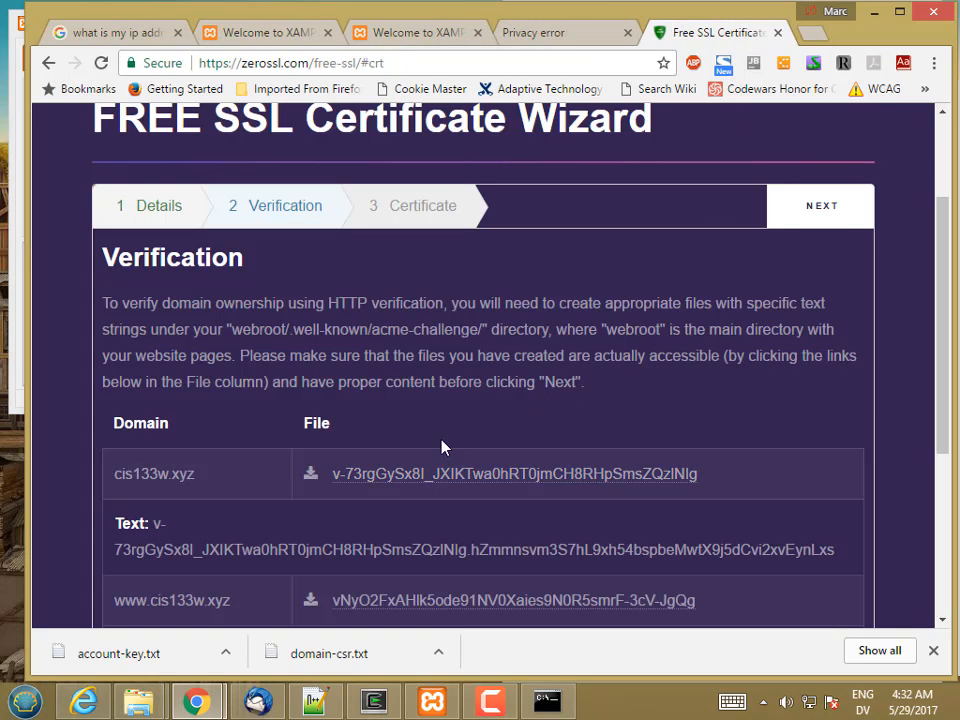
{"action": "left_click", "coordinate": [310, 472]}
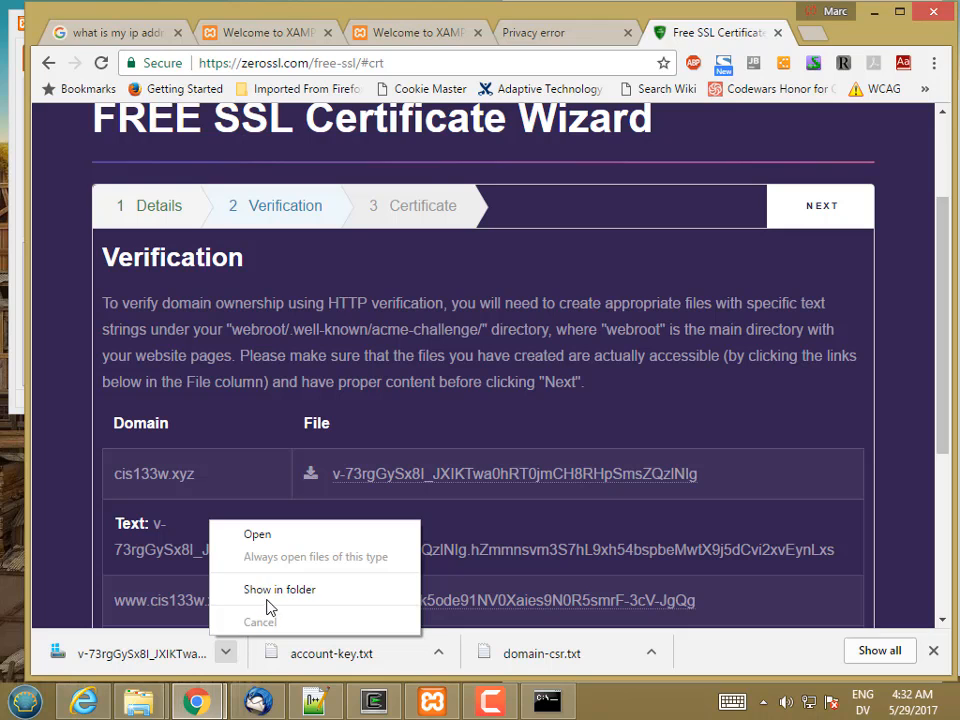
{"action": "left_click", "coordinate": [280, 588]}
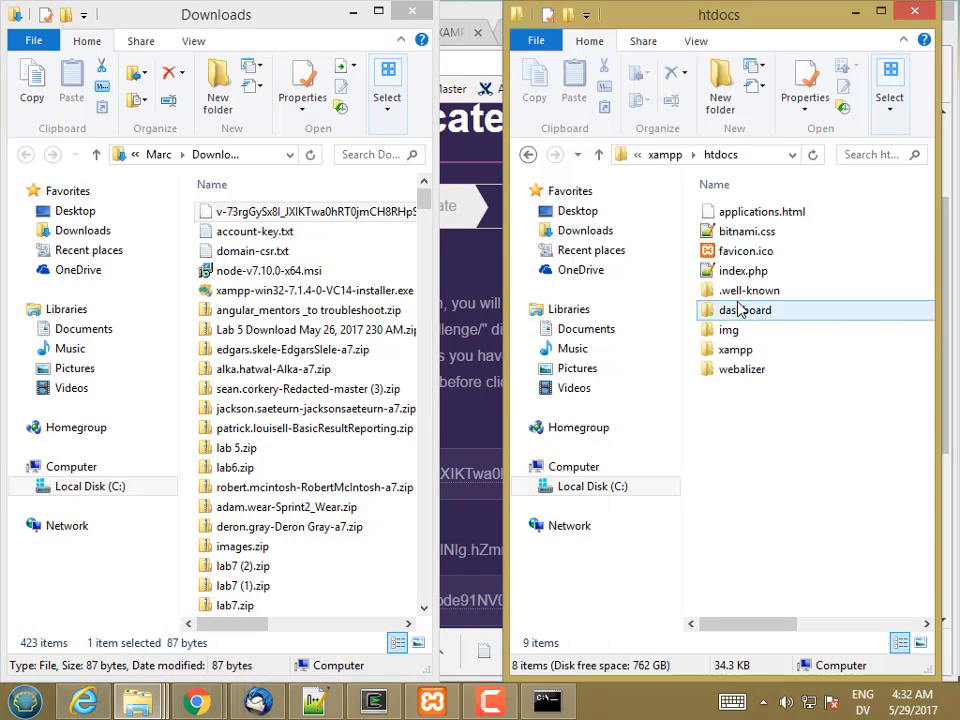
Move the verification file into htdocs' .well-known\acme-challenge folder
{"action": "double_click", "coordinate": [752, 290]}
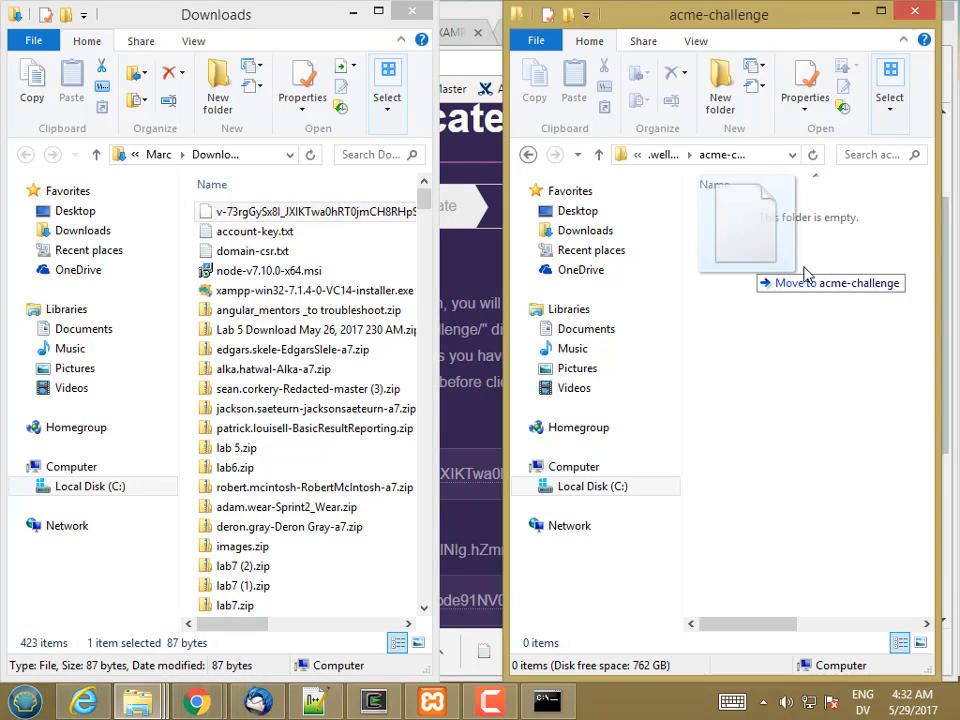
{"action": "left_click_drag", "start_coordinate": [300, 212], "coordinate": [810, 212]}
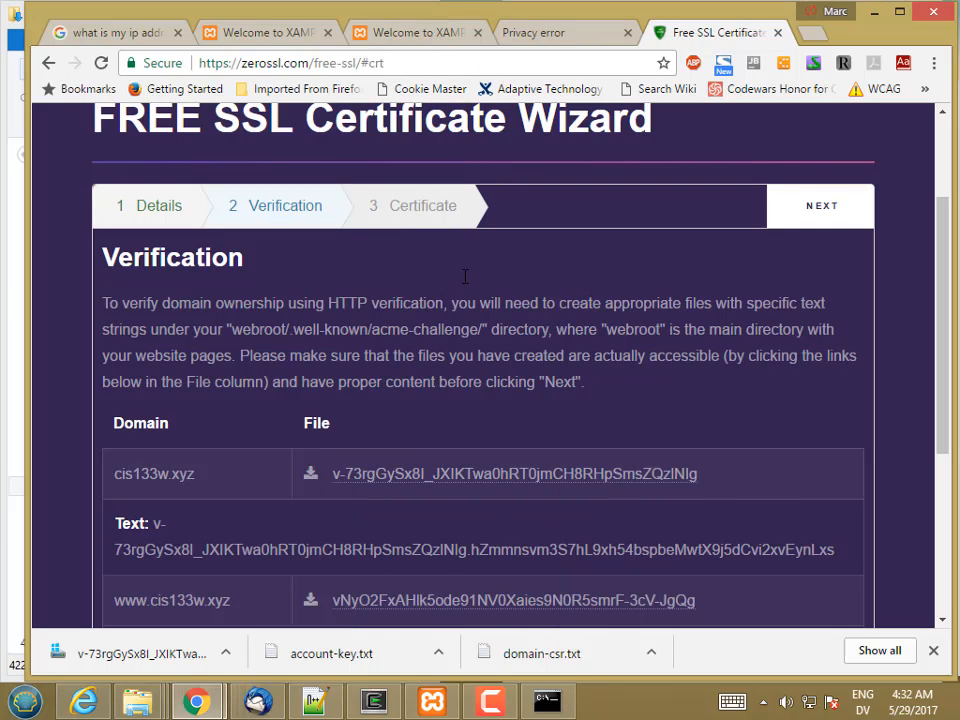
{"action": "scroll", "scroll_direction": "down", "scroll_amount": 3}
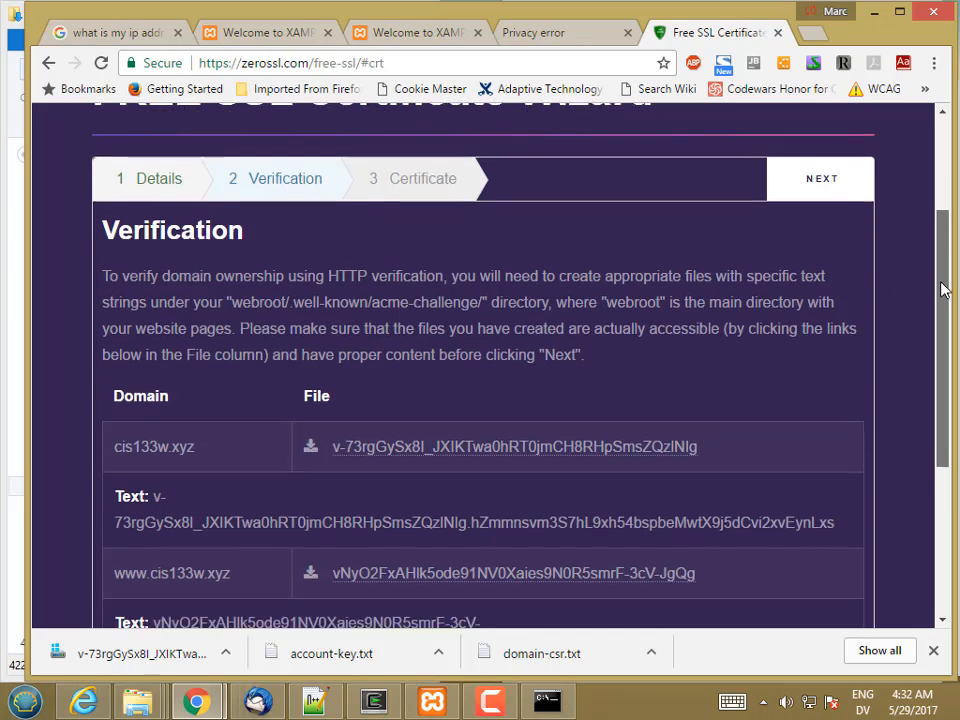
{"action": "scroll", "scroll_direction": "down", "scroll_amount": 3}
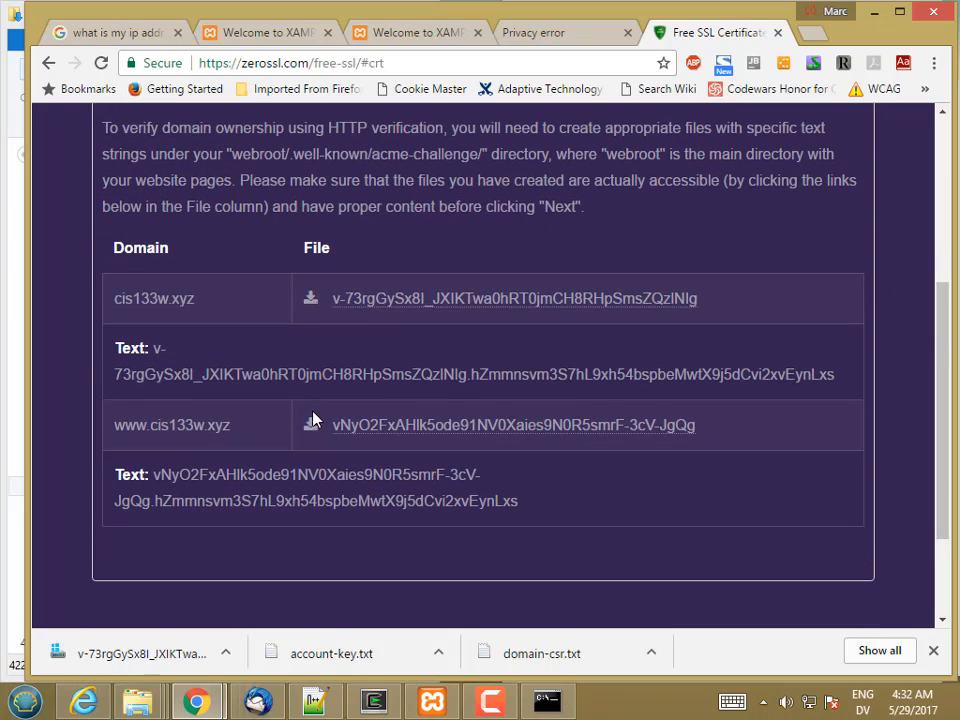
{"action": "left_click", "coordinate": [310, 424]}
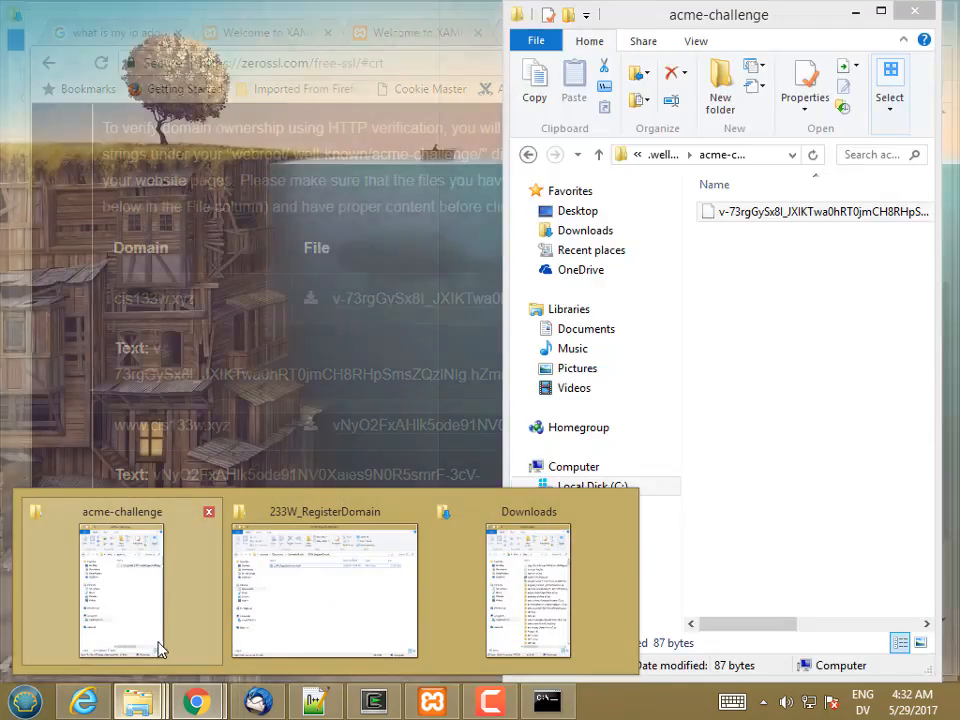
{"action": "left_click", "coordinate": [528, 590]}
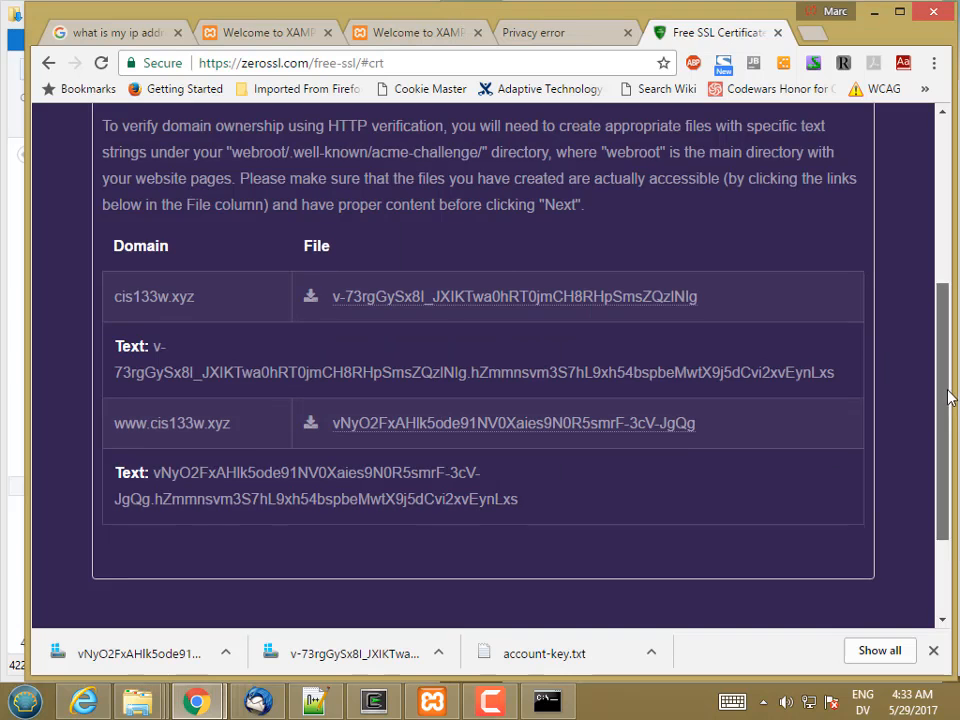
{"action": "scroll", "scroll_direction": "up", "scroll_amount": 3}
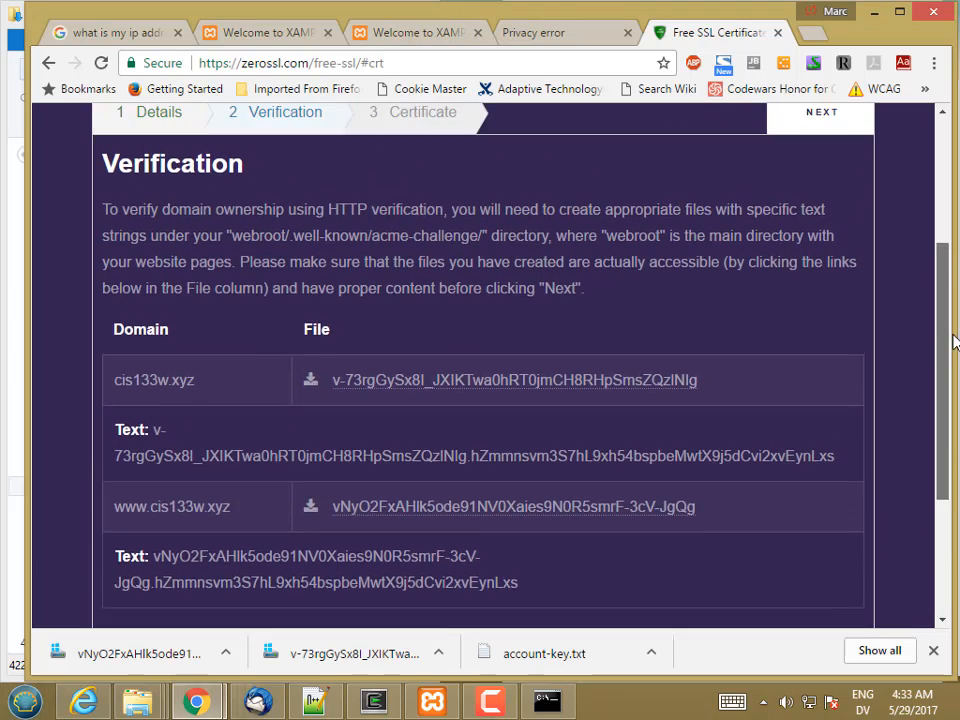
Advance the wizard past Verification so ZeroSSL issues the certificate for both domains
{"action": "scroll", "scroll_direction": "up", "scroll_amount": 3}
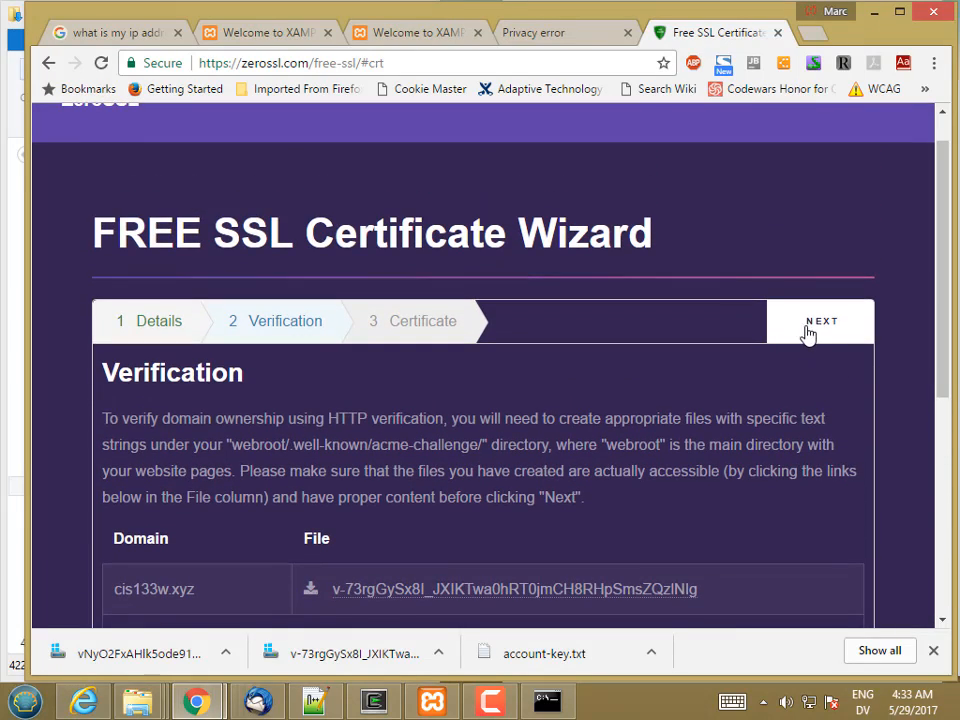
{"action": "left_click", "coordinate": [820, 320]}
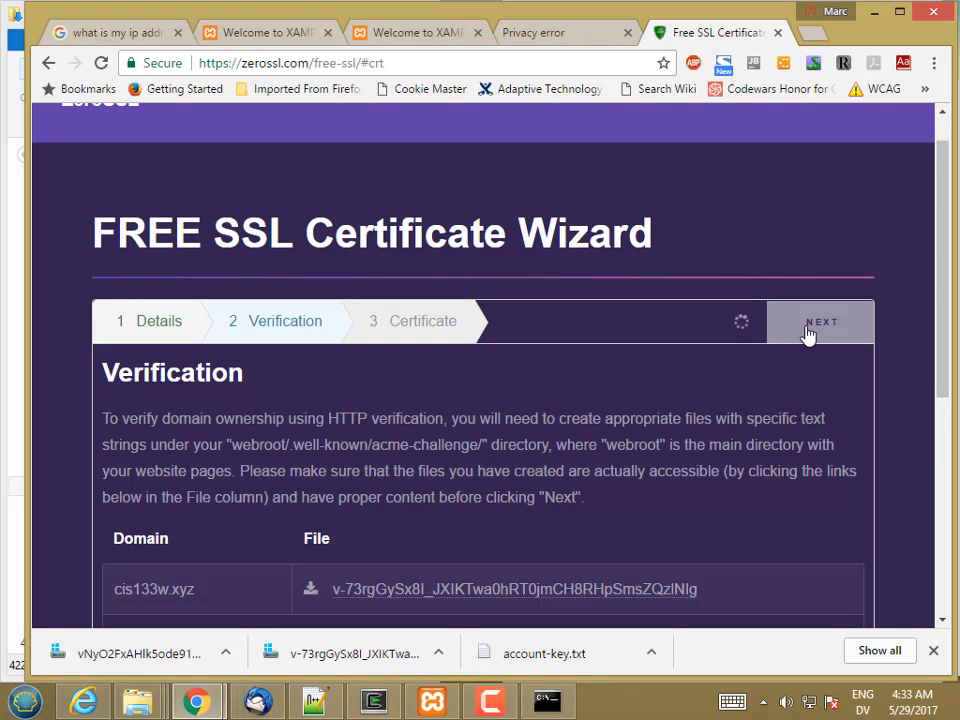
{"action": "left_click", "coordinate": [820, 320]}
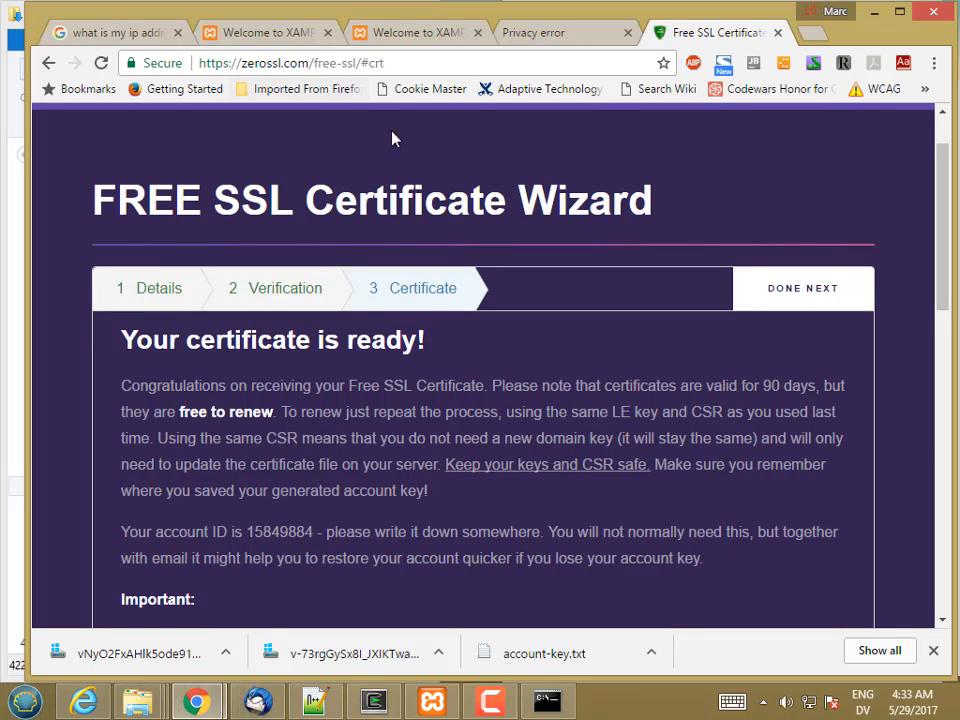
Download the issued certificate and RSA private key as domain-crt.txt and domain-key.txt
{"action": "scroll", "scroll_direction": "down", "scroll_amount": 3}
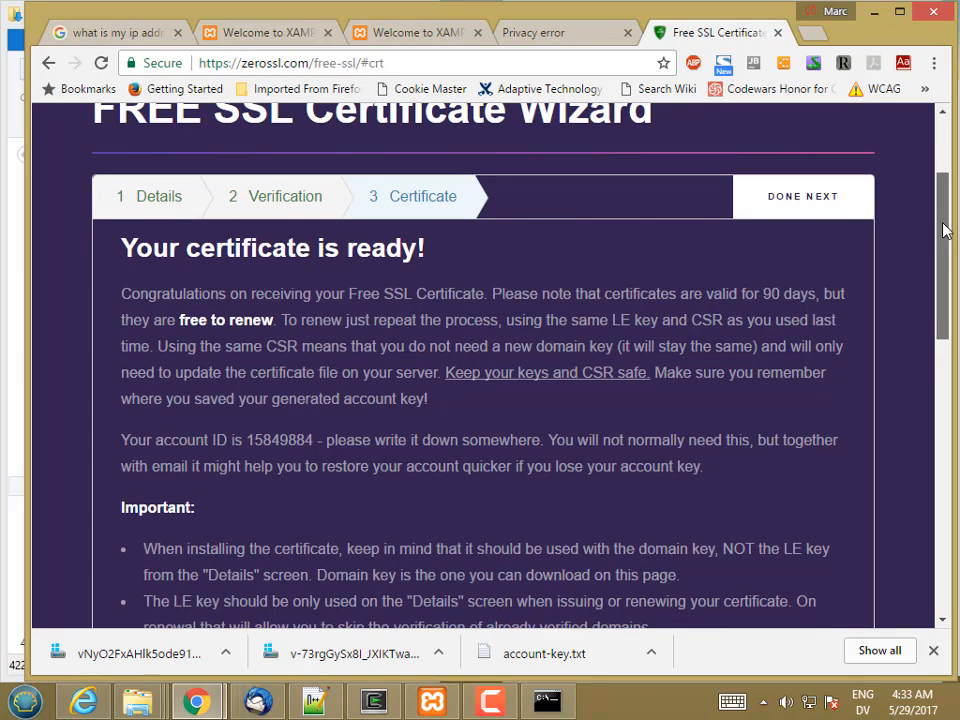
{"action": "scroll", "scroll_direction": "down", "scroll_amount": 3}
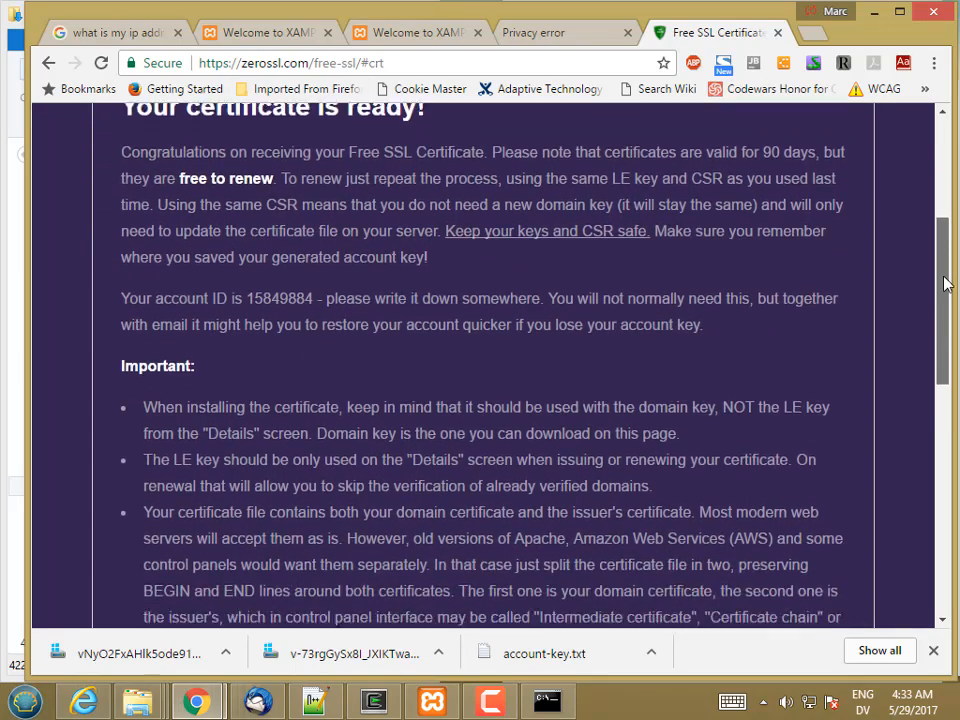
{"action": "scroll", "scroll_direction": "down", "scroll_amount": 3}
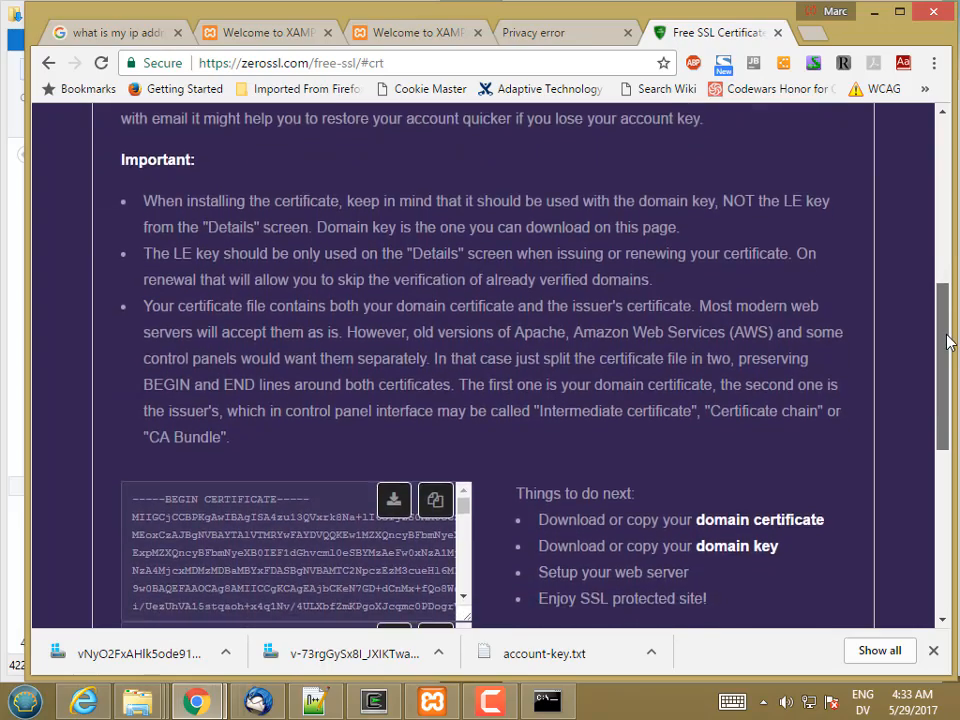
{"action": "scroll", "scroll_direction": "down", "scroll_amount": 3}
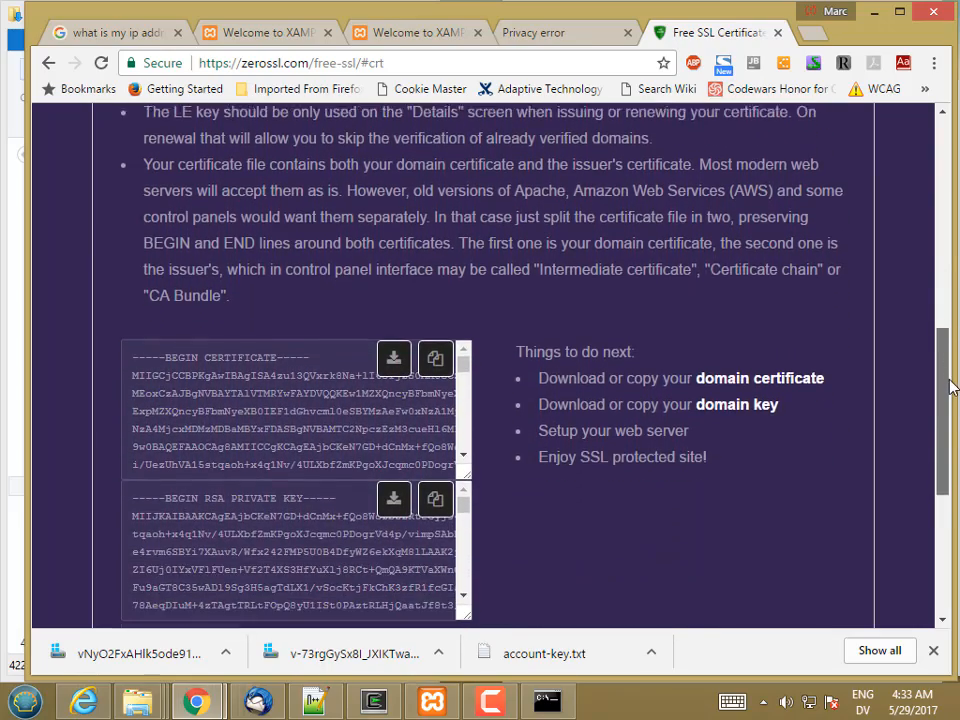
{"action": "scroll", "scroll_direction": "down", "scroll_amount": 3}
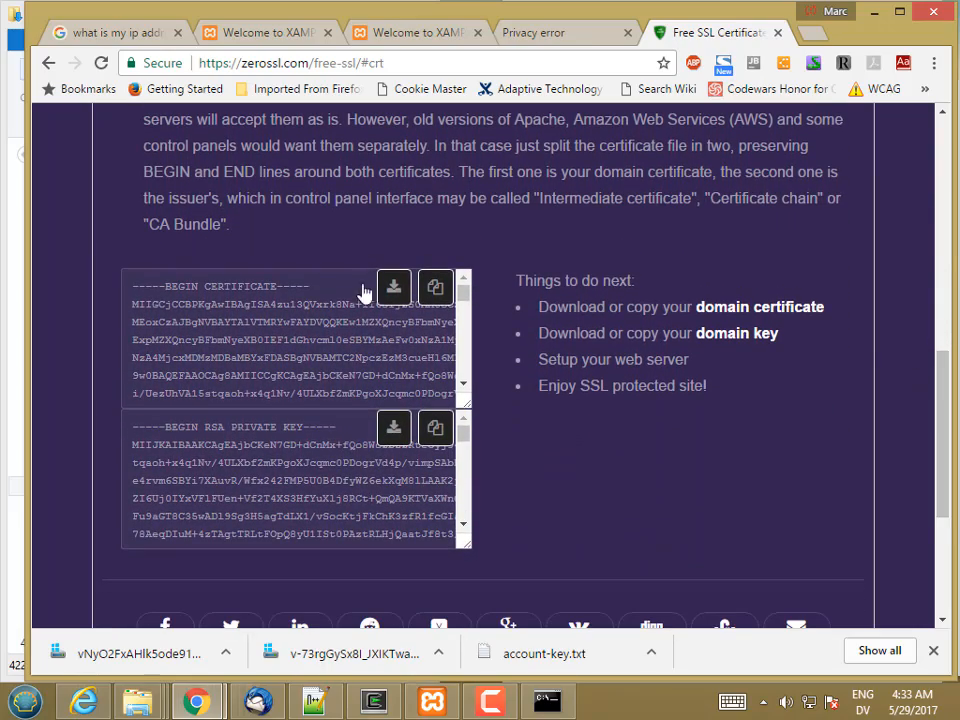
{"action": "mouse_move", "coordinate": [392, 288]}
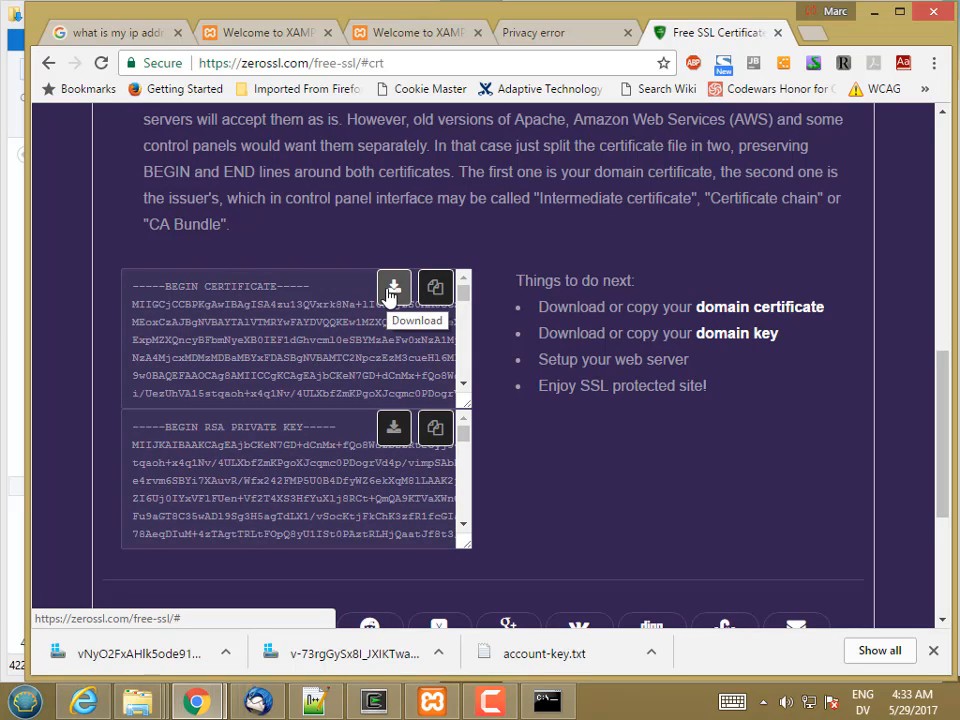
{"action": "left_click", "coordinate": [392, 288]}
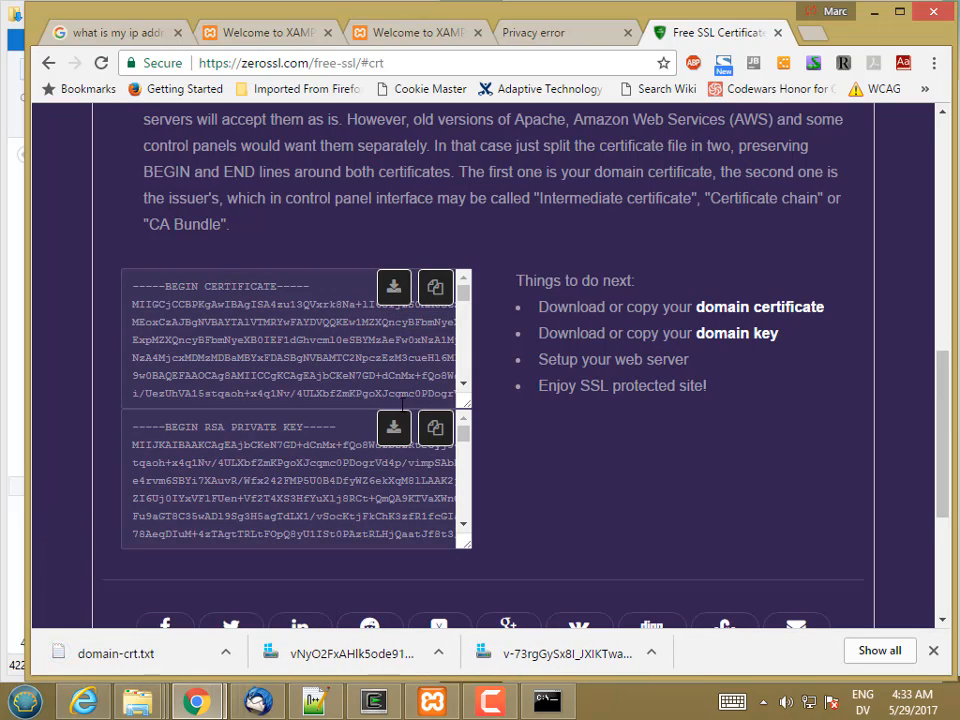
{"action": "mouse_move", "coordinate": [392, 428]}
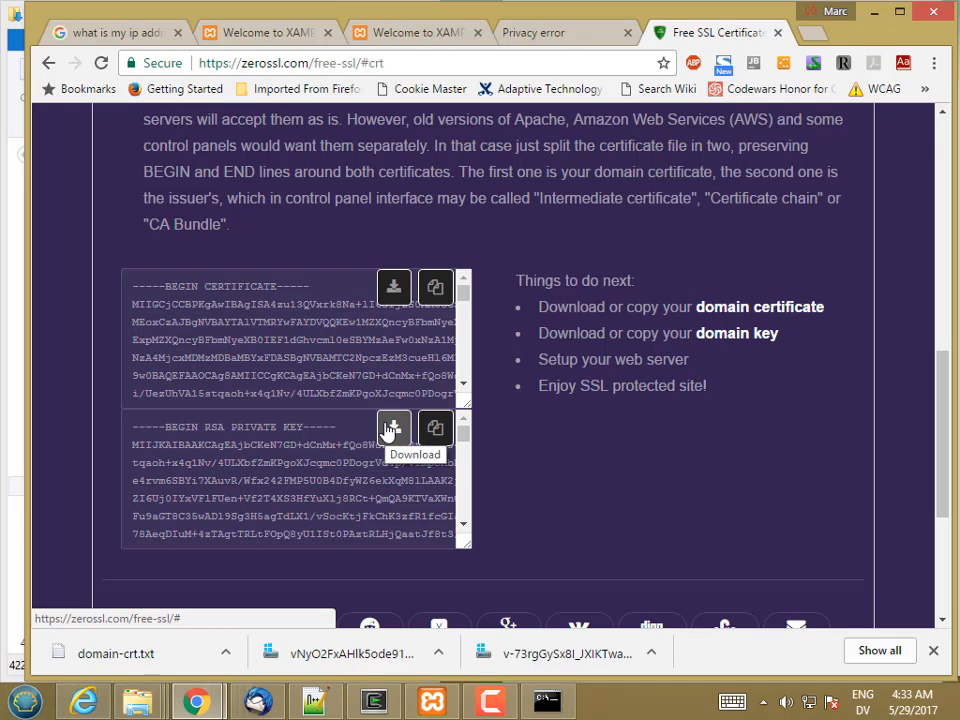
{"action": "left_click", "coordinate": [392, 428]}
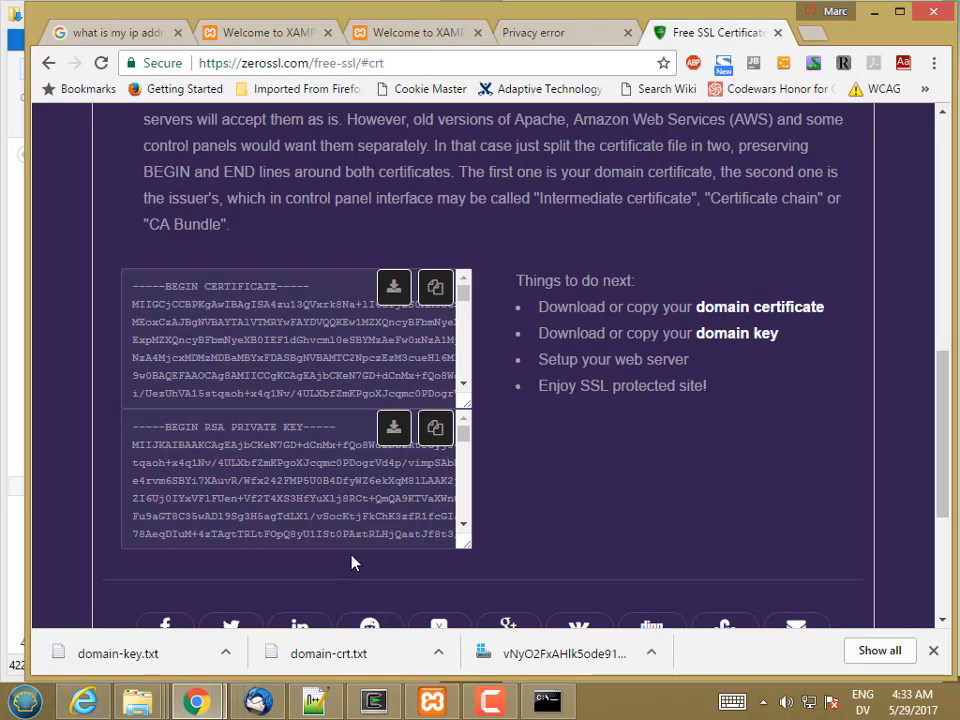
{"action": "mouse_move", "coordinate": [596, 480]}
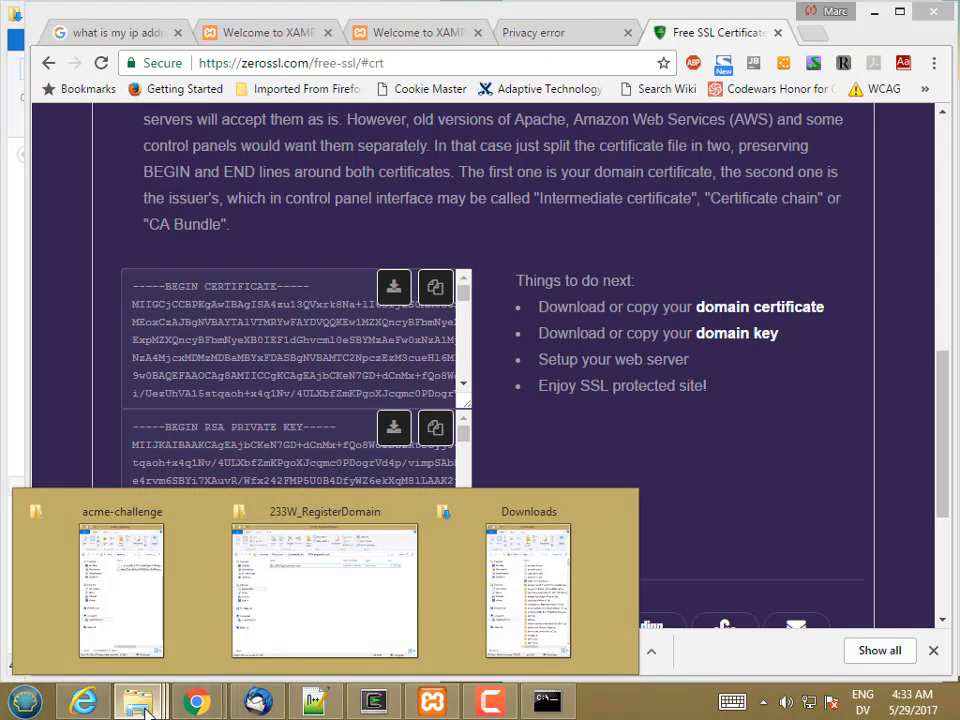
{"action": "left_click", "coordinate": [324, 590]}
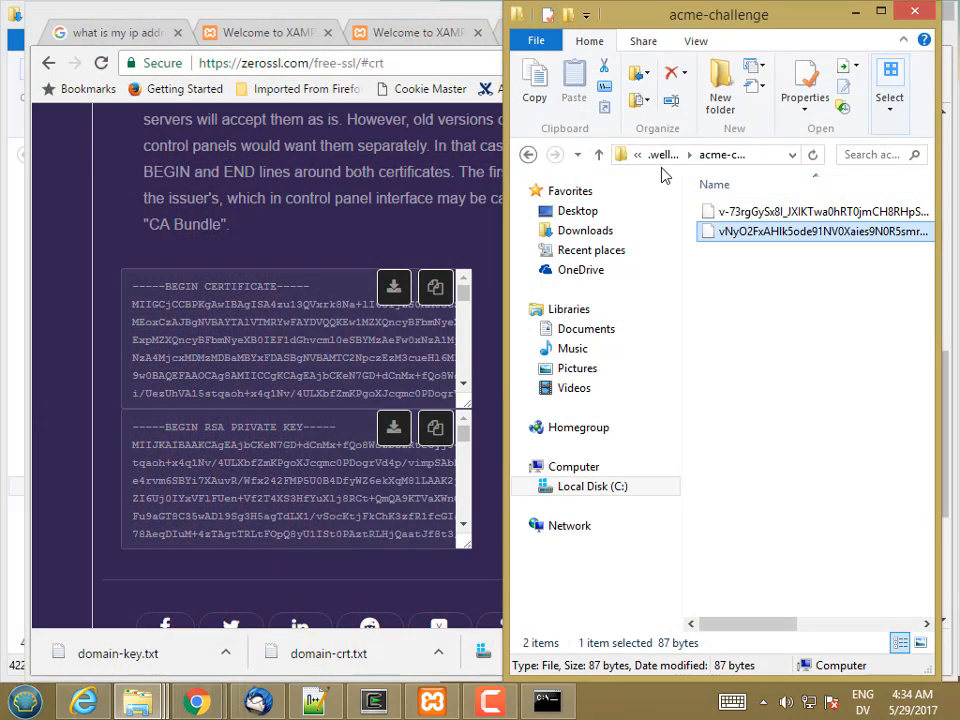
{"action": "left_click", "coordinate": [600, 154]}
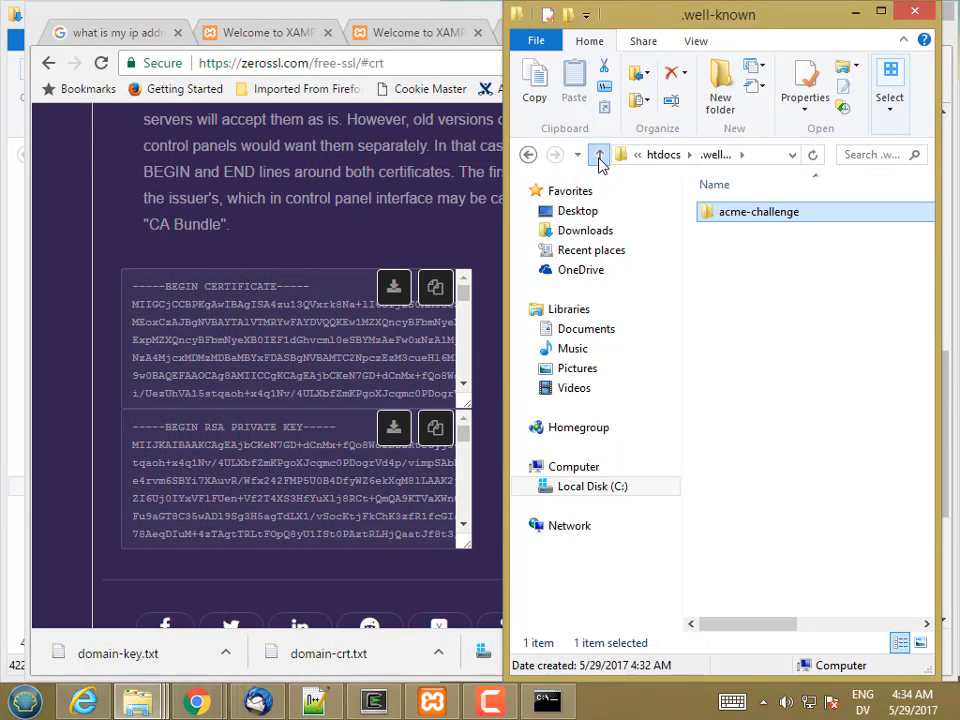
{"action": "left_click", "coordinate": [600, 154]}
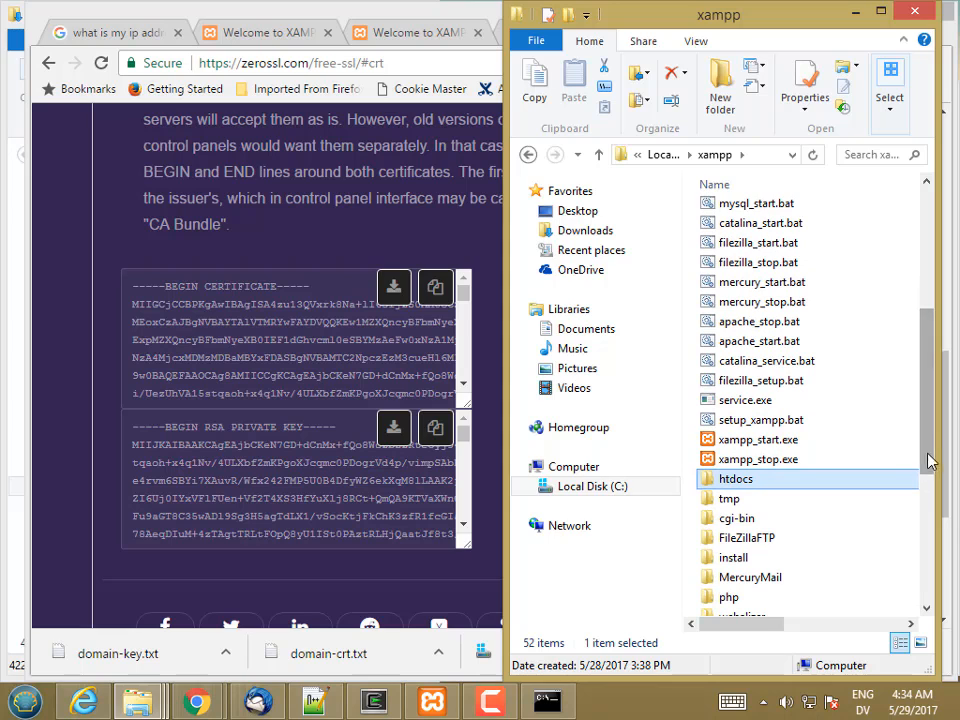
{"action": "scroll", "scroll_direction": "down", "scroll_amount": 3}
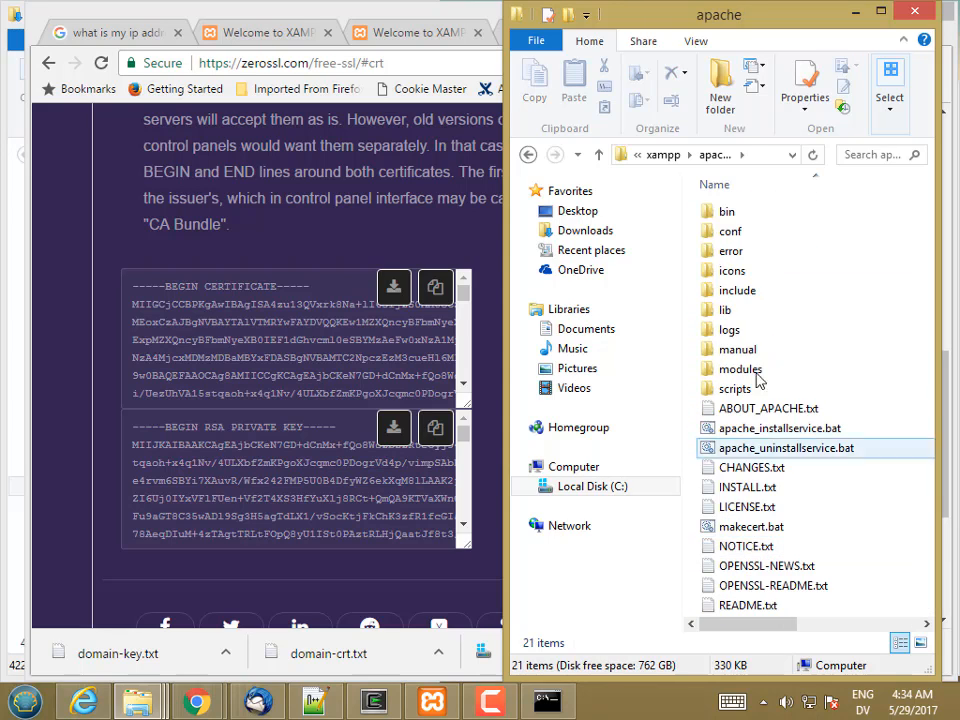
{"action": "double_click", "coordinate": [732, 232]}
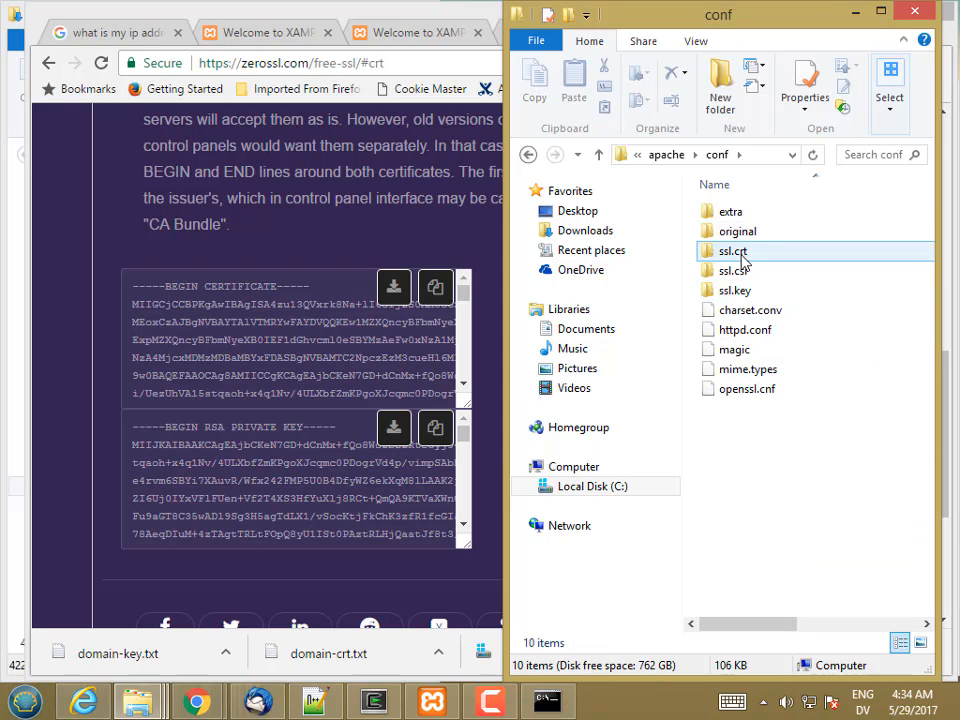
{"action": "mouse_move", "coordinate": [730, 272]}
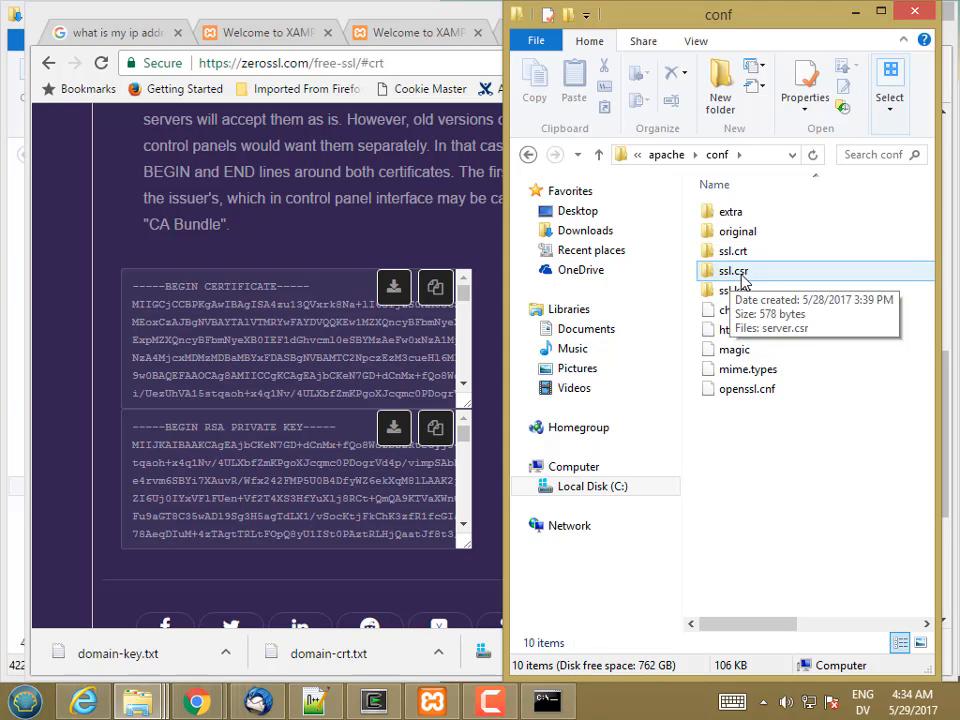
{"action": "mouse_move", "coordinate": [736, 290]}
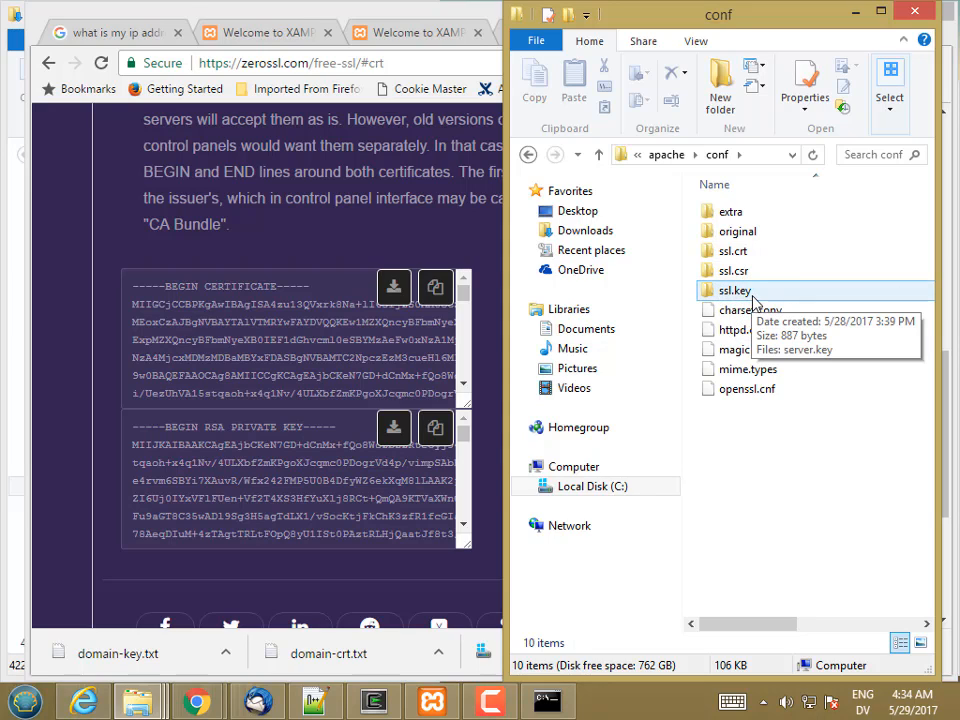
{"action": "mouse_move", "coordinate": [220, 616]}
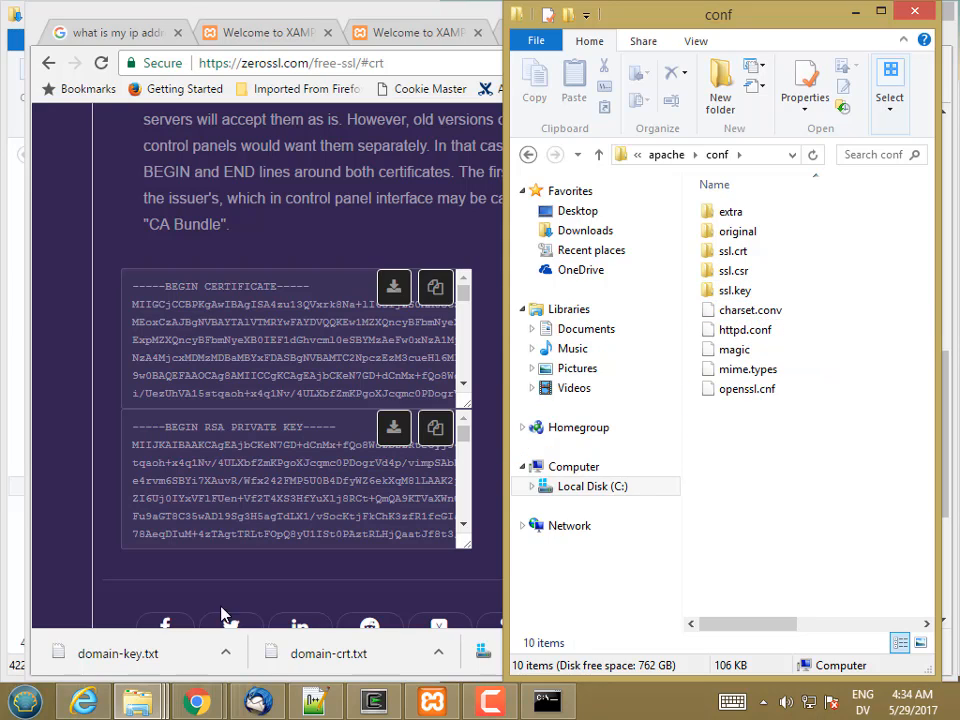
{"action": "mouse_move", "coordinate": [140, 700]}
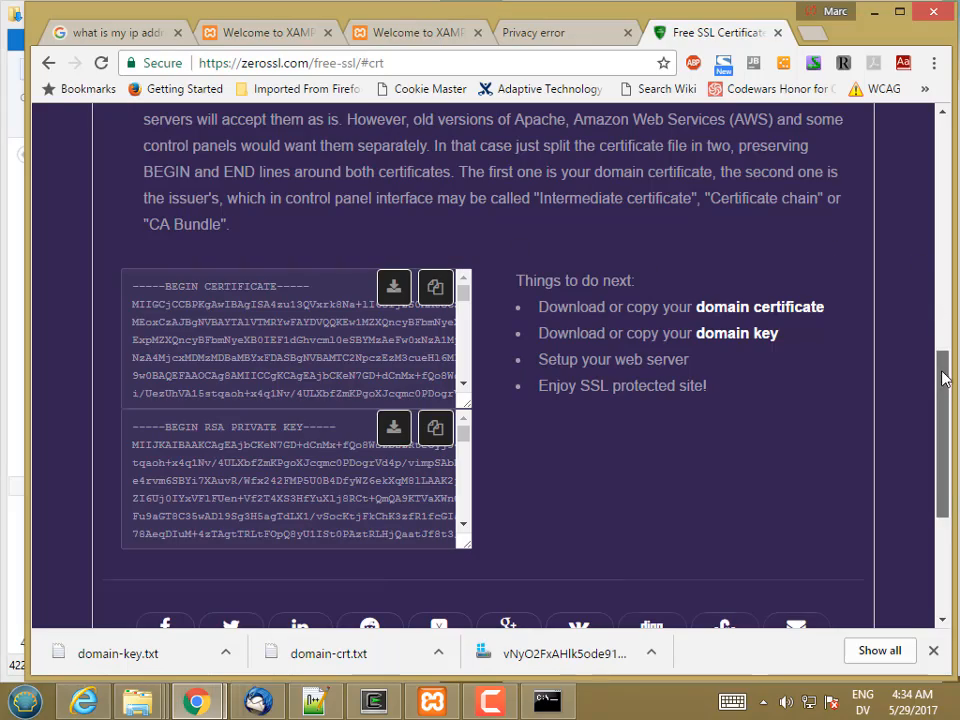
Open the Downloads folder listing domain-key, domain-crt, account-key and domain-csr
{"action": "scroll", "scroll_direction": "up", "scroll_amount": 3}
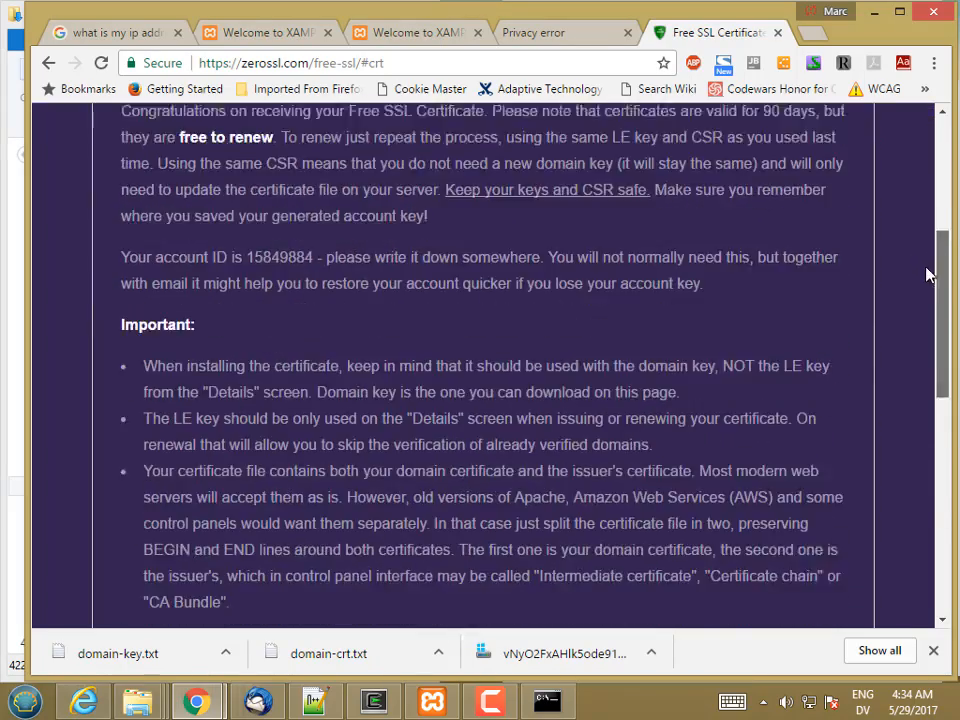
{"action": "scroll", "scroll_direction": "down", "scroll_amount": 3}
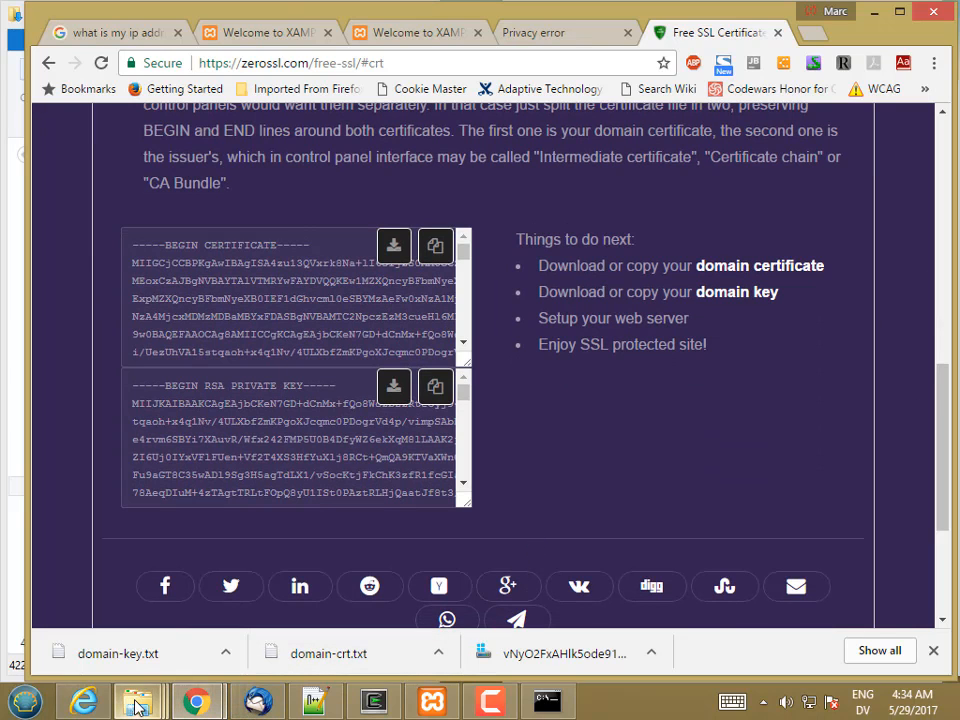
{"action": "left_click", "coordinate": [138, 700]}
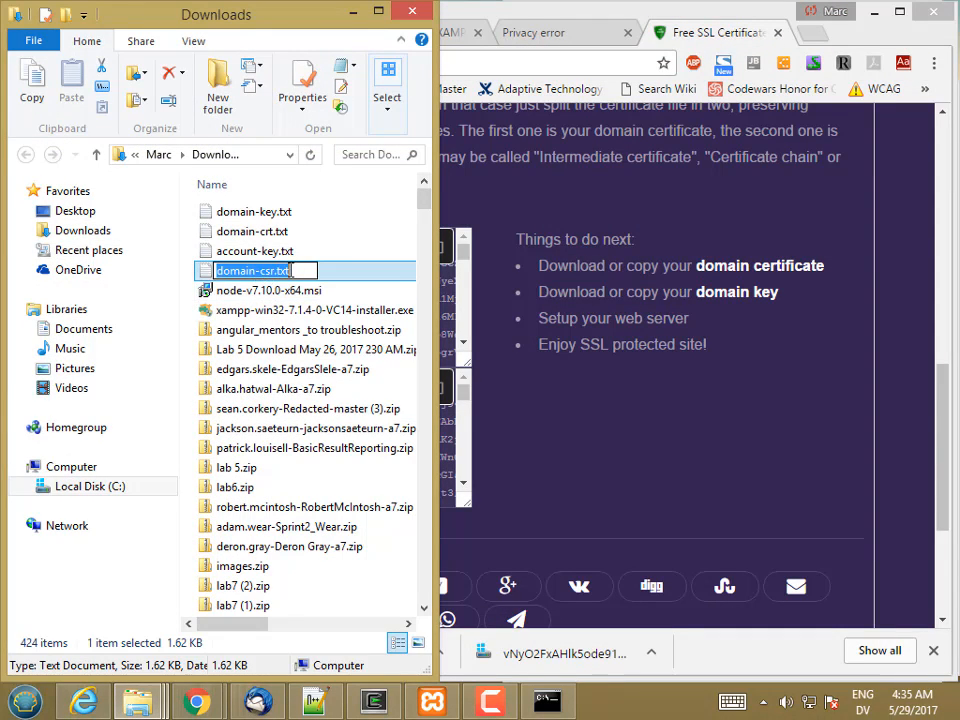
Finish renaming domain-csr to cis133w.xyz.csr and rename the account key to marc.goodman.key
{"action": "type", "text": "cis13"}
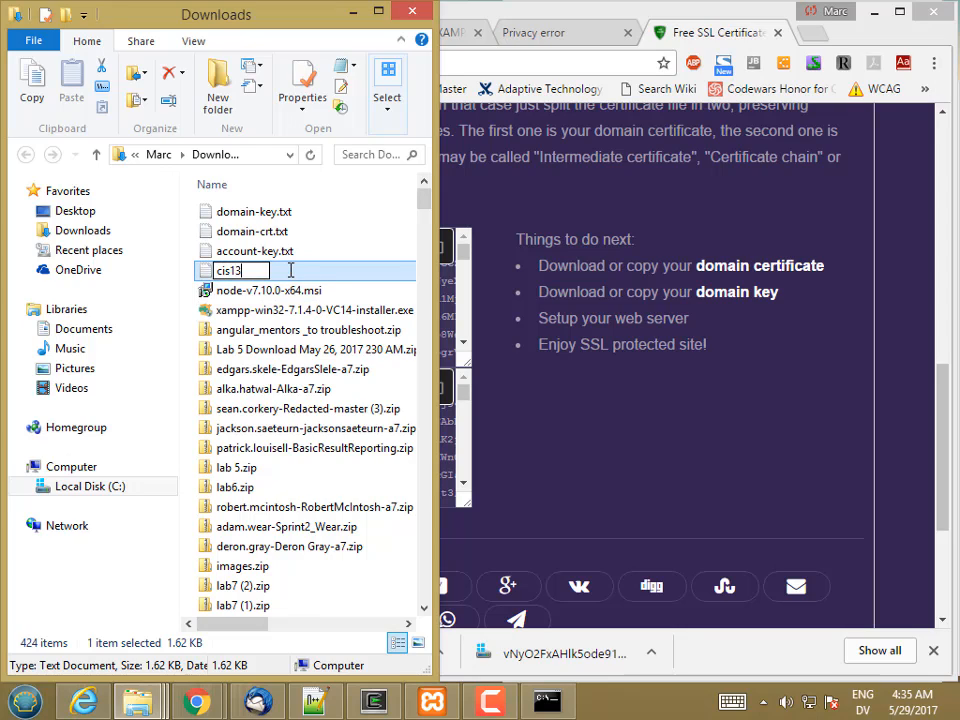
{"action": "type", "text": "3w.xyz.csr"}
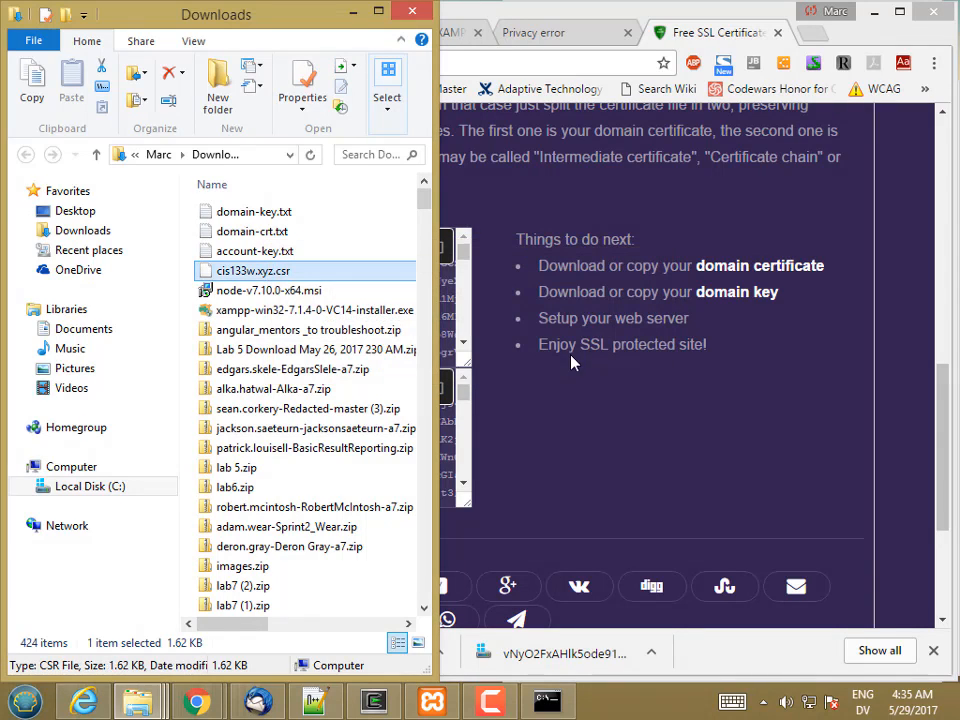
{"action": "left_click", "coordinate": [252, 232]}
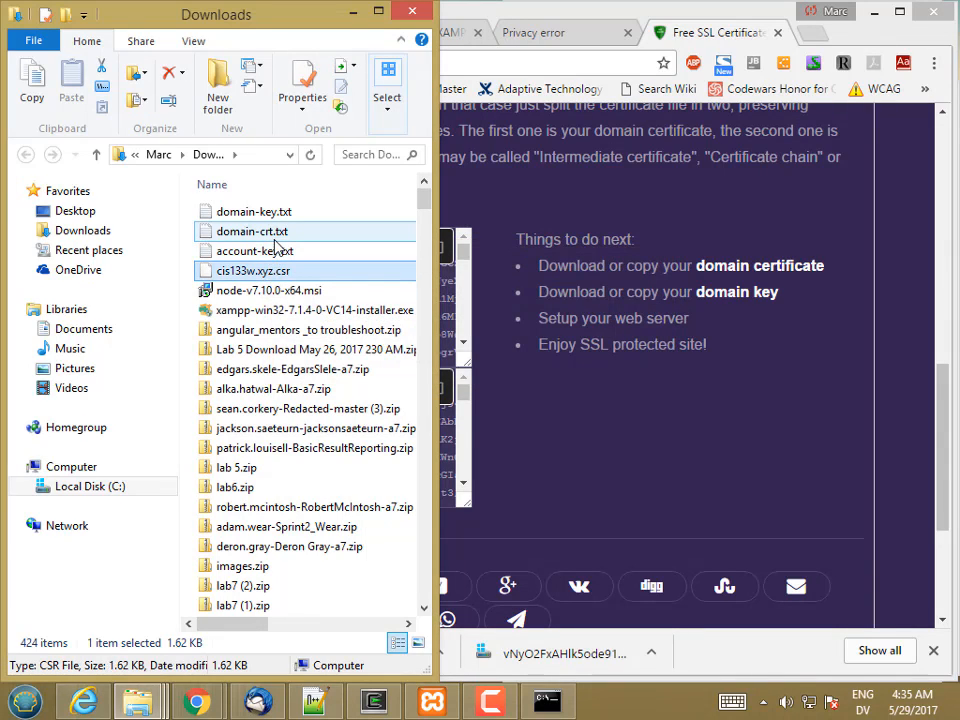
{"action": "left_click", "coordinate": [252, 252]}
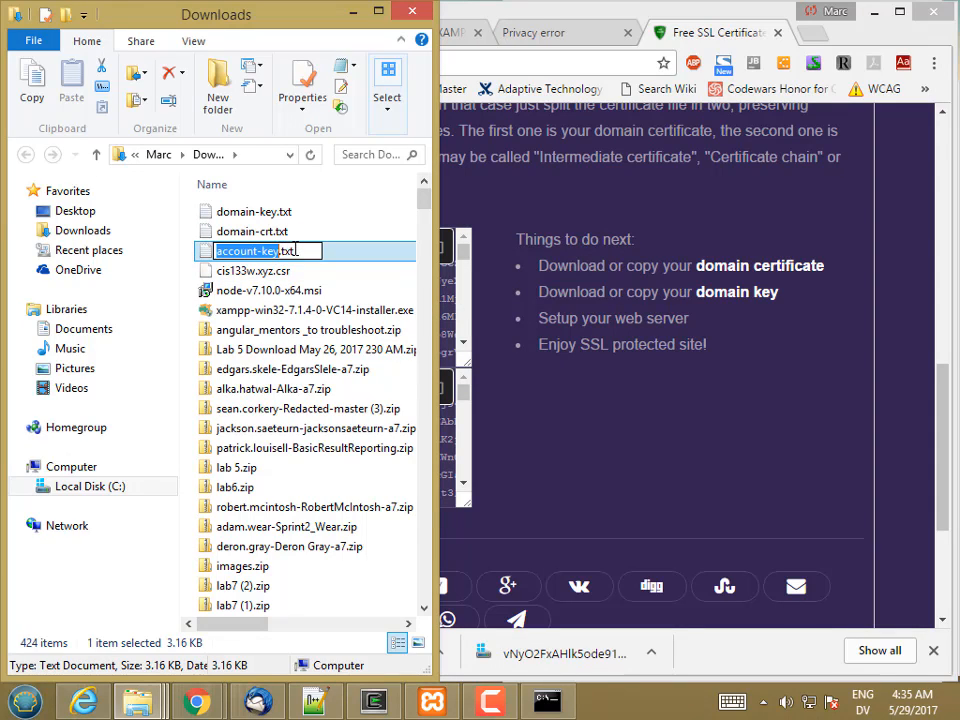
{"action": "type", "text": "marc.goo"}
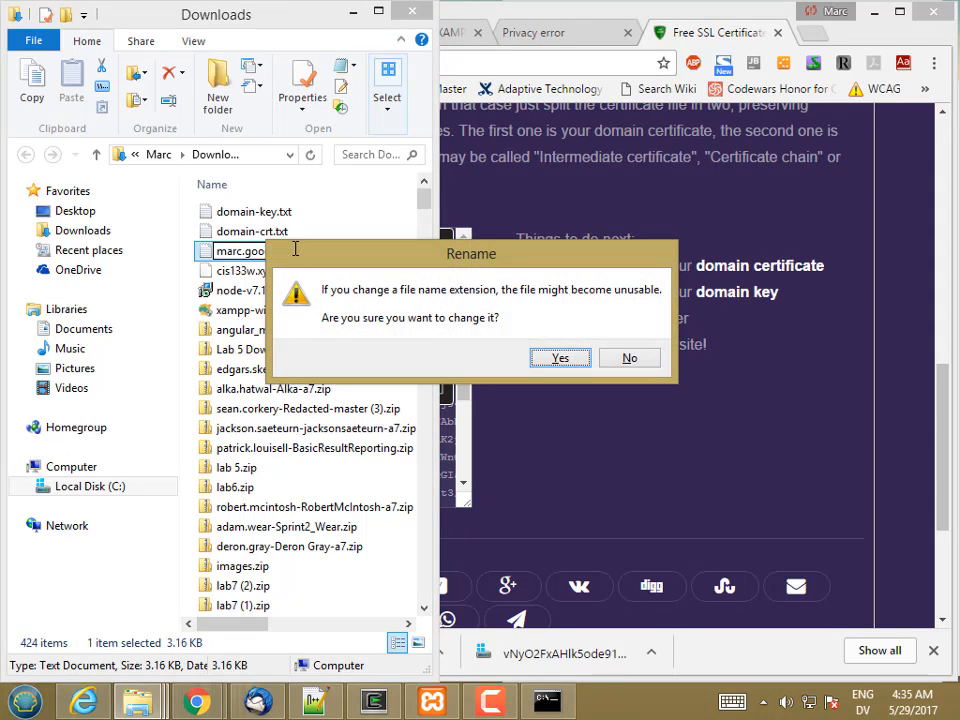
{"action": "left_click", "coordinate": [560, 358]}
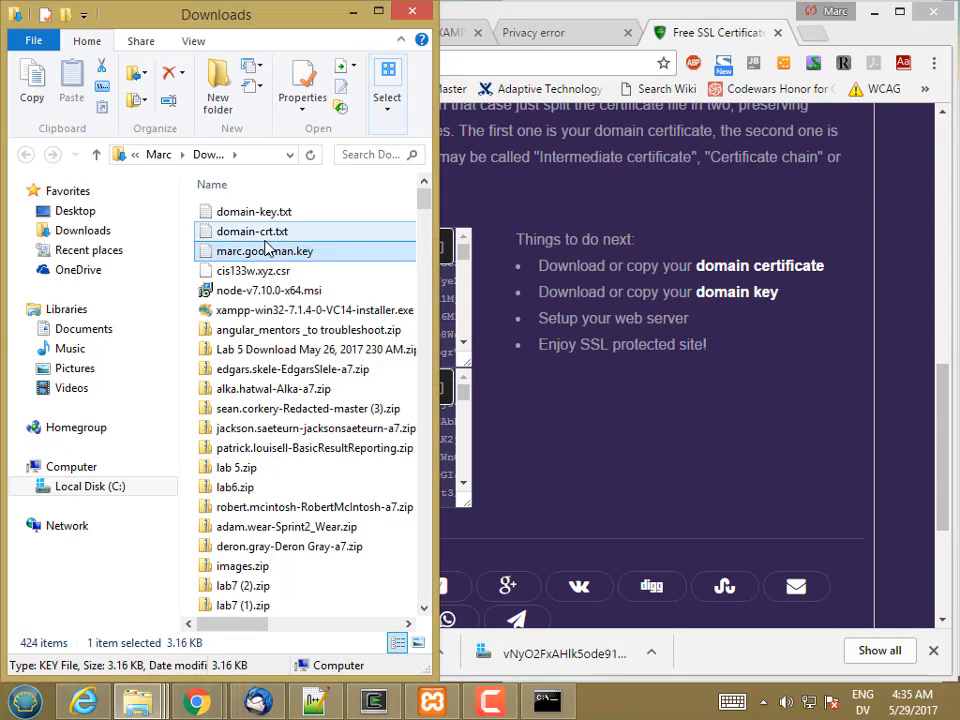
Rename domain-key.txt to cis133w.xyz.key, accepting the file extension change
{"action": "left_click", "coordinate": [252, 232]}
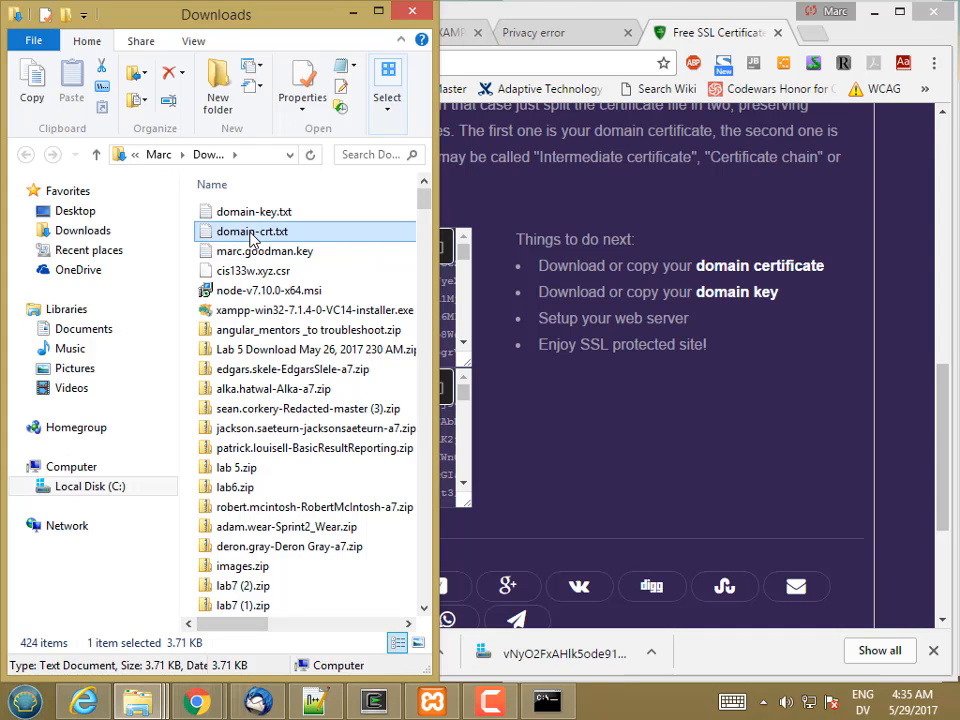
{"action": "double_click", "coordinate": [250, 232]}
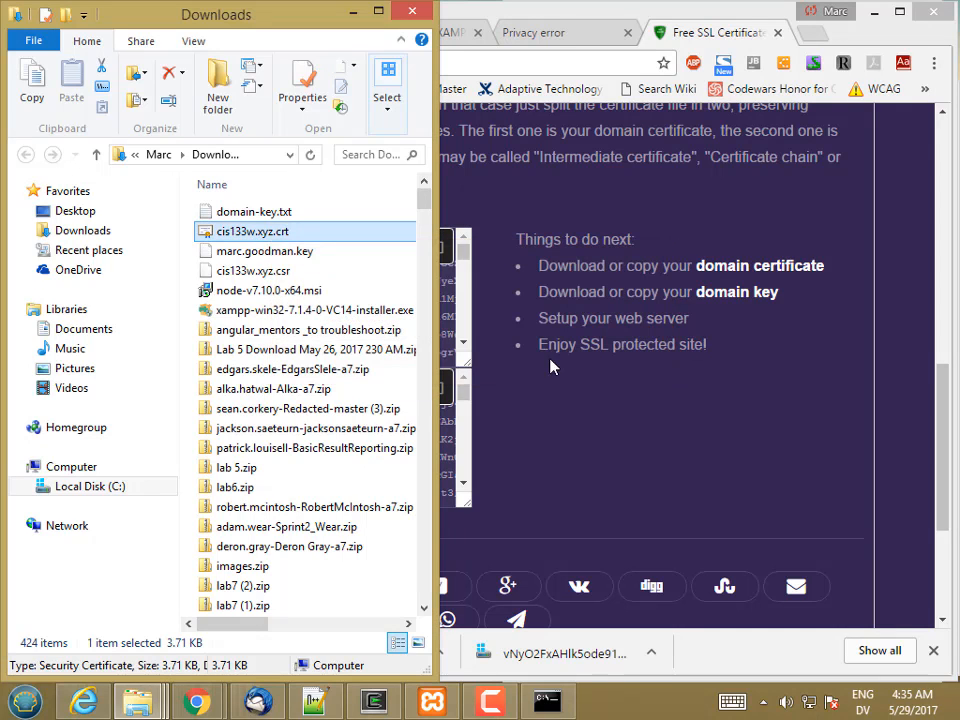
{"action": "left_click", "coordinate": [252, 212]}
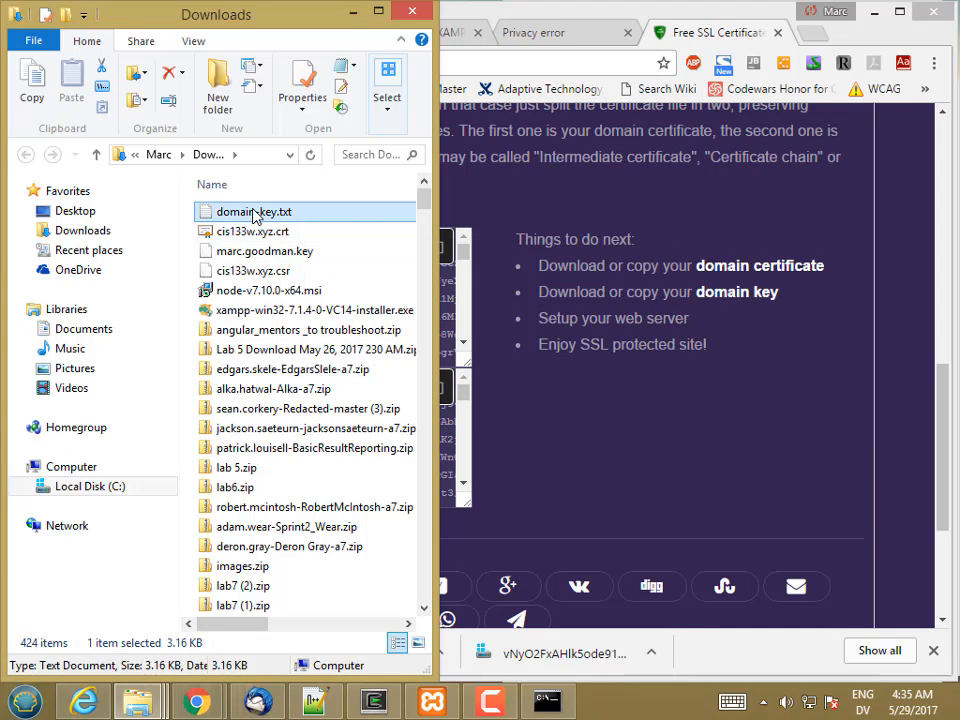
{"action": "double_click", "coordinate": [252, 212]}
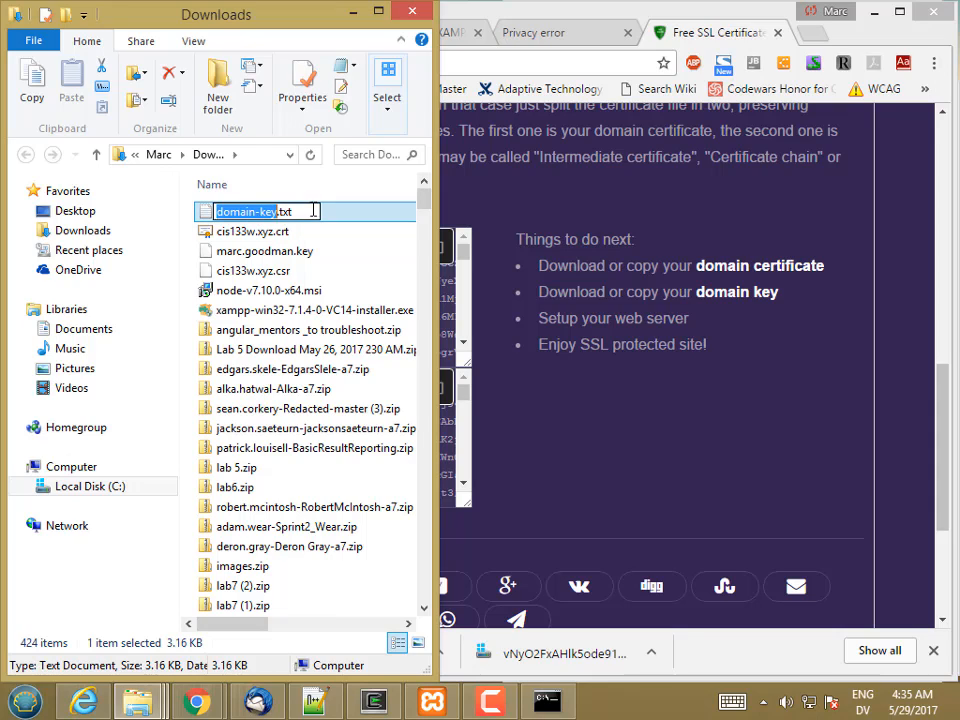
{"action": "type", "text": "cis133w.xyz.key"}
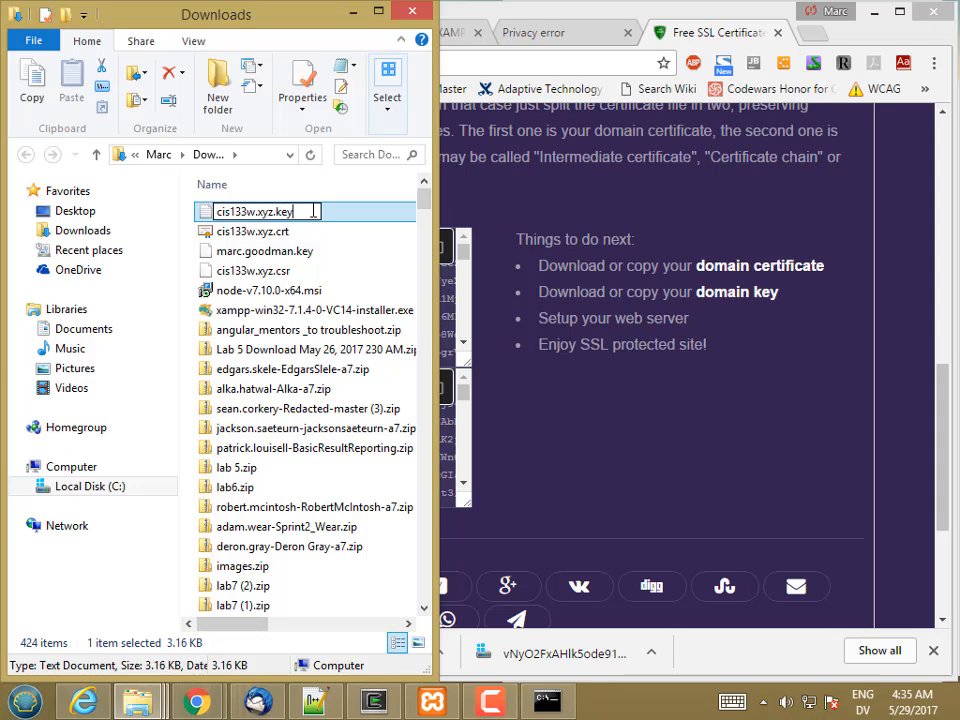
{"action": "key", "text": "Return"}
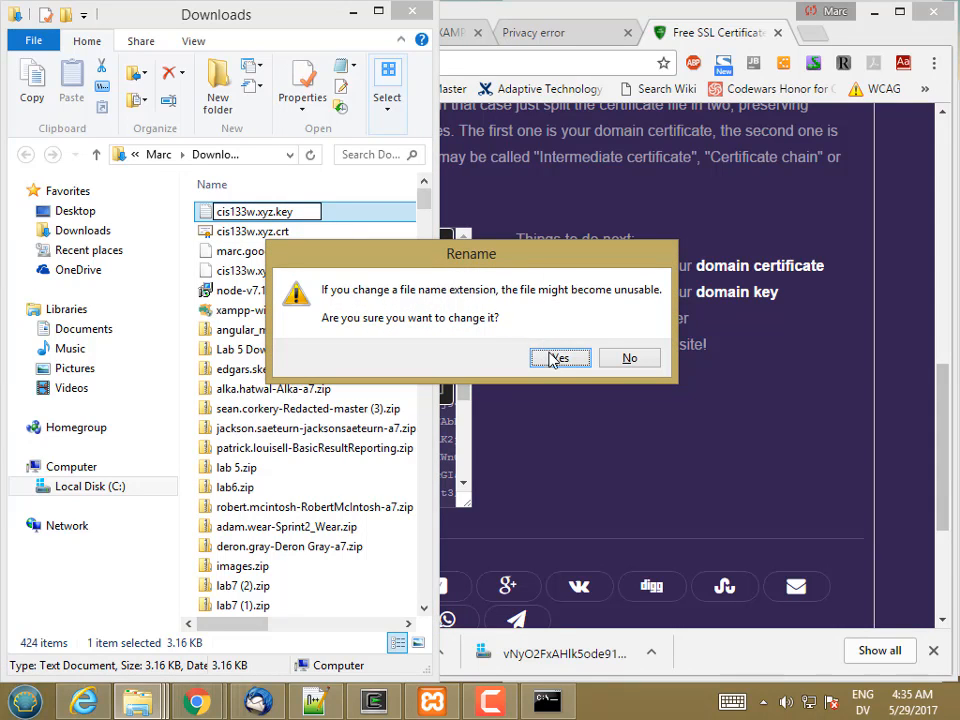
{"action": "left_click", "coordinate": [560, 358]}
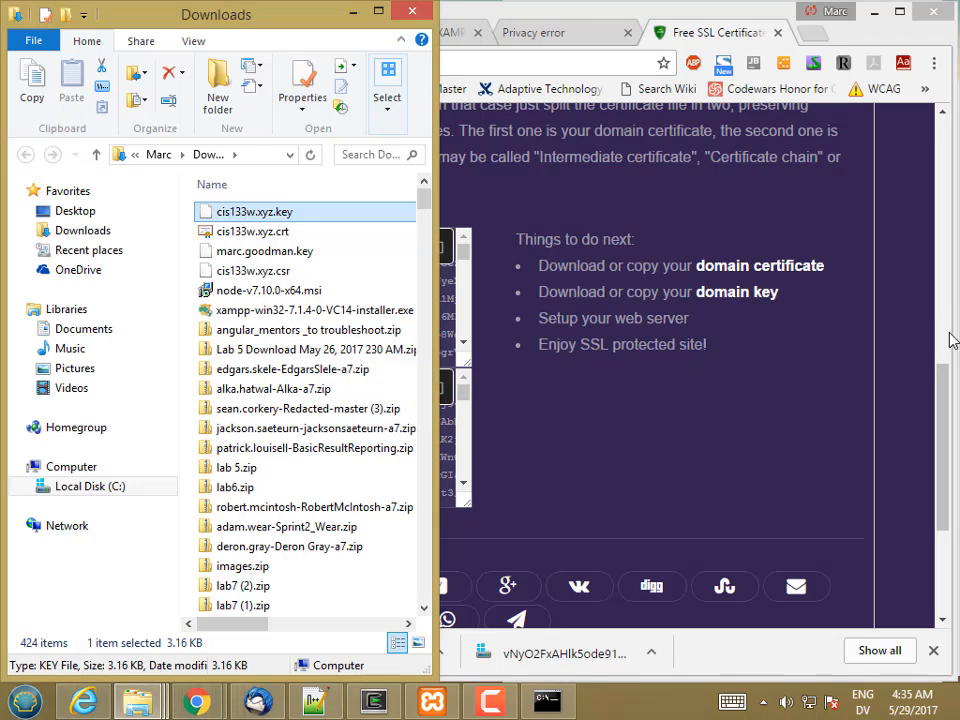
{"action": "mouse_move", "coordinate": [140, 700]}
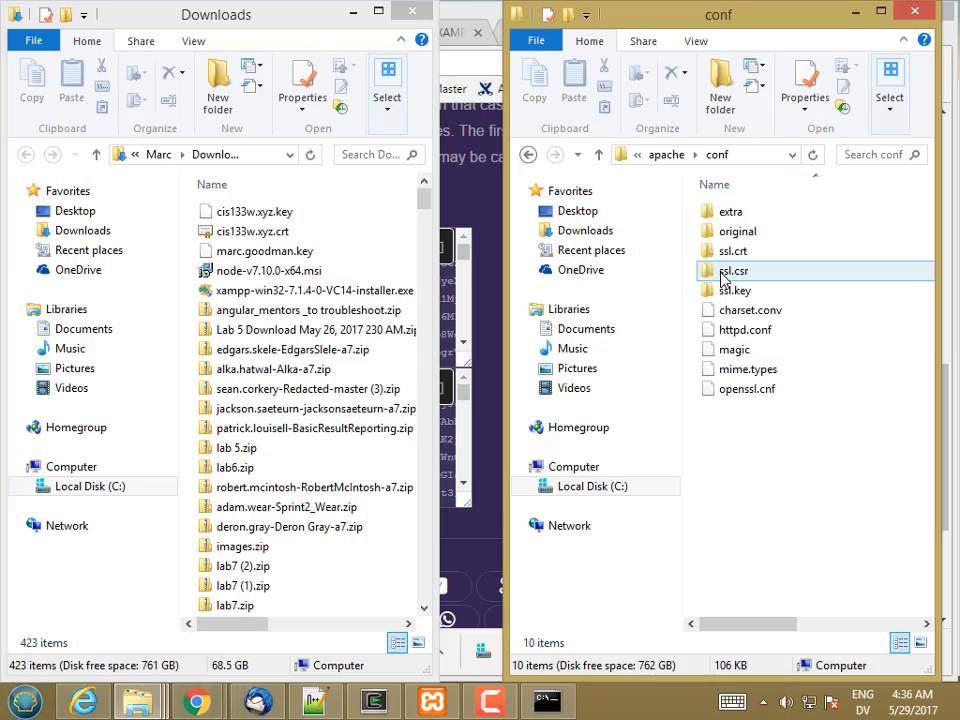
Move cis133w.xyz.crt, .key and .csr into Apache's ssl.crt, ssl.key and ssl.csr folders
{"action": "left_click", "coordinate": [264, 232]}
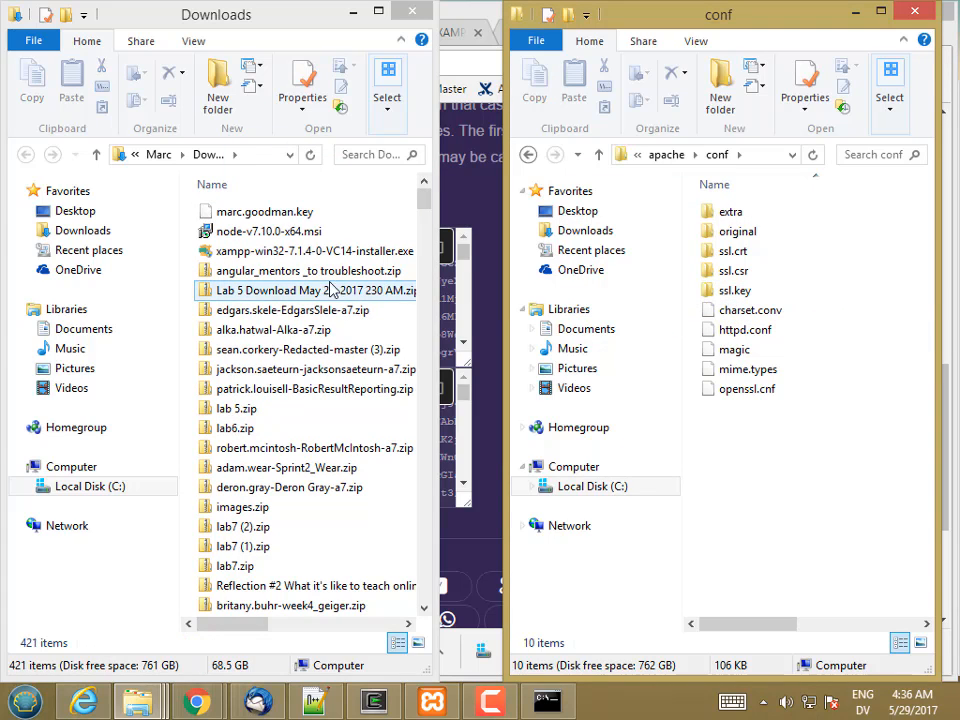
{"action": "left_click", "coordinate": [264, 212]}
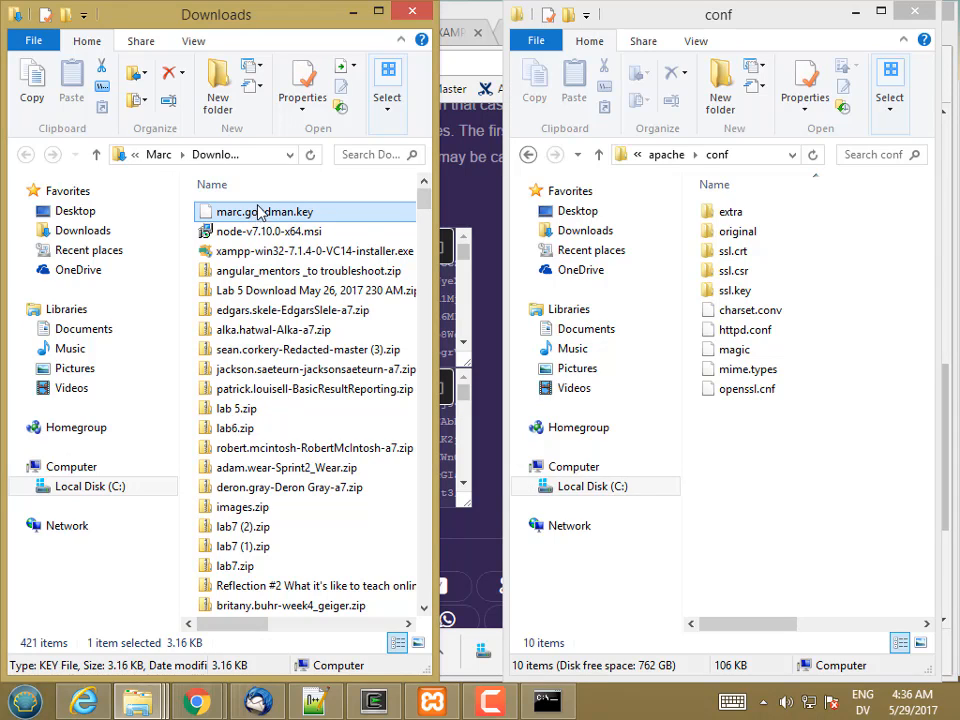
{"action": "left_click", "coordinate": [732, 250]}
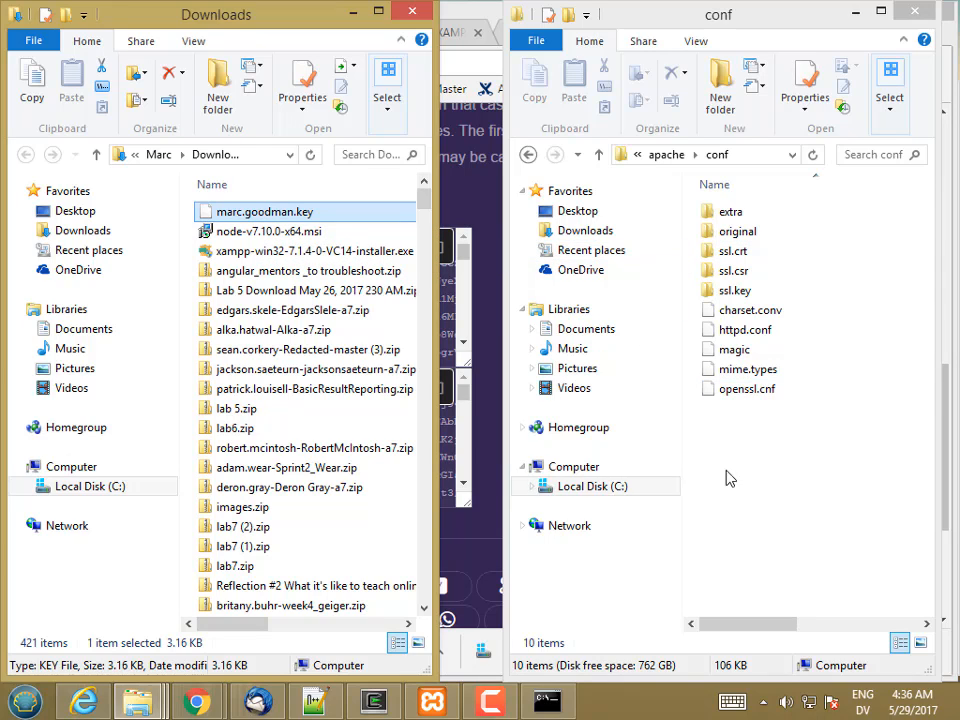
{"action": "left_click", "coordinate": [732, 252]}
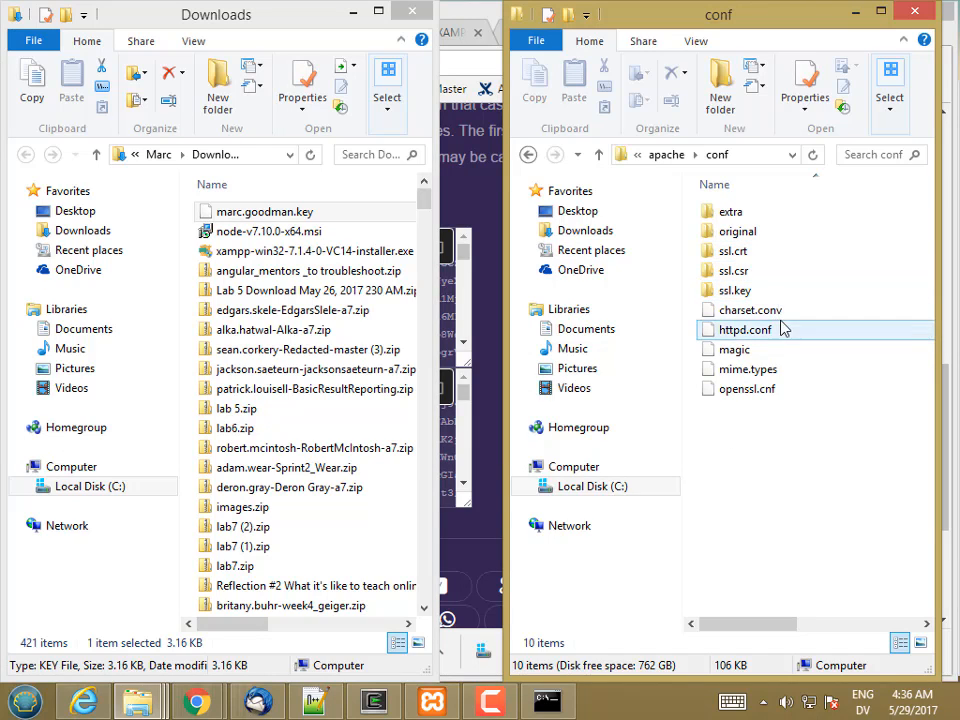
Open httpd-ssl.conf from Apache's conf\extra folder with Edit with Notepad++
{"action": "double_click", "coordinate": [730, 212]}
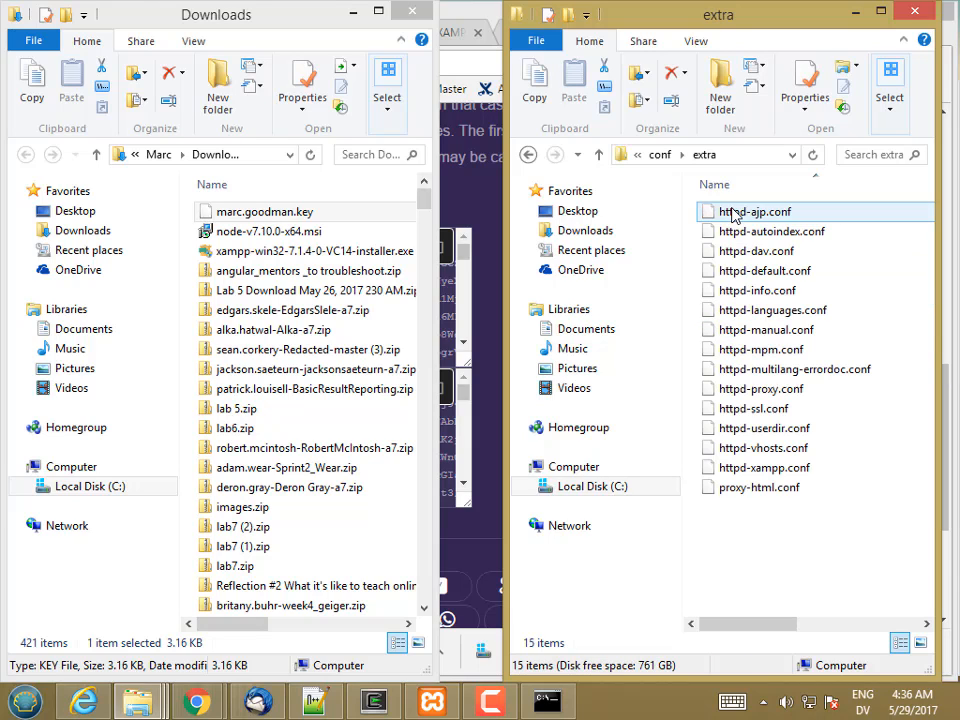
{"action": "left_click", "coordinate": [760, 348]}
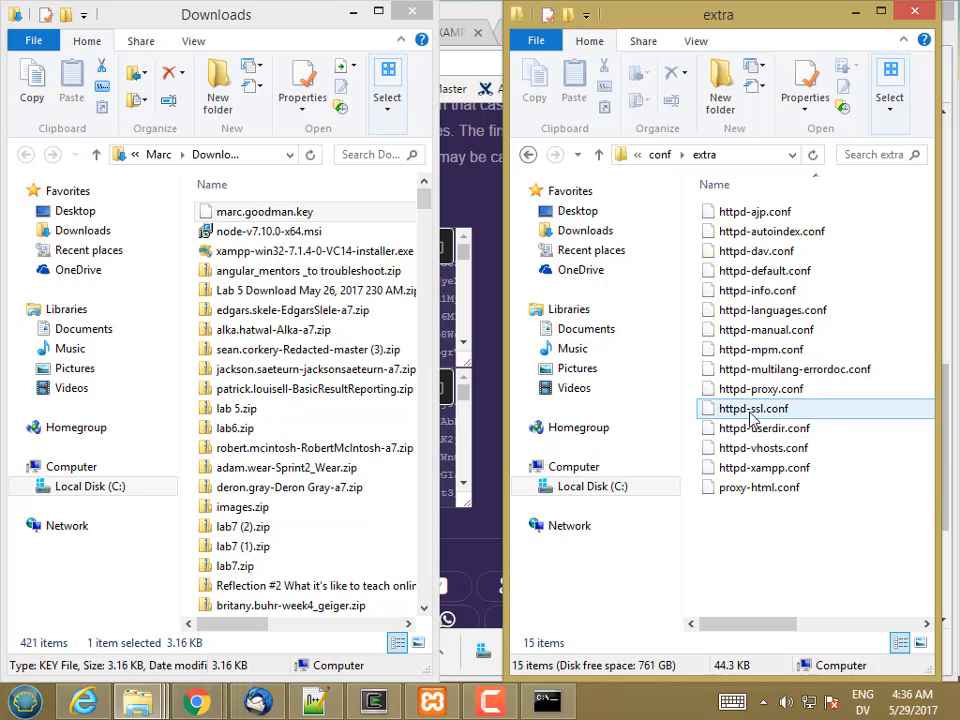
{"action": "left_click", "coordinate": [752, 408]}
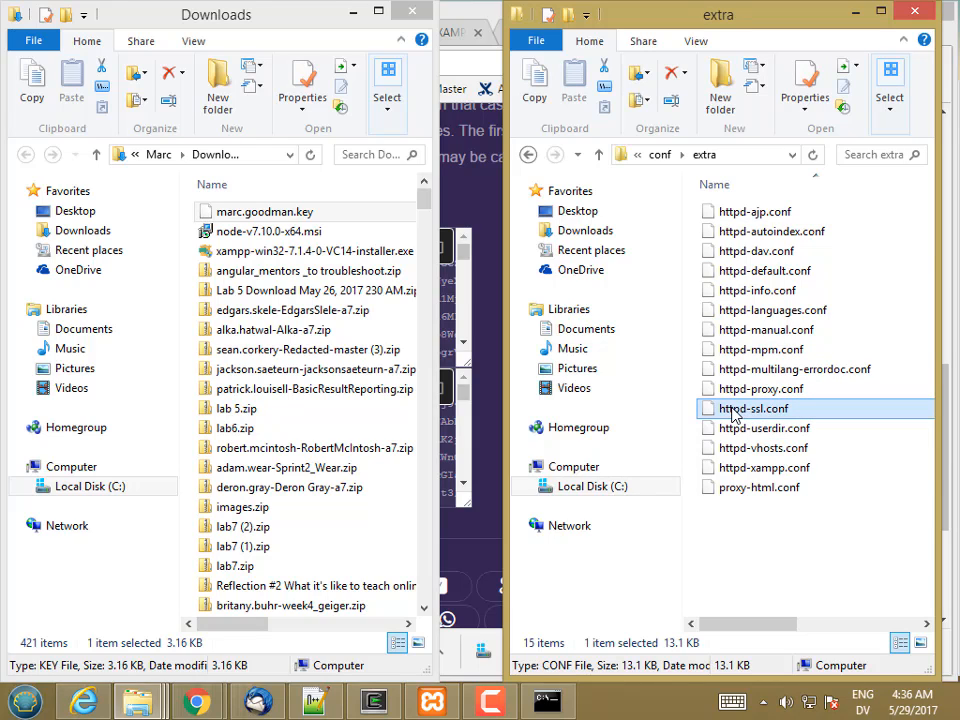
{"action": "right_click", "coordinate": [752, 408]}
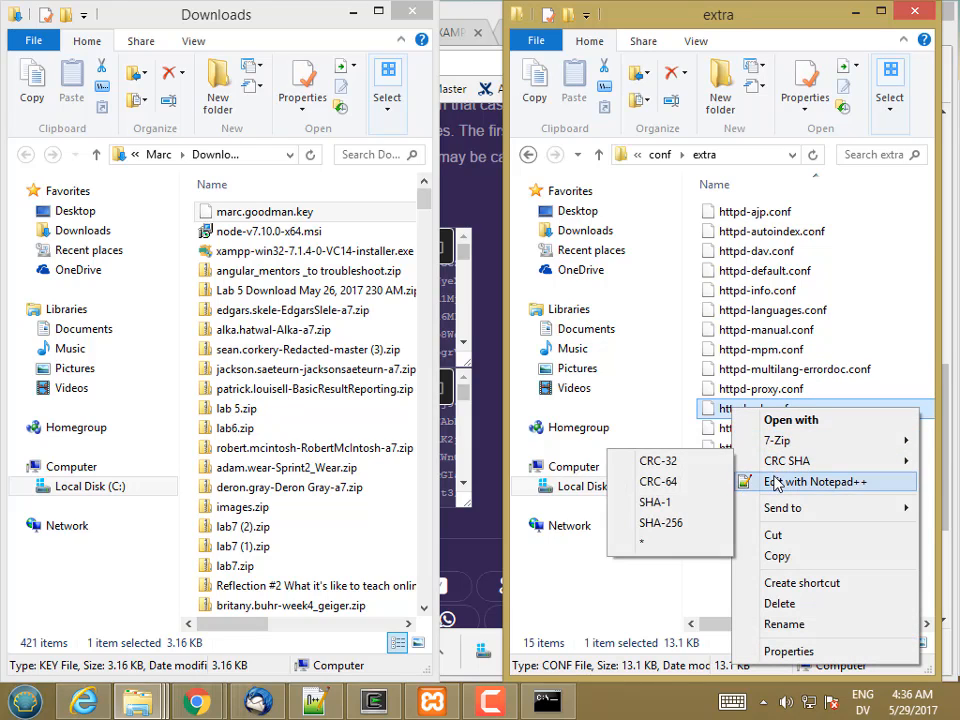
{"action": "left_click", "coordinate": [812, 482]}
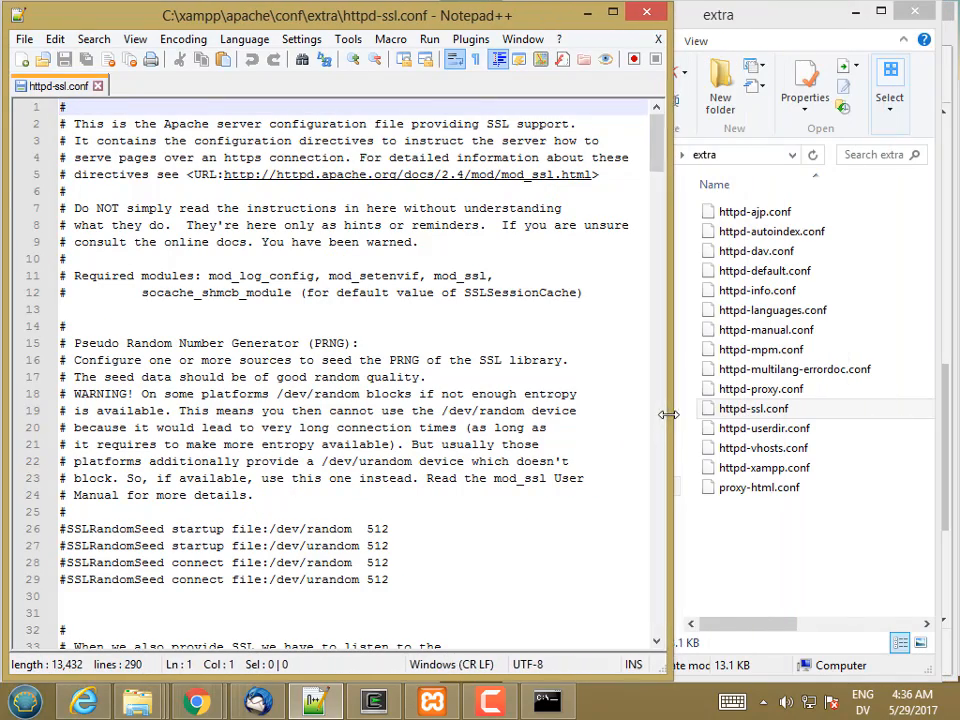
Scroll down to the virtual host's SSLCertificateFile and SSLCertificateKeyFile lines
{"action": "scroll", "scroll_direction": "down", "scroll_amount": 3}
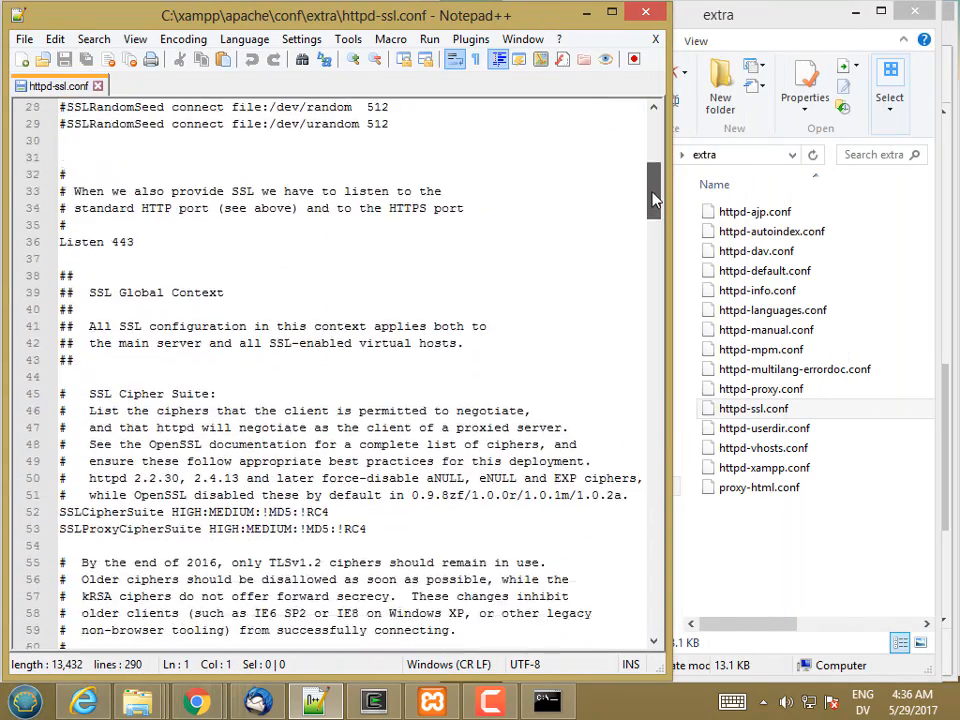
{"action": "scroll", "scroll_direction": "down", "scroll_amount": 3}
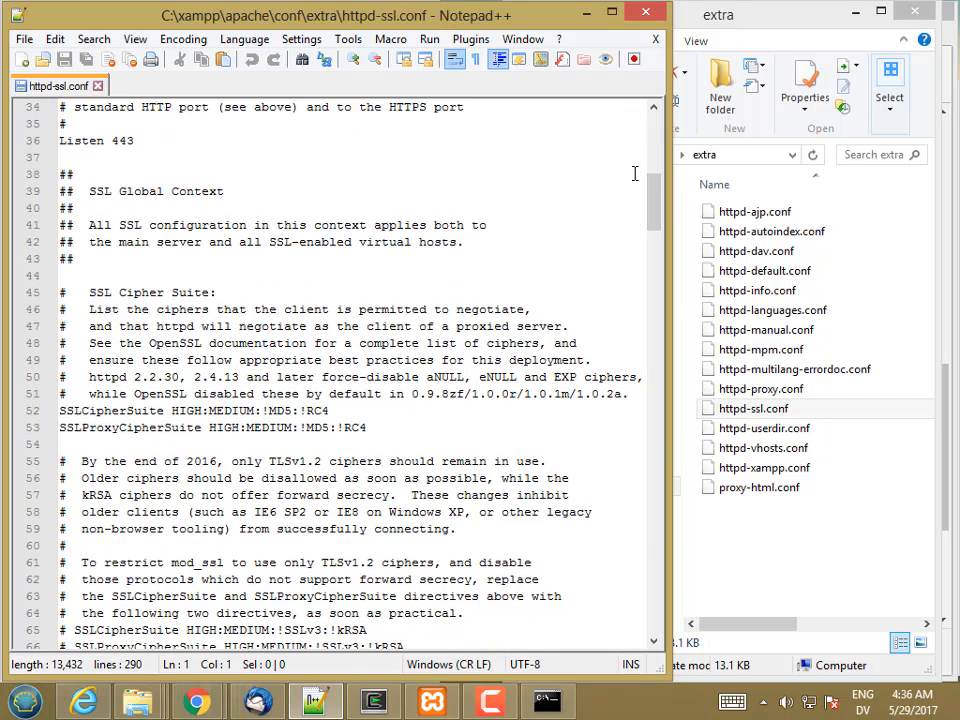
{"action": "scroll", "scroll_direction": "down", "scroll_amount": 3}
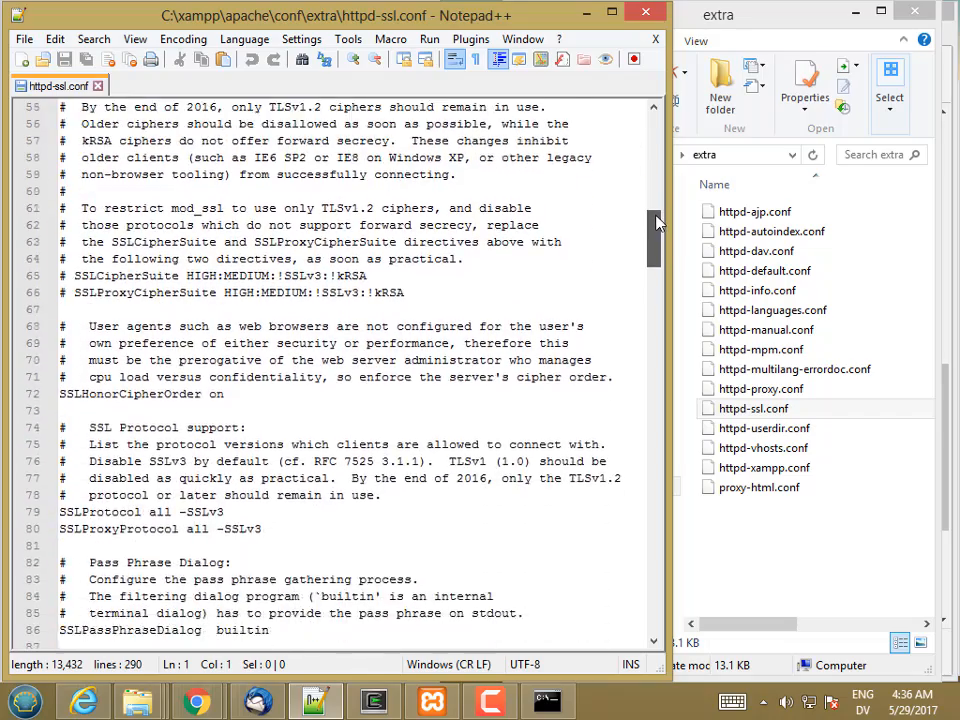
{"action": "scroll", "scroll_direction": "down", "scroll_amount": 3}
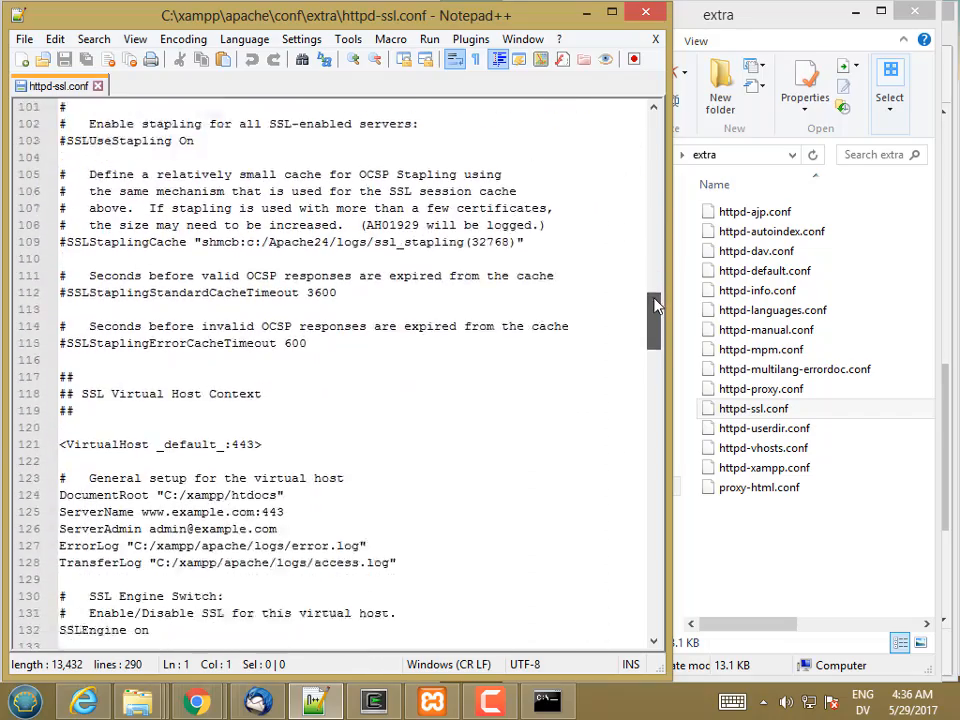
{"action": "scroll", "scroll_direction": "down", "scroll_amount": 3}
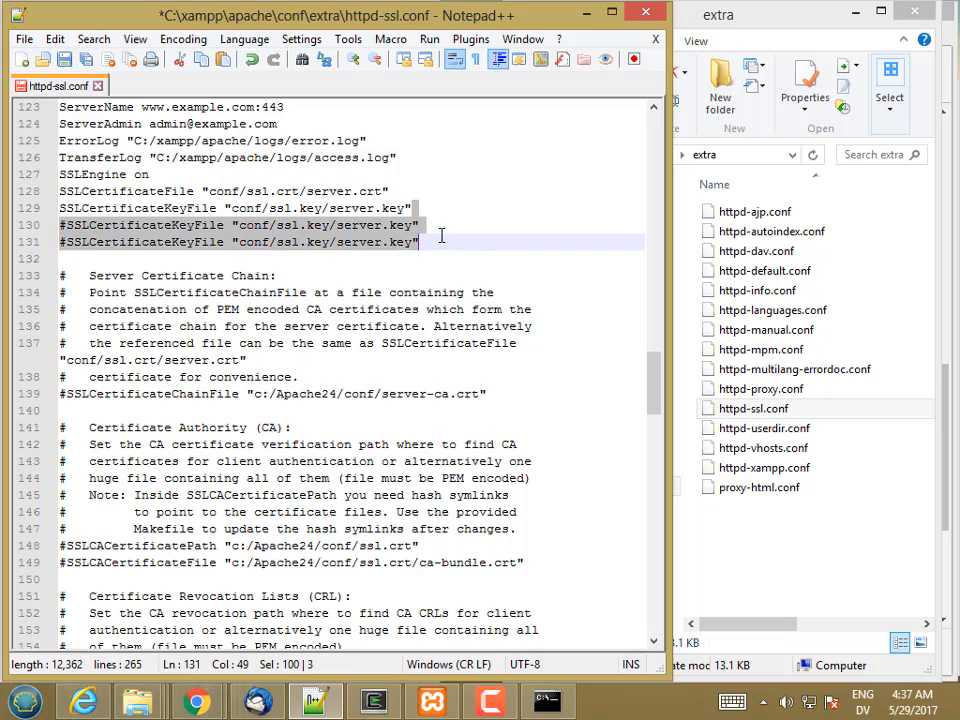
Delete the duplicate #SSLCertificateKeyFile lines and the commented Access Control and SSL Engine Options blocks
{"action": "key", "text": "Delete"}
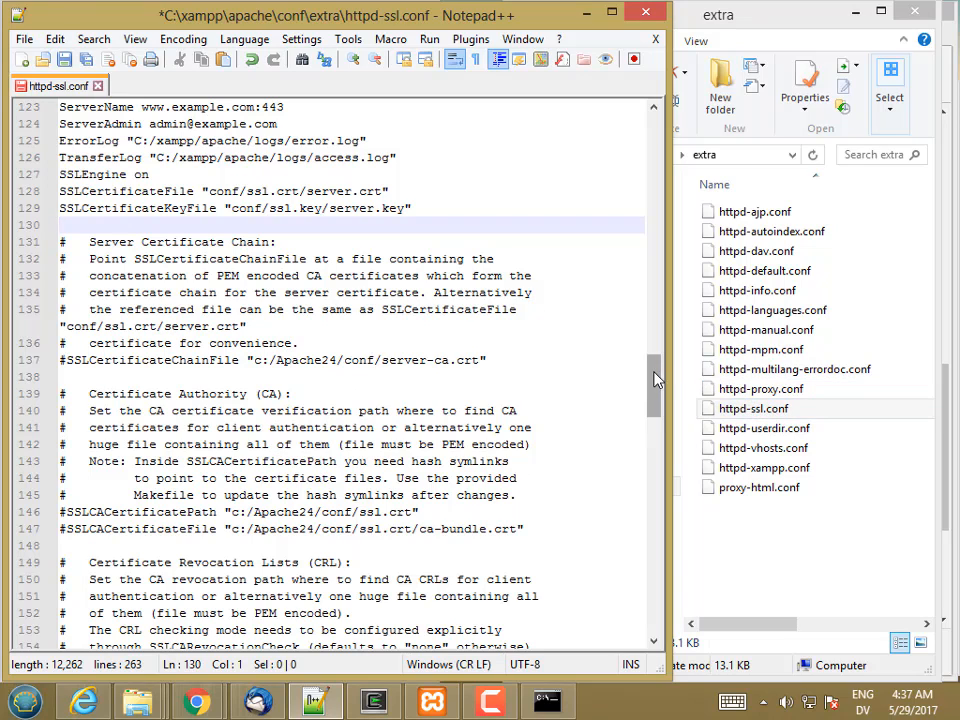
{"action": "scroll", "scroll_direction": "down", "scroll_amount": 3}
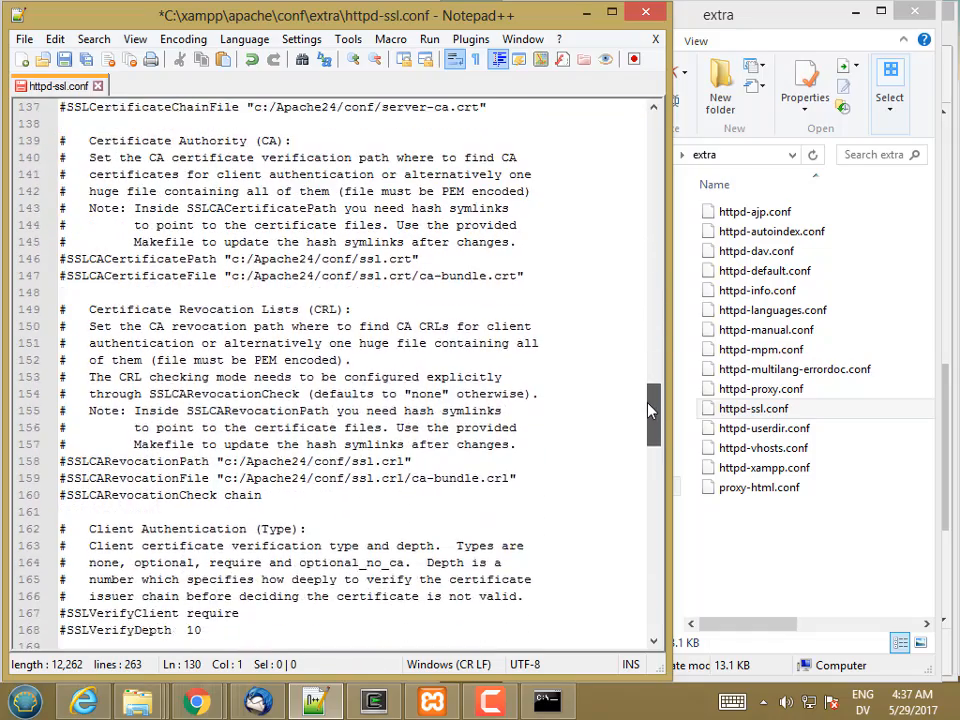
{"action": "scroll", "scroll_direction": "down", "scroll_amount": 3}
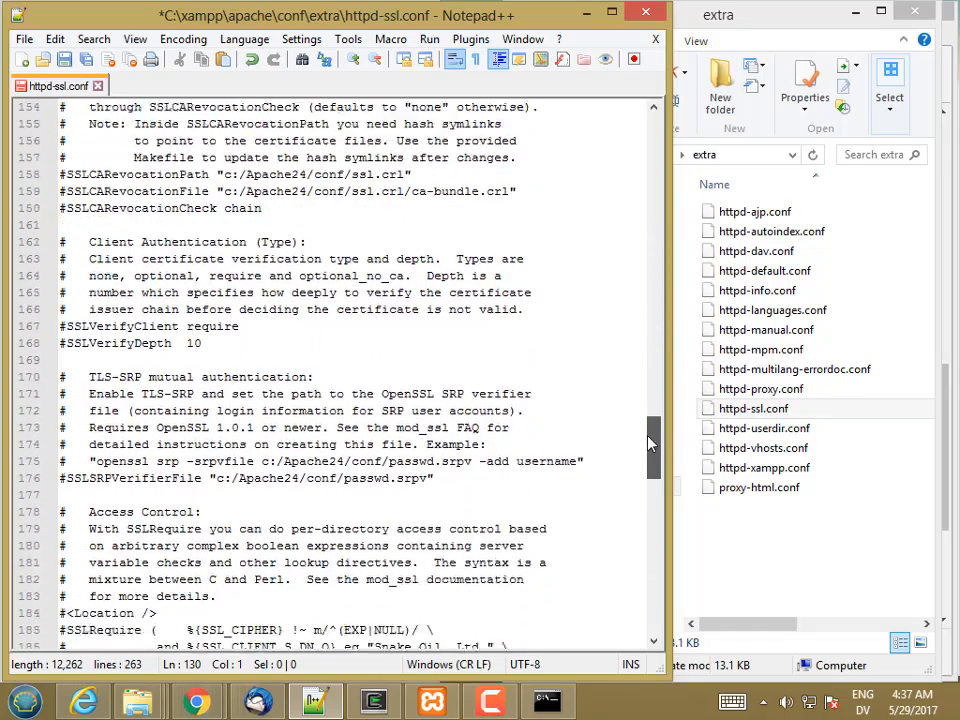
{"action": "scroll", "scroll_direction": "down", "scroll_amount": 3}
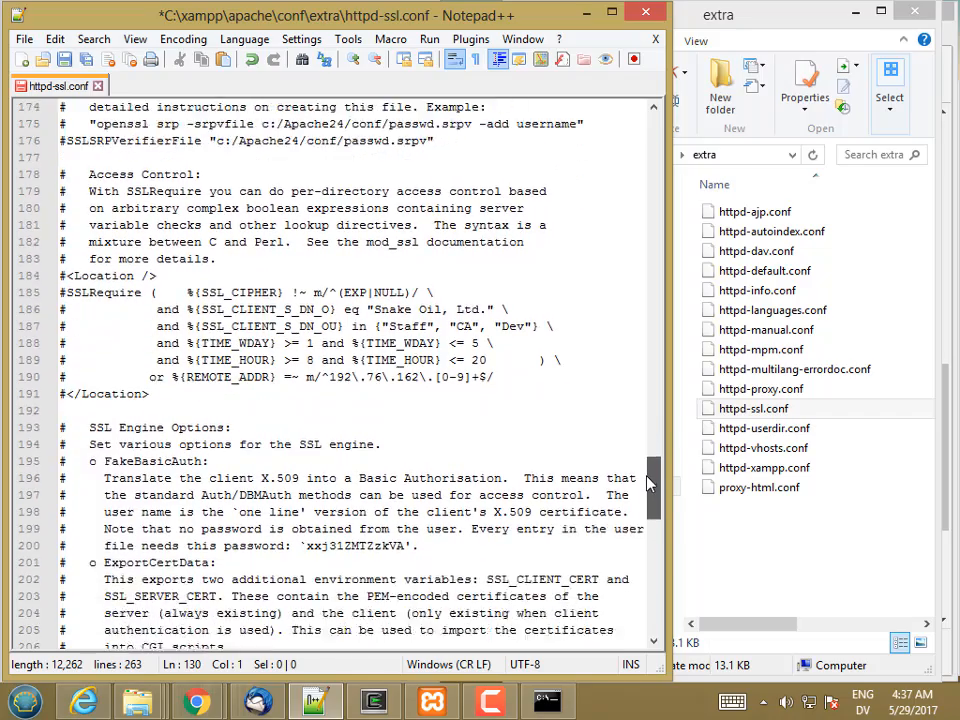
{"action": "scroll", "scroll_direction": "down", "scroll_amount": 3}
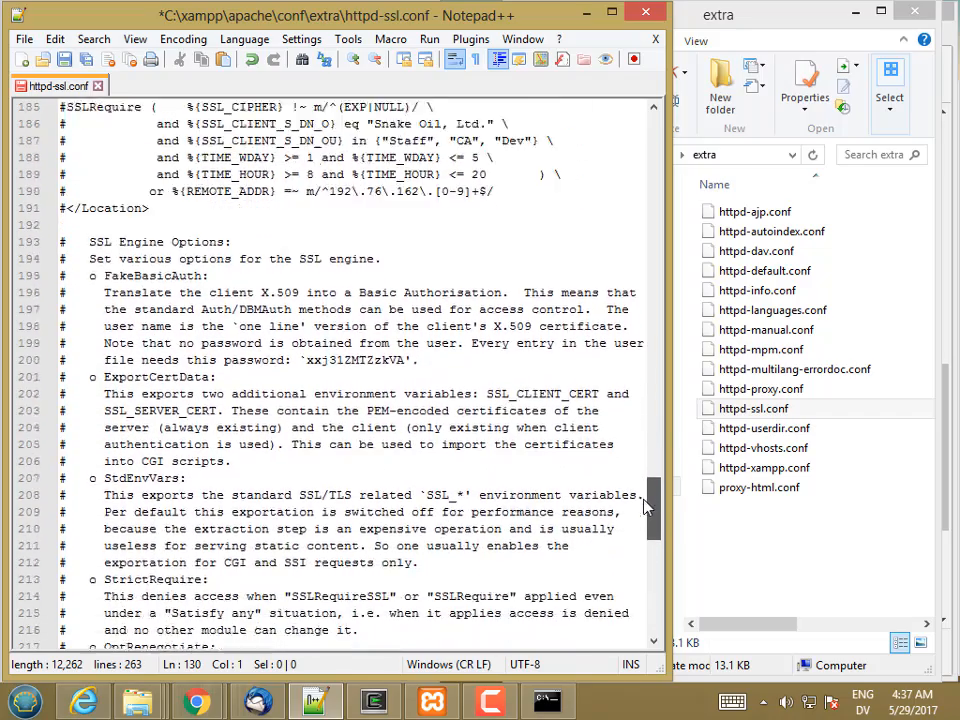
{"action": "scroll", "scroll_direction": "down", "scroll_amount": 3}
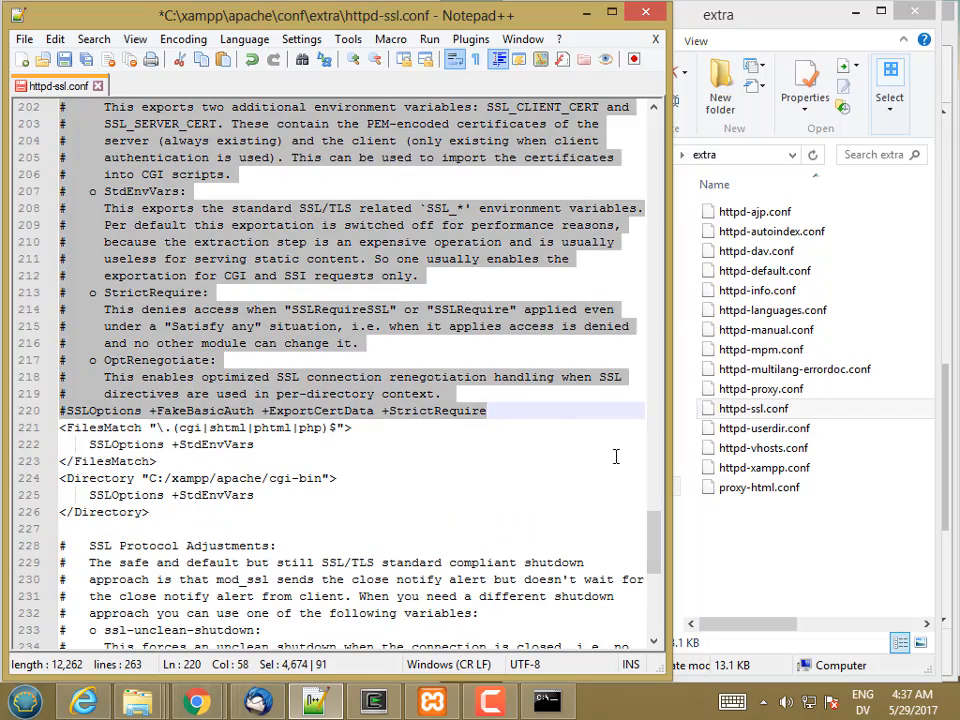
{"action": "scroll", "scroll_direction": "up", "scroll_amount": 3}
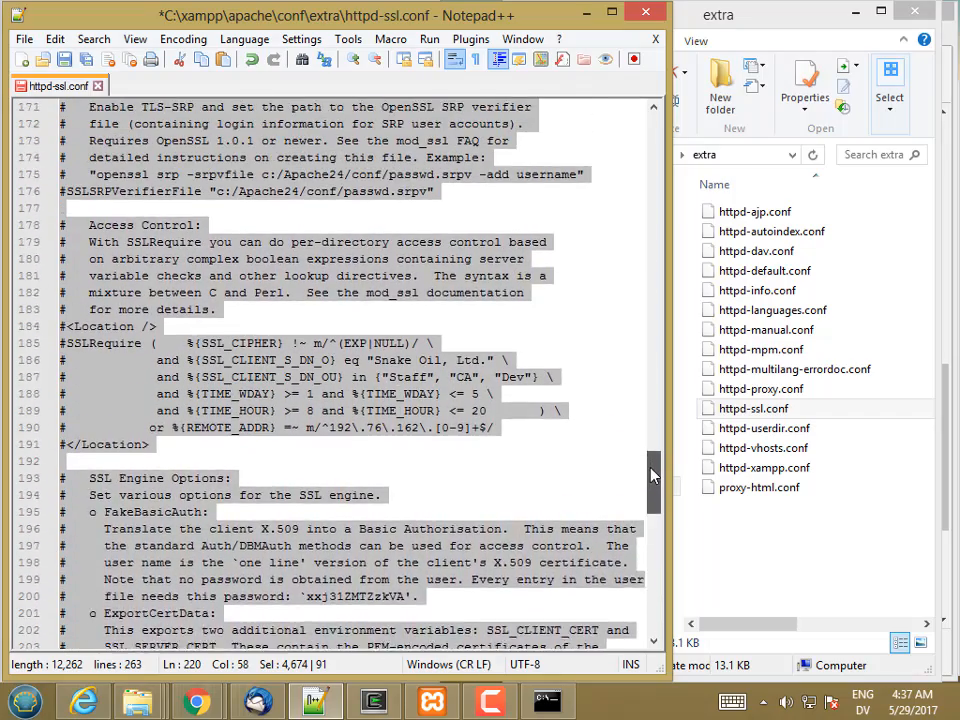
{"action": "scroll", "scroll_direction": "up", "scroll_amount": 3}
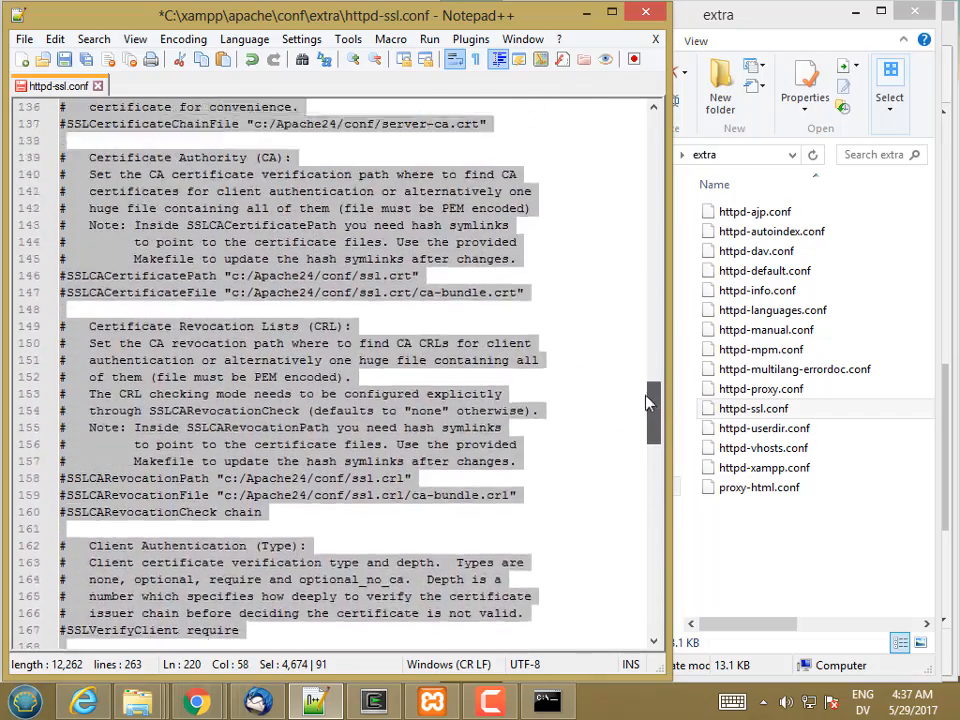
{"action": "scroll", "scroll_direction": "up", "scroll_amount": 3}
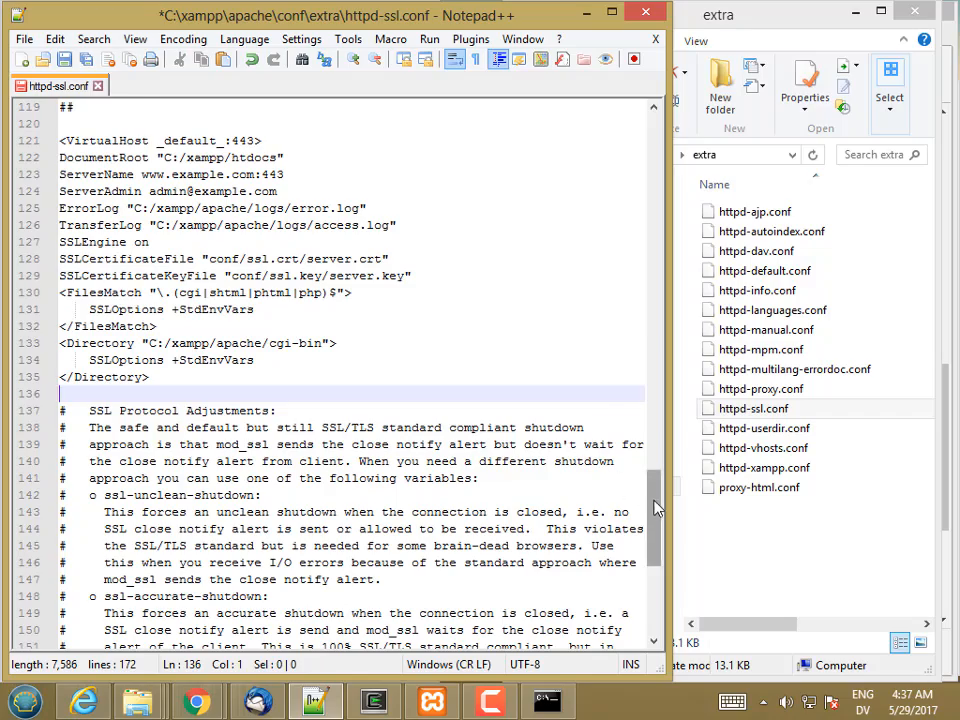
{"action": "scroll", "scroll_direction": "down", "scroll_amount": 3}
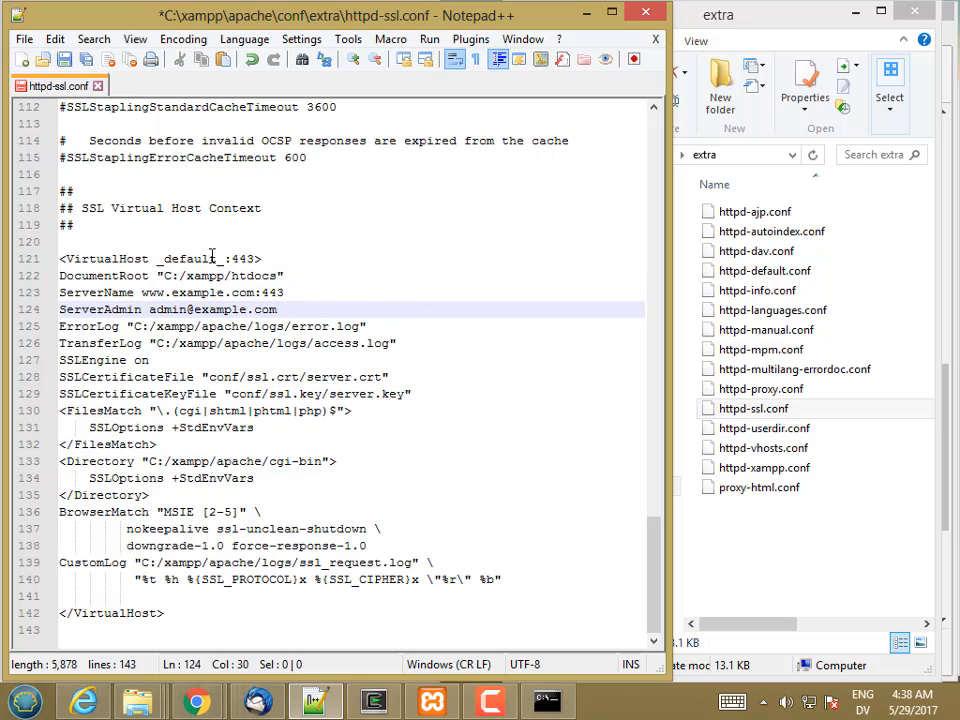
{"action": "left_click", "coordinate": [172, 292]}
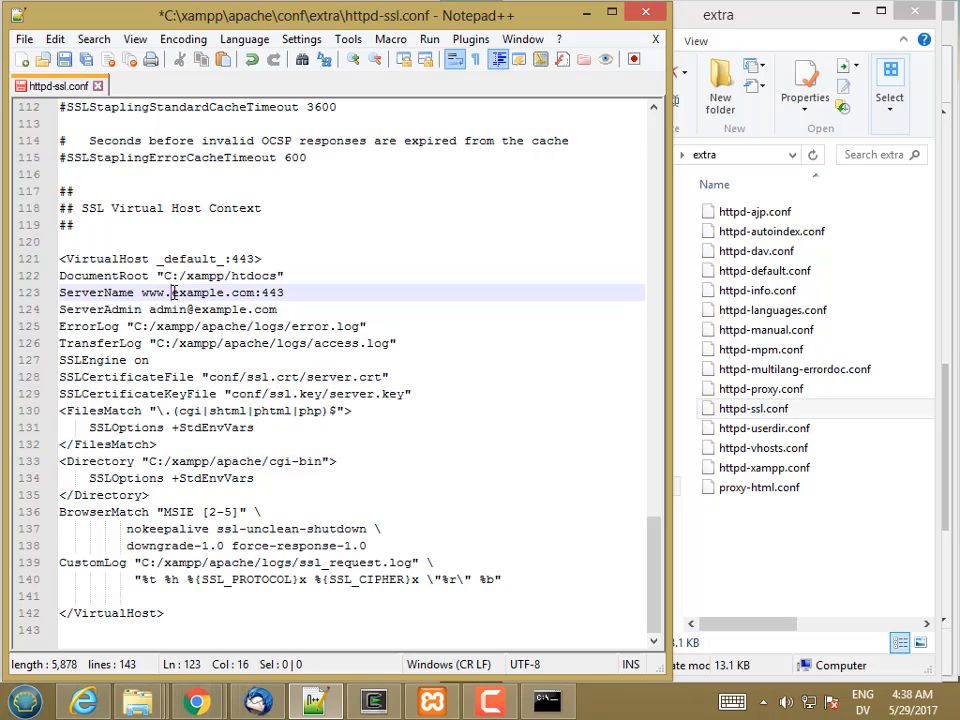
{"action": "double_click", "coordinate": [210, 292]}
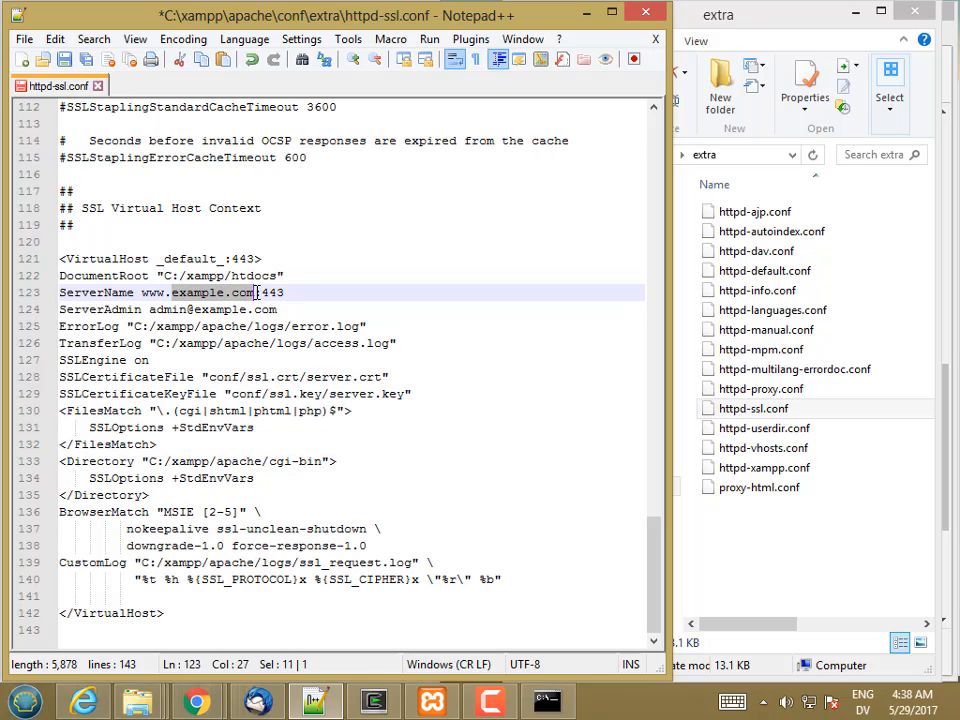
{"action": "type", "text": "cis1"}
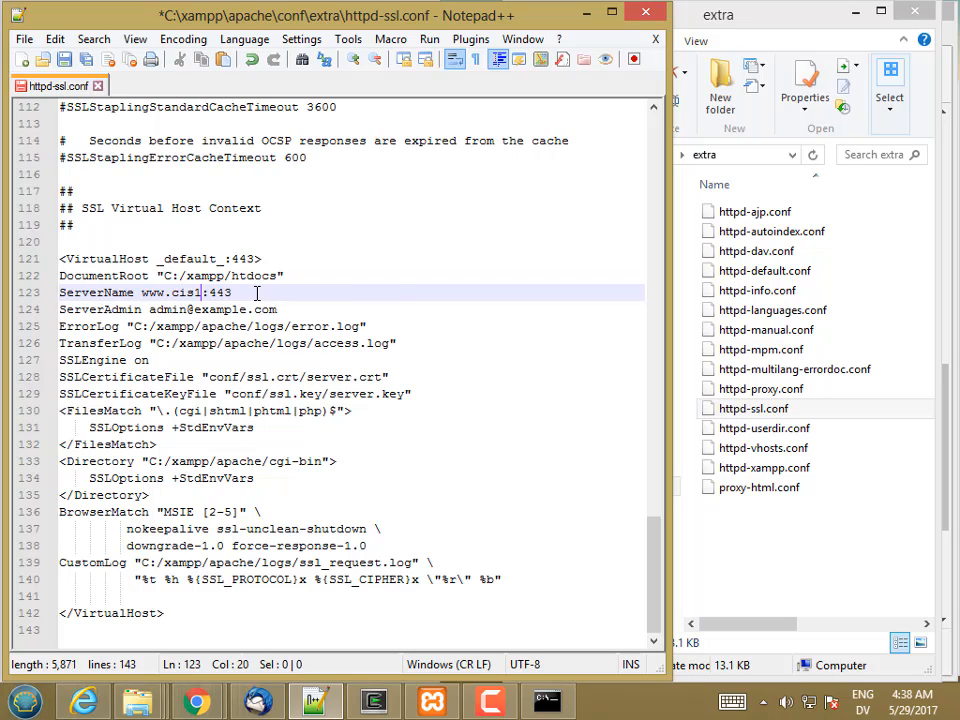
{"action": "type", "text": "33w.xy"}
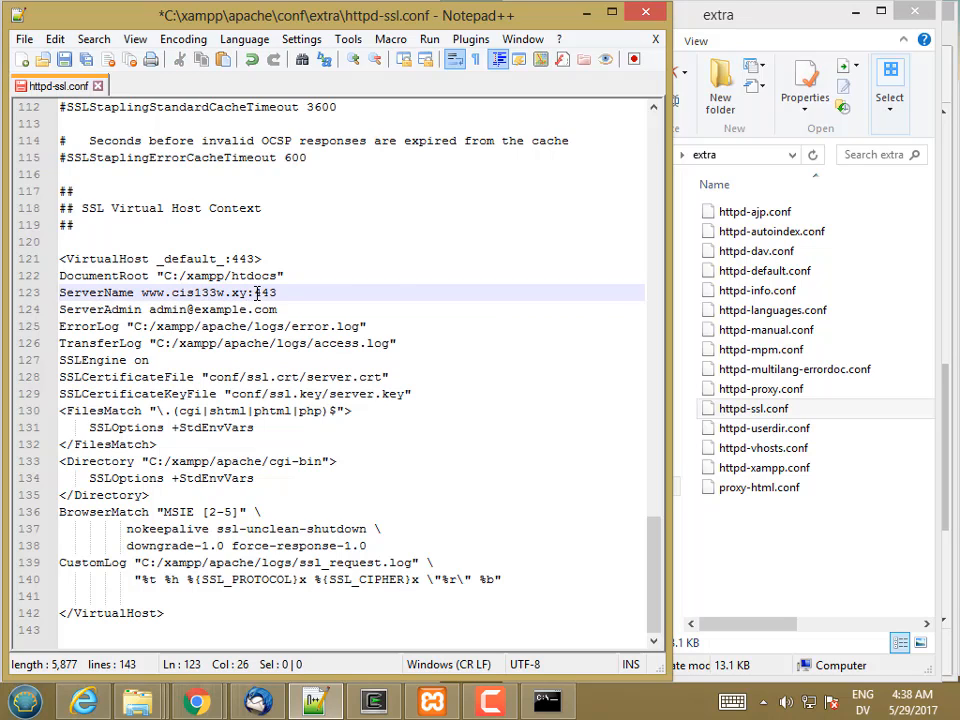
{"action": "type", "text": "z"}
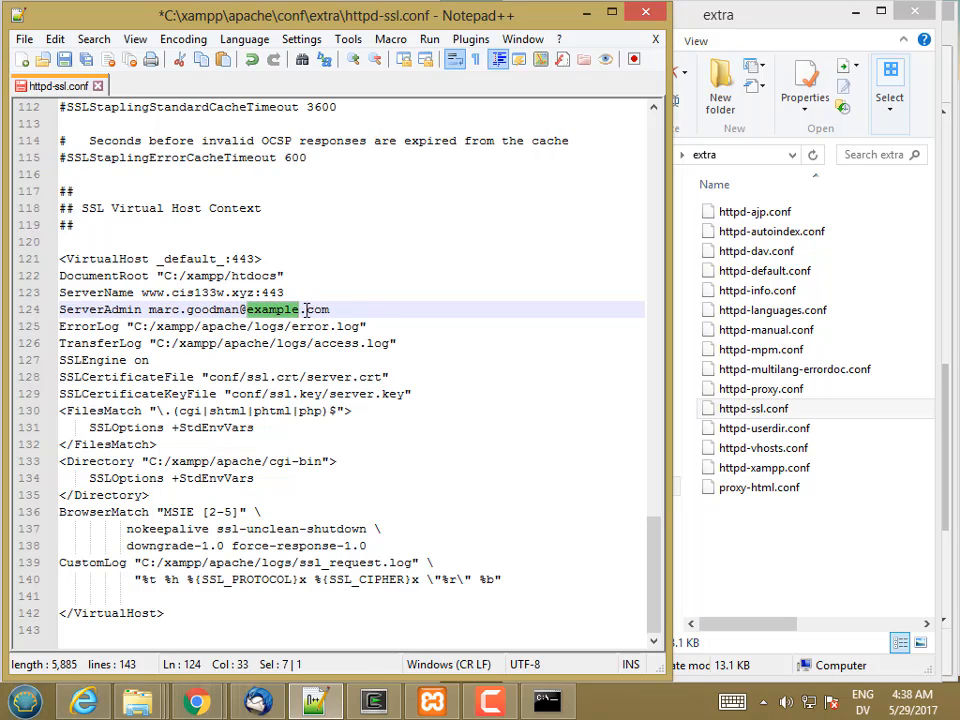
{"action": "type", "text": "pcc.edu"}
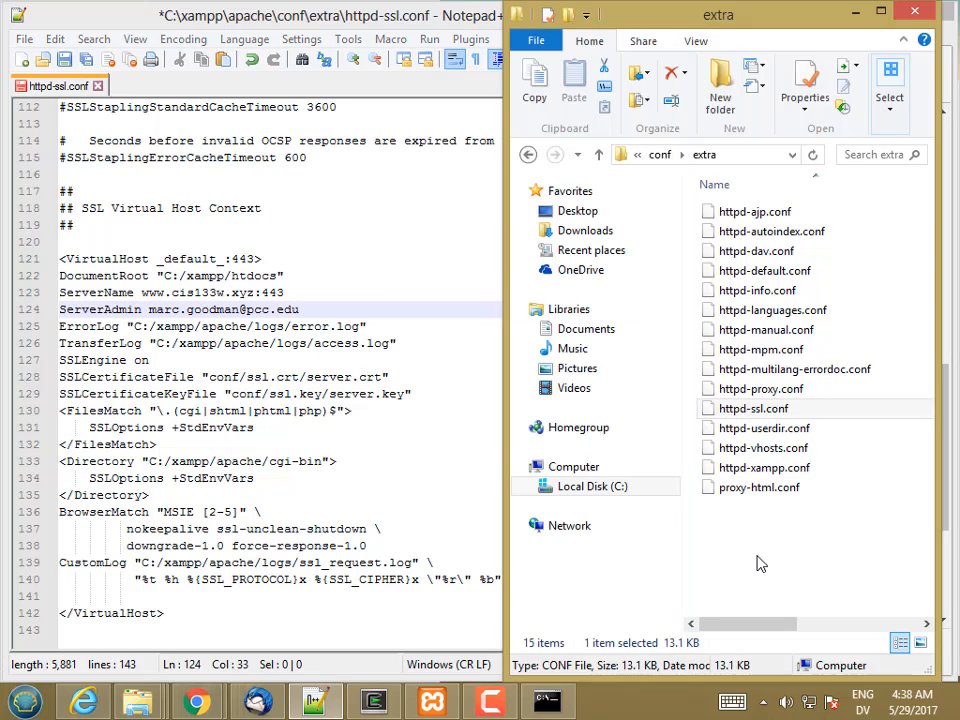
Set SSLCertificateFile to conf/ssl.crt/cis133w.xyz.crt after checking the ssl.crt folder
{"action": "left_click", "coordinate": [658, 154]}
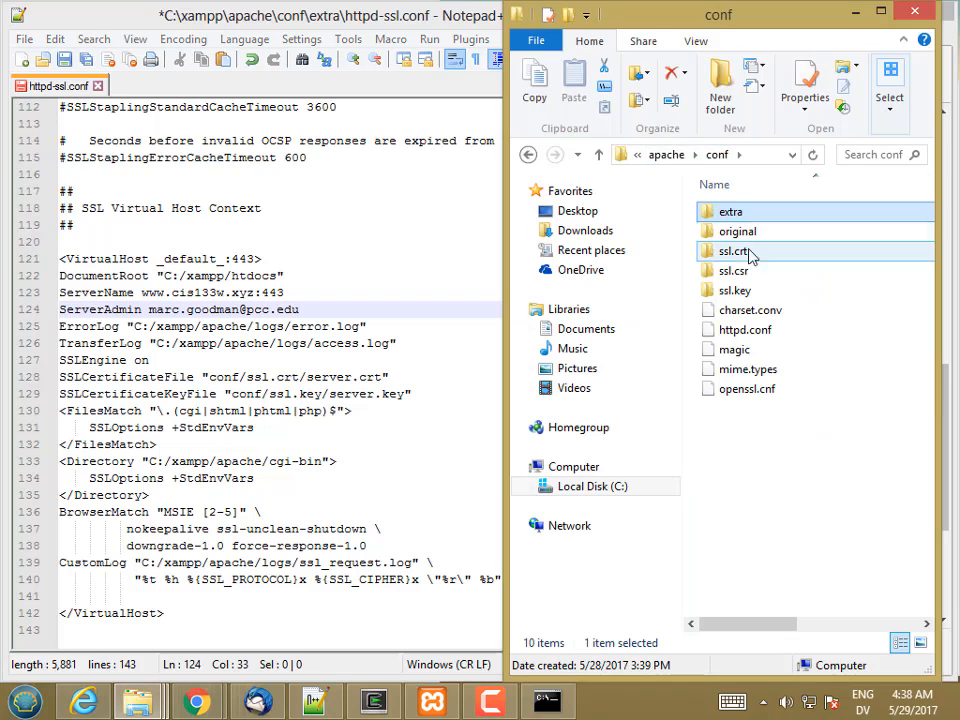
{"action": "double_click", "coordinate": [736, 252]}
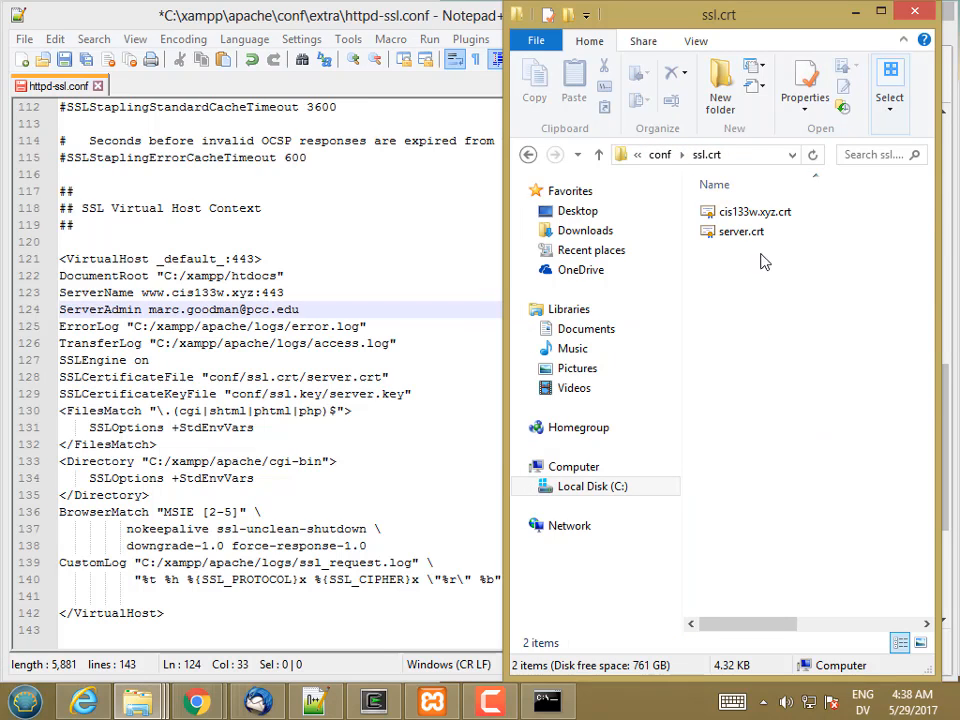
{"action": "left_click", "coordinate": [756, 212]}
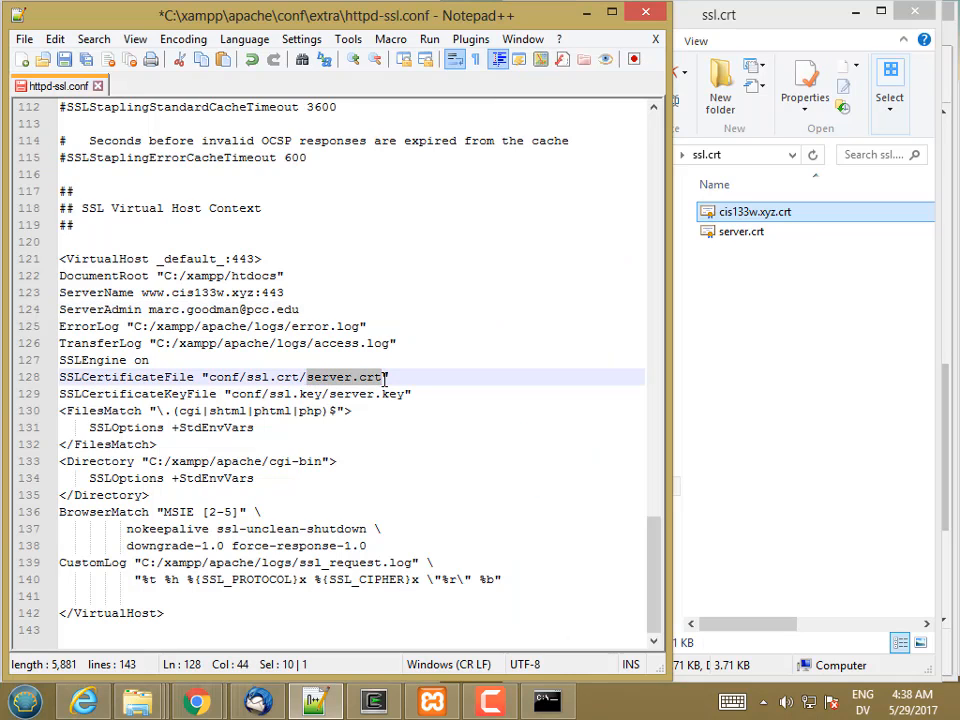
{"action": "type", "text": "cis133w.xyz.crt"}
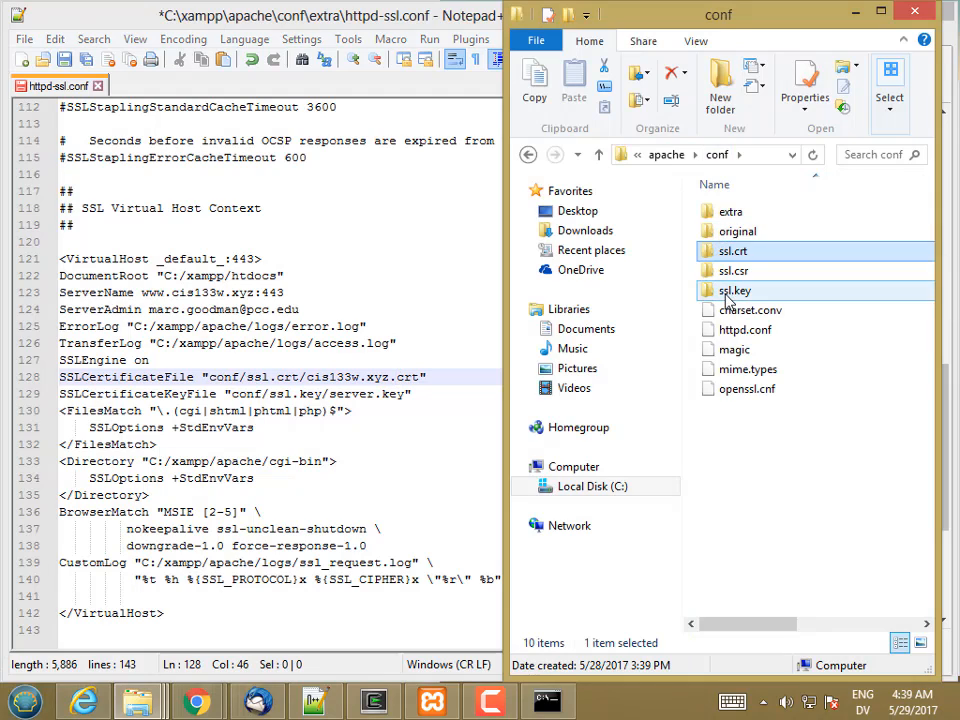
Set SSLCertificateKeyFile to conf/ssl.key/cis133w.xyz.key and save httpd-ssl.conf
{"action": "double_click", "coordinate": [736, 290]}
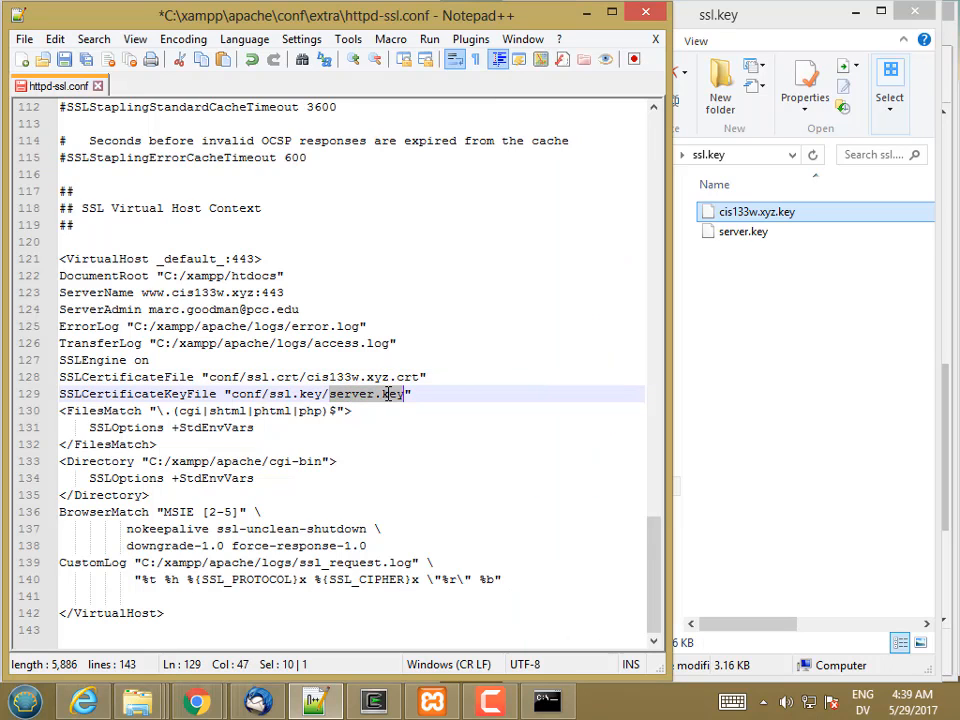
{"action": "type", "text": "cis133w.xyz.key"}
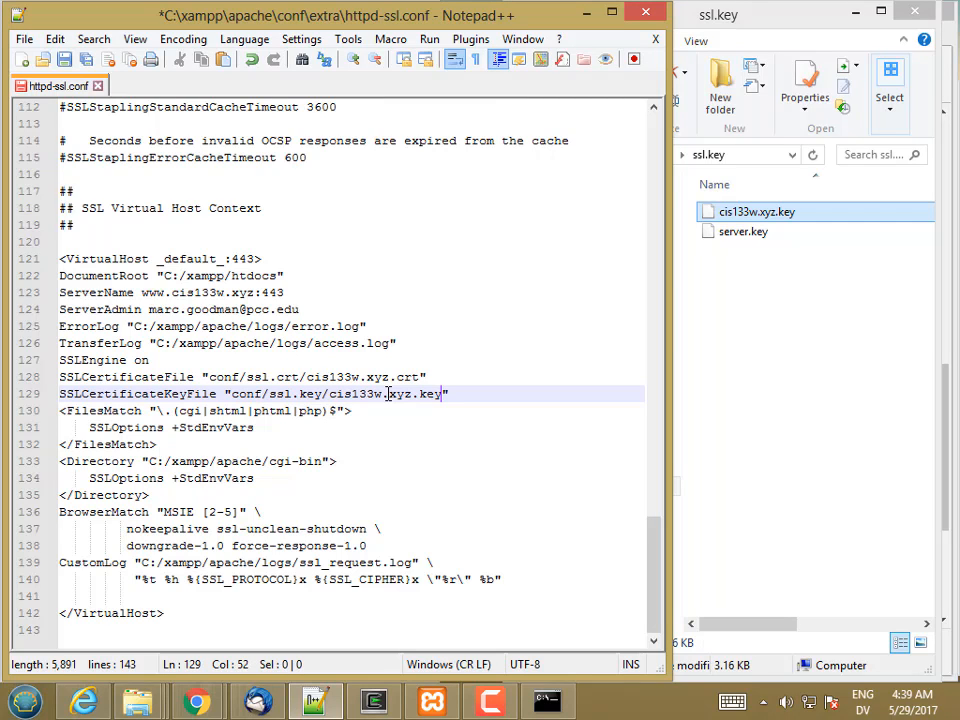
{"action": "key", "text": "ctrl+s"}
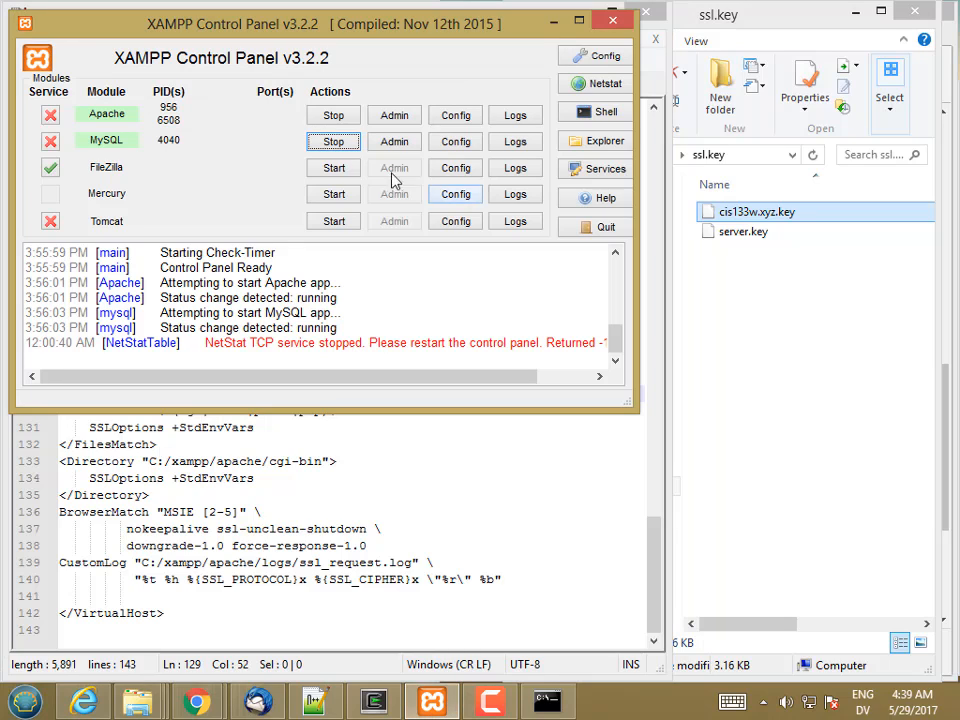
Stop and start Apache, briefly checking Netstat's listening sockets, then return to the browser
{"action": "left_click", "coordinate": [332, 114]}
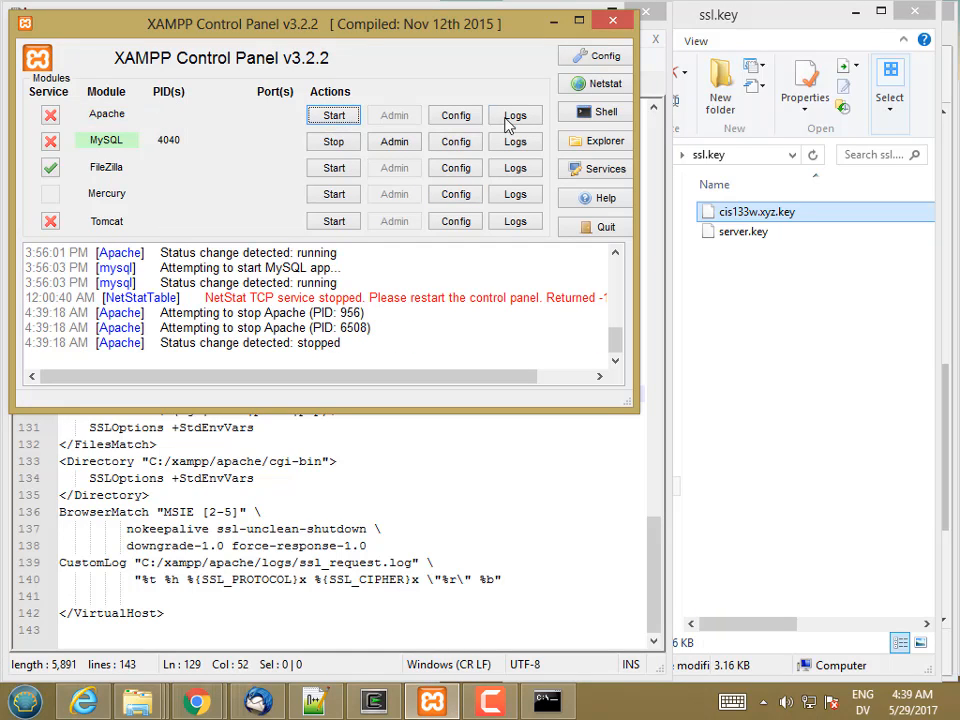
{"action": "left_click", "coordinate": [332, 114]}
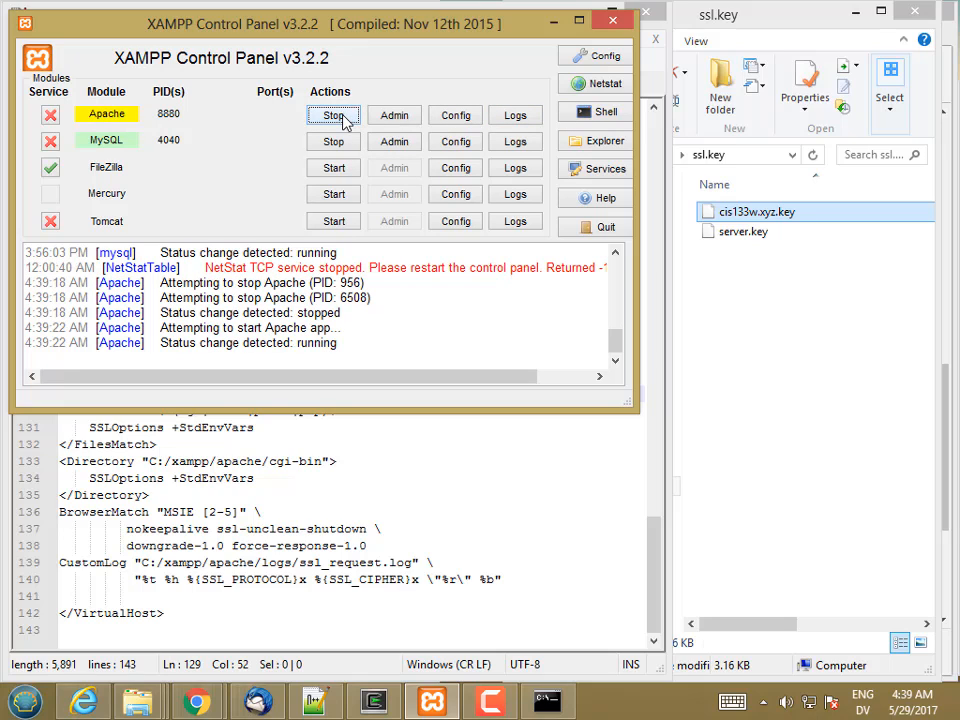
{"action": "left_click", "coordinate": [334, 114]}
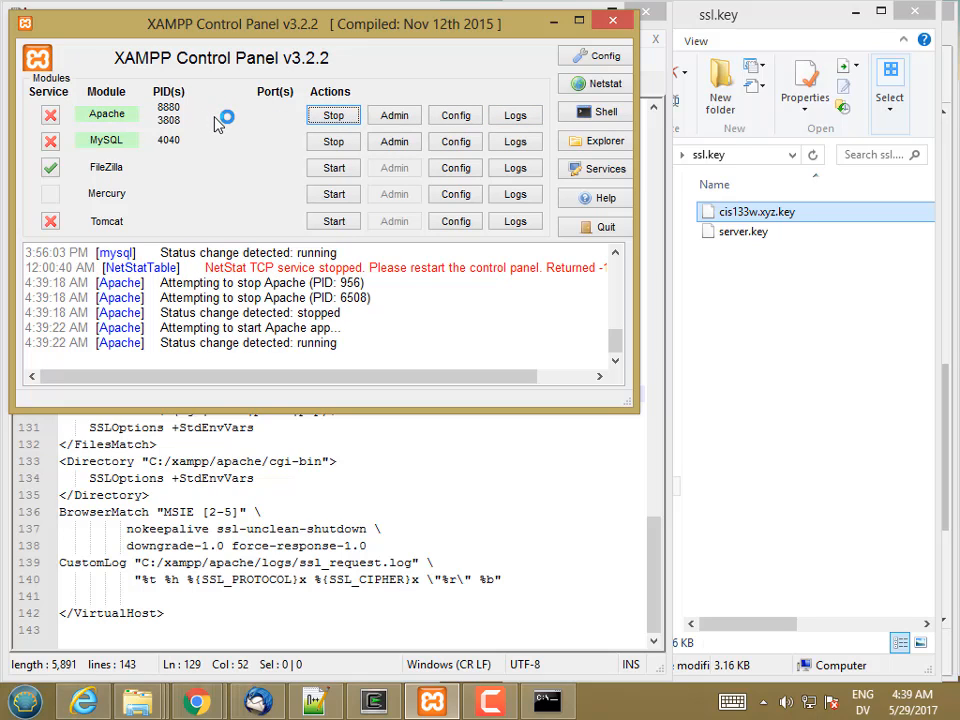
{"action": "mouse_move", "coordinate": [240, 124]}
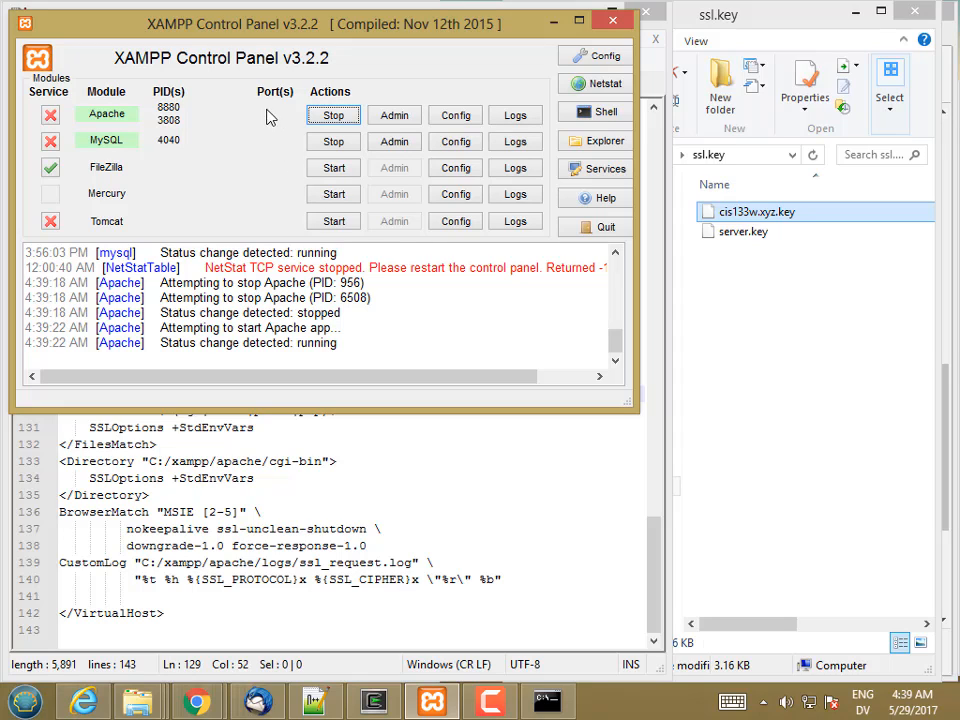
{"action": "mouse_move", "coordinate": [196, 700]}
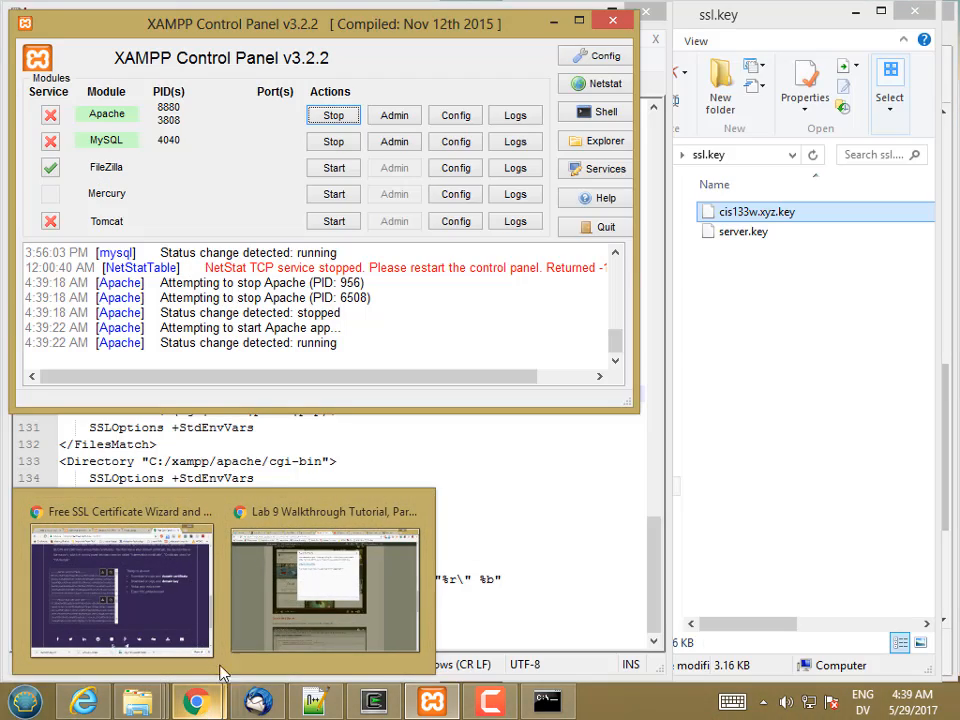
{"action": "left_click", "coordinate": [604, 84]}
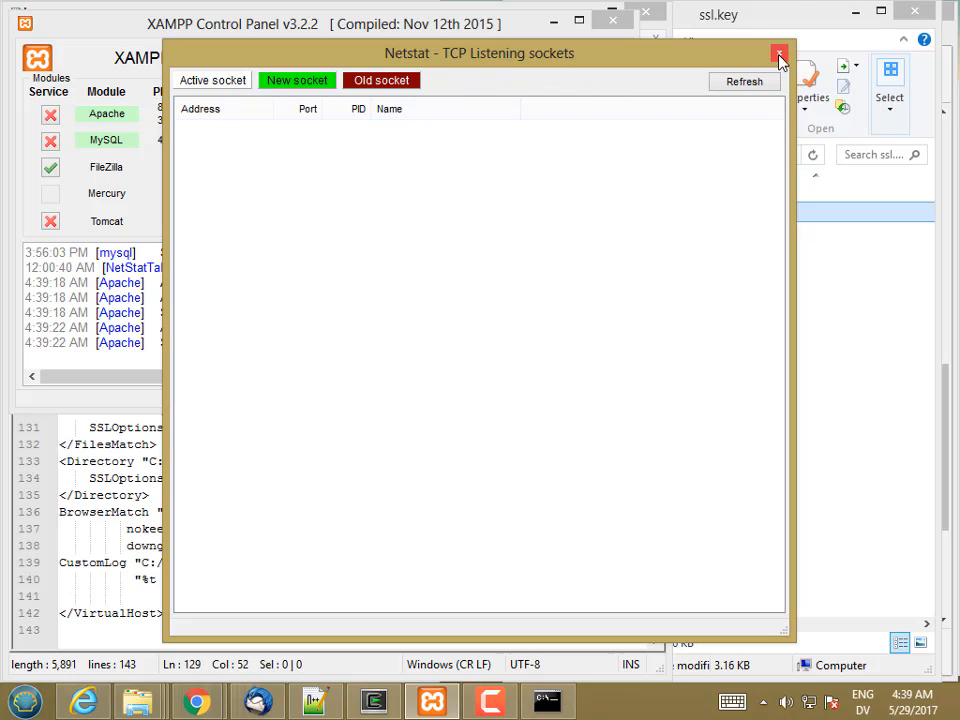
{"action": "left_click", "coordinate": [780, 52]}
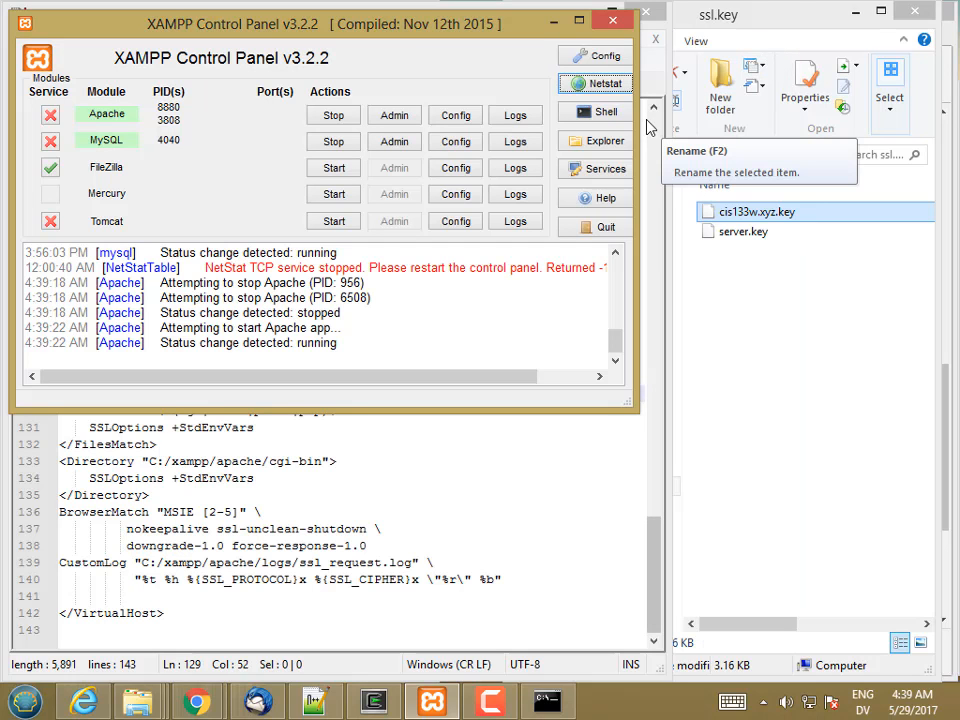
{"action": "left_click", "coordinate": [596, 84]}
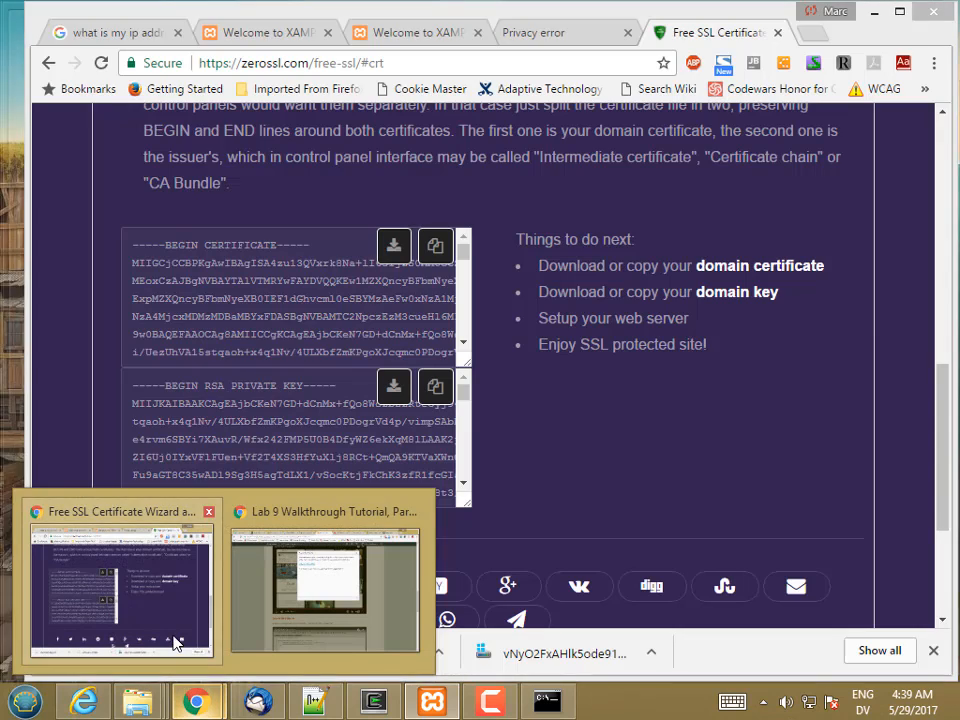
{"action": "left_click", "coordinate": [416, 32]}
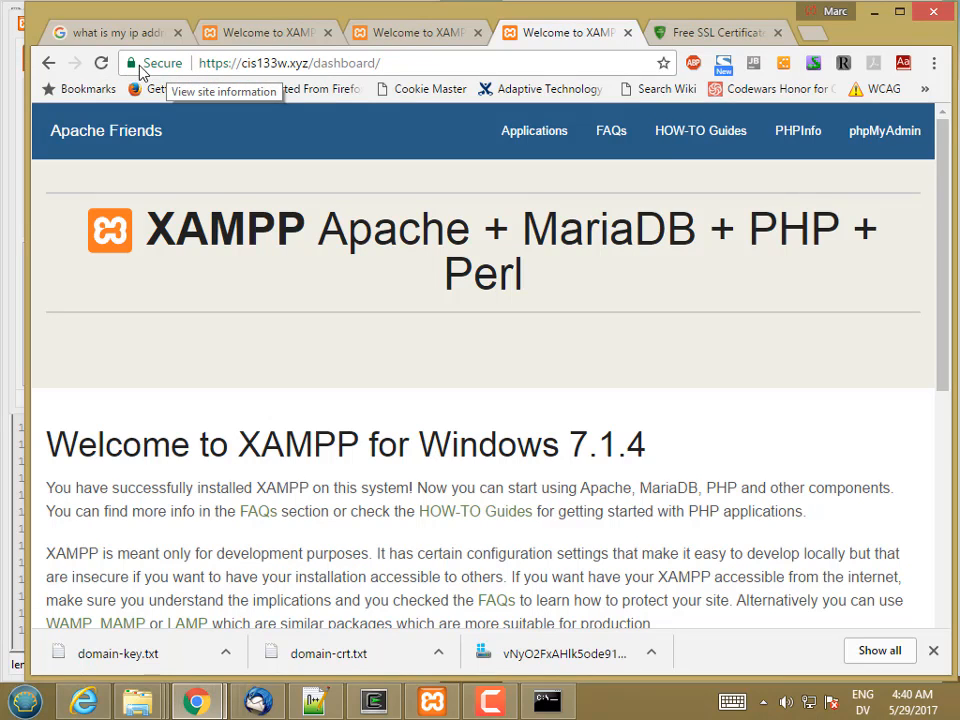
{"action": "mouse_move", "coordinate": [320, 116]}
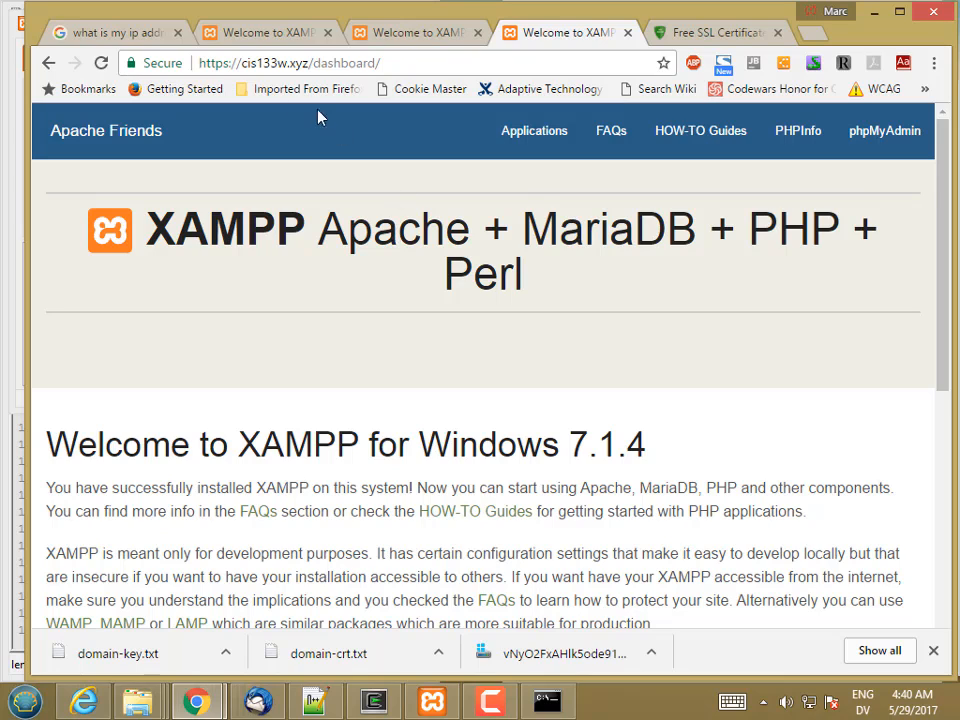
{"action": "mouse_move", "coordinate": [280, 62]}
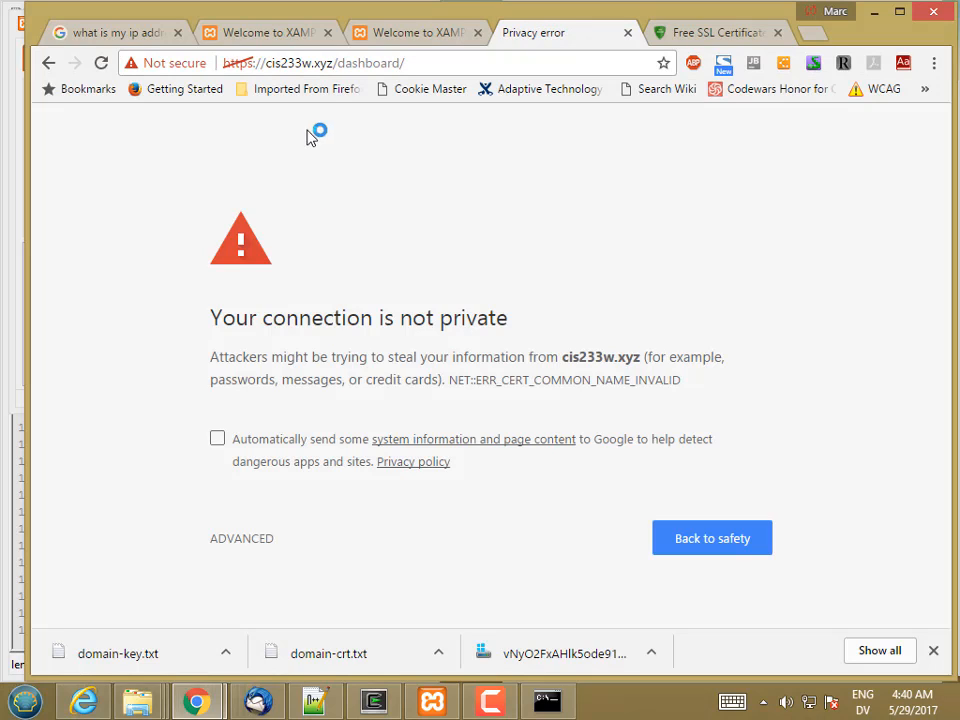
{"action": "mouse_move", "coordinate": [336, 132]}
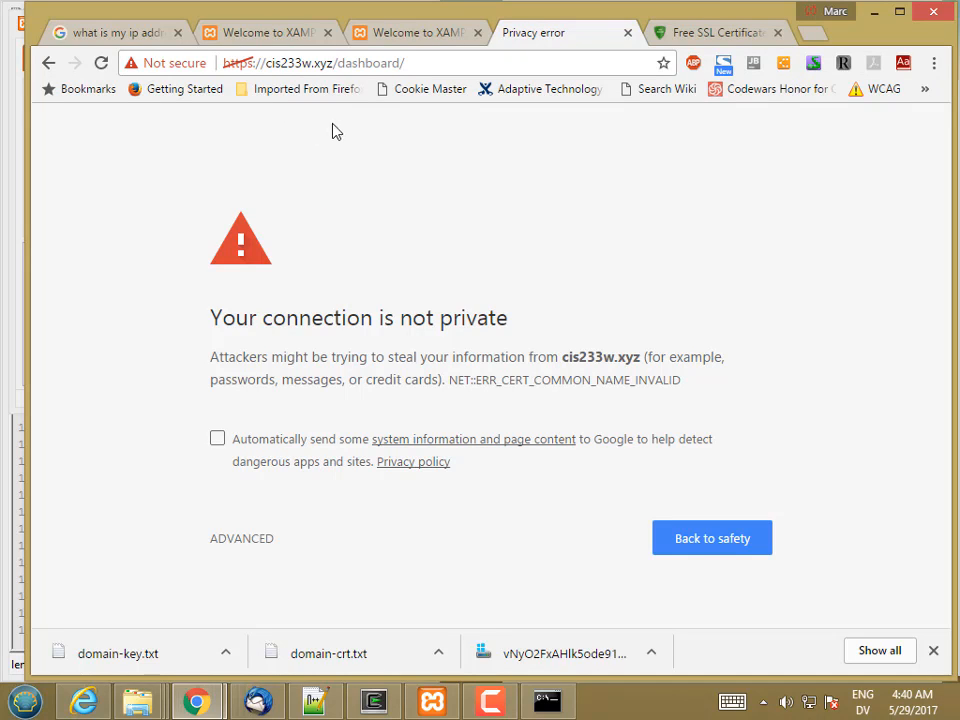
{"action": "mouse_move", "coordinate": [224, 176]}
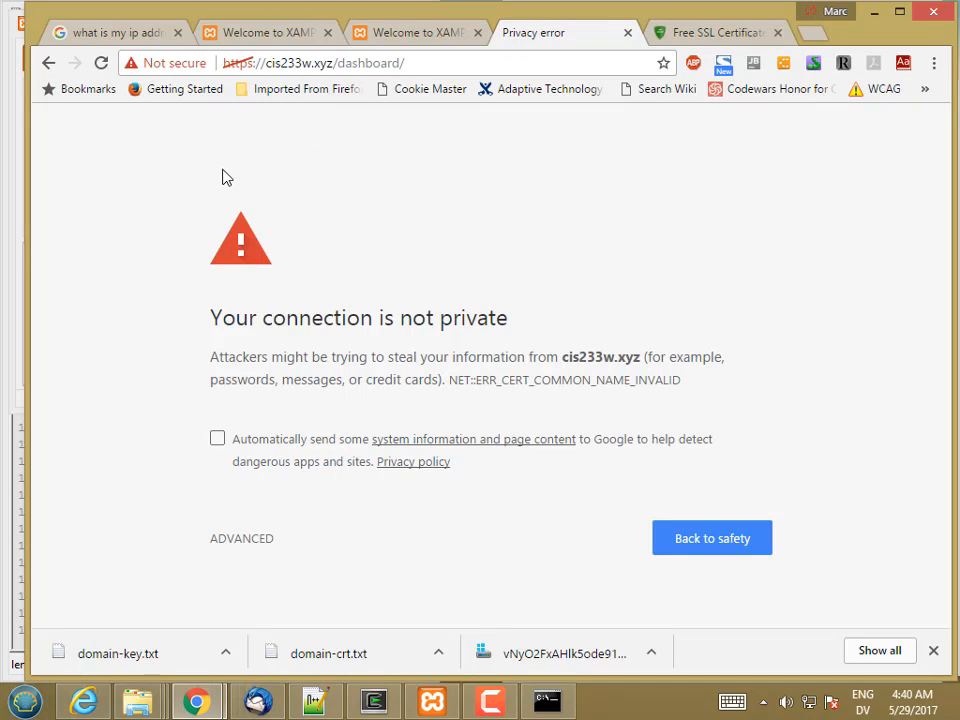